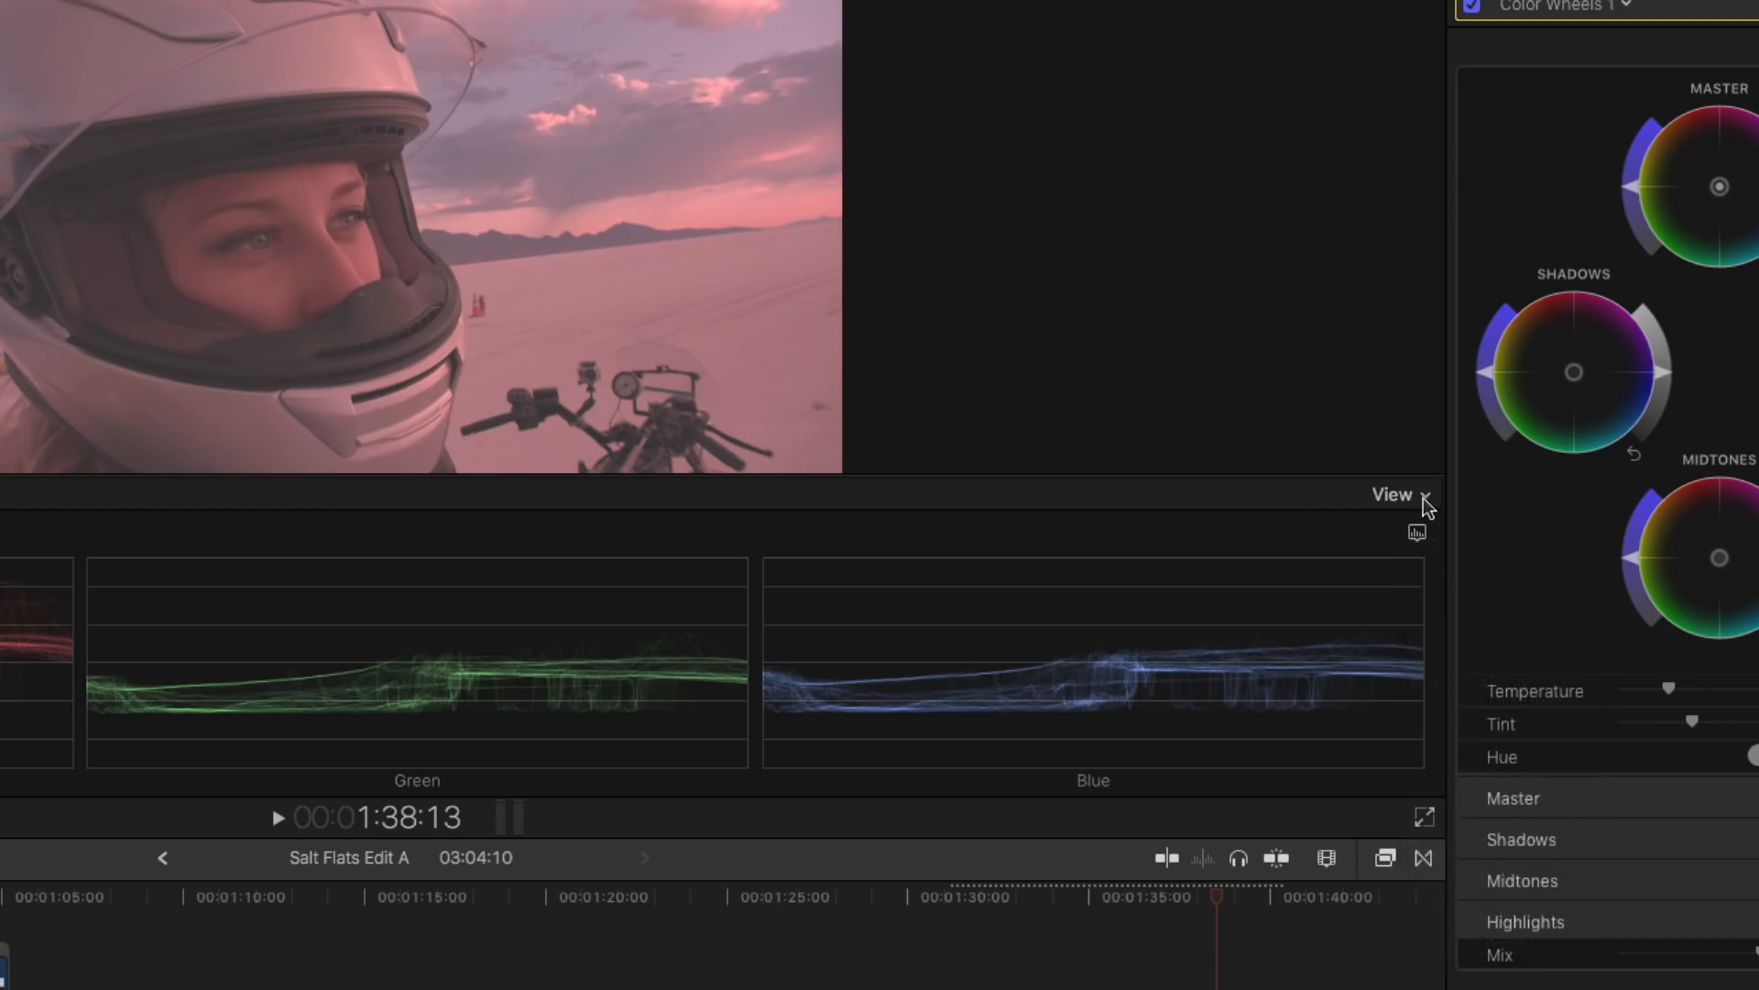
- Show the Comparison Viewer beside the main viewer, with a reference frame next to the helmet shot
click(1391, 494)
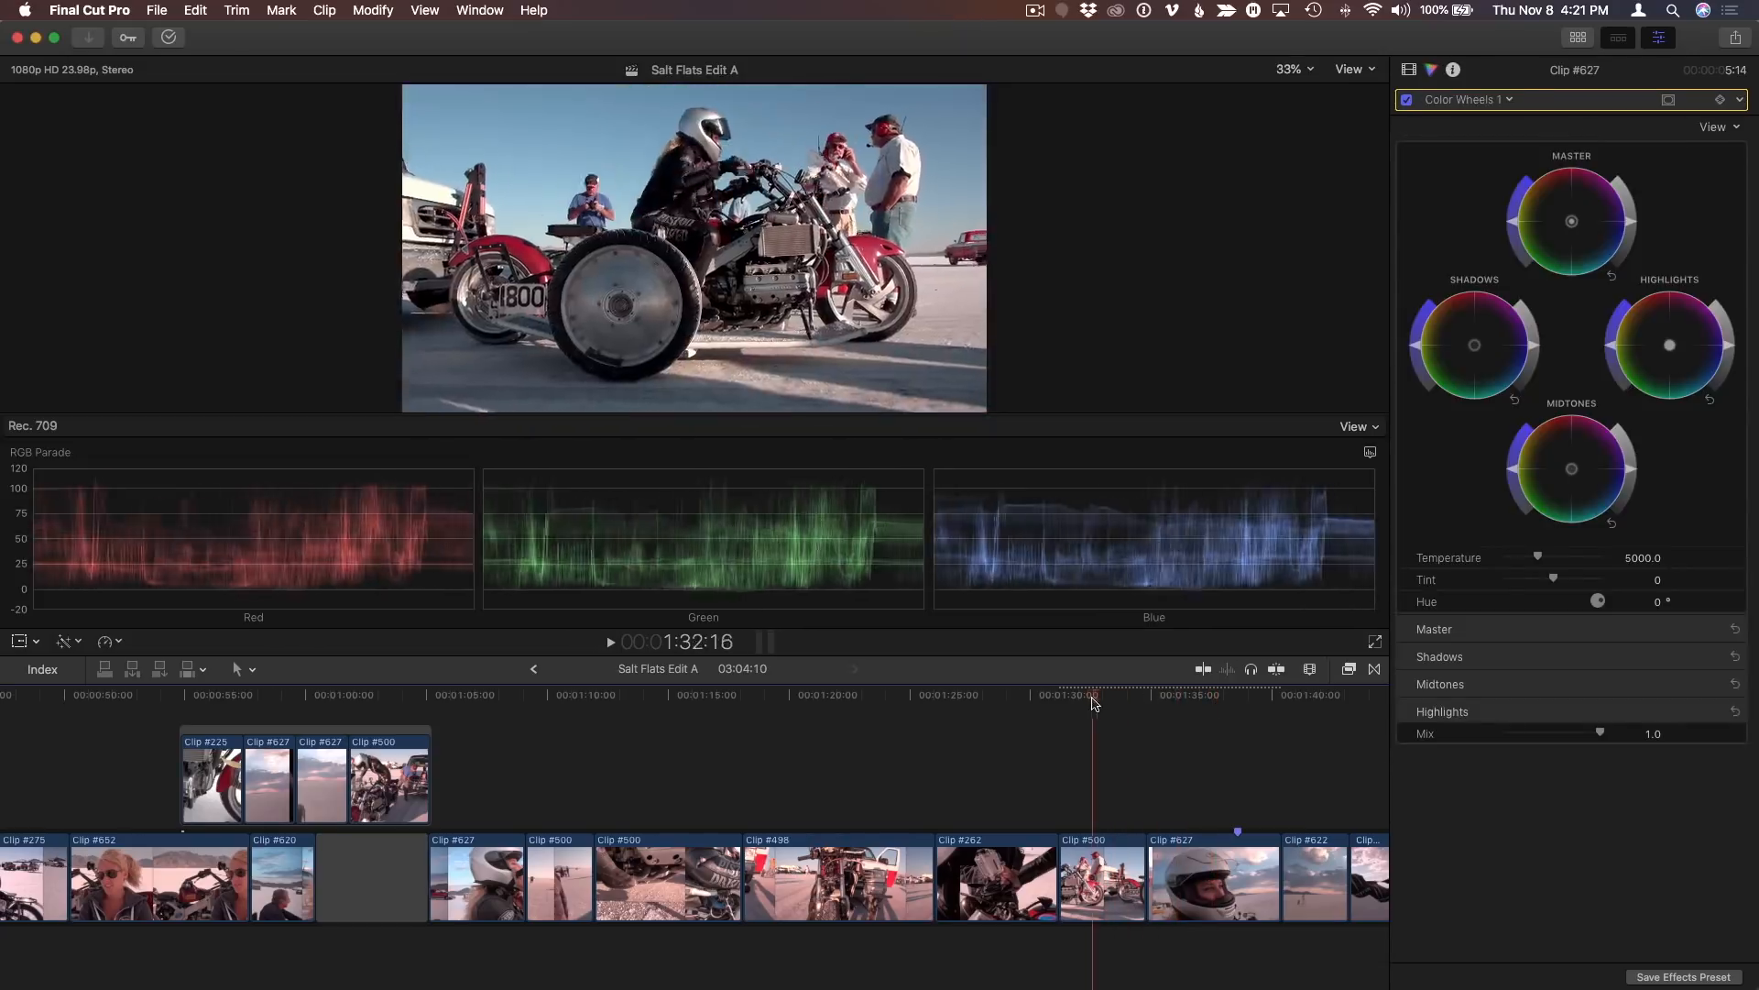
click(1231, 694)
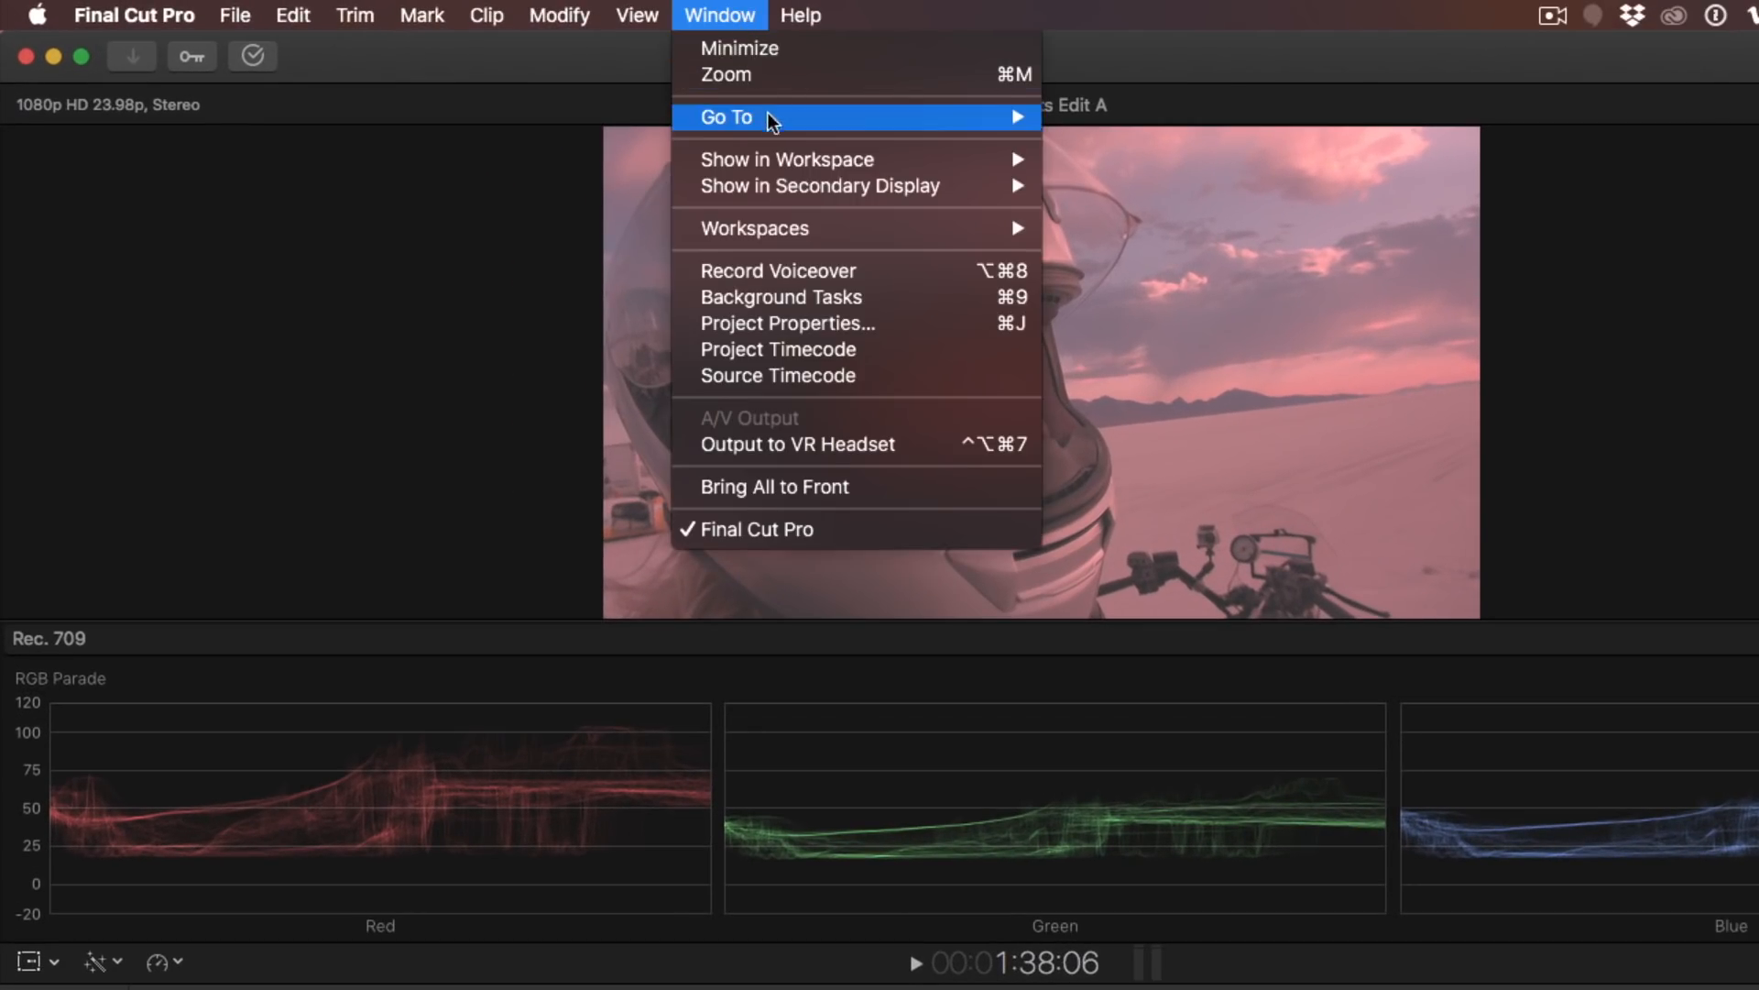
mouse_move(788, 159)
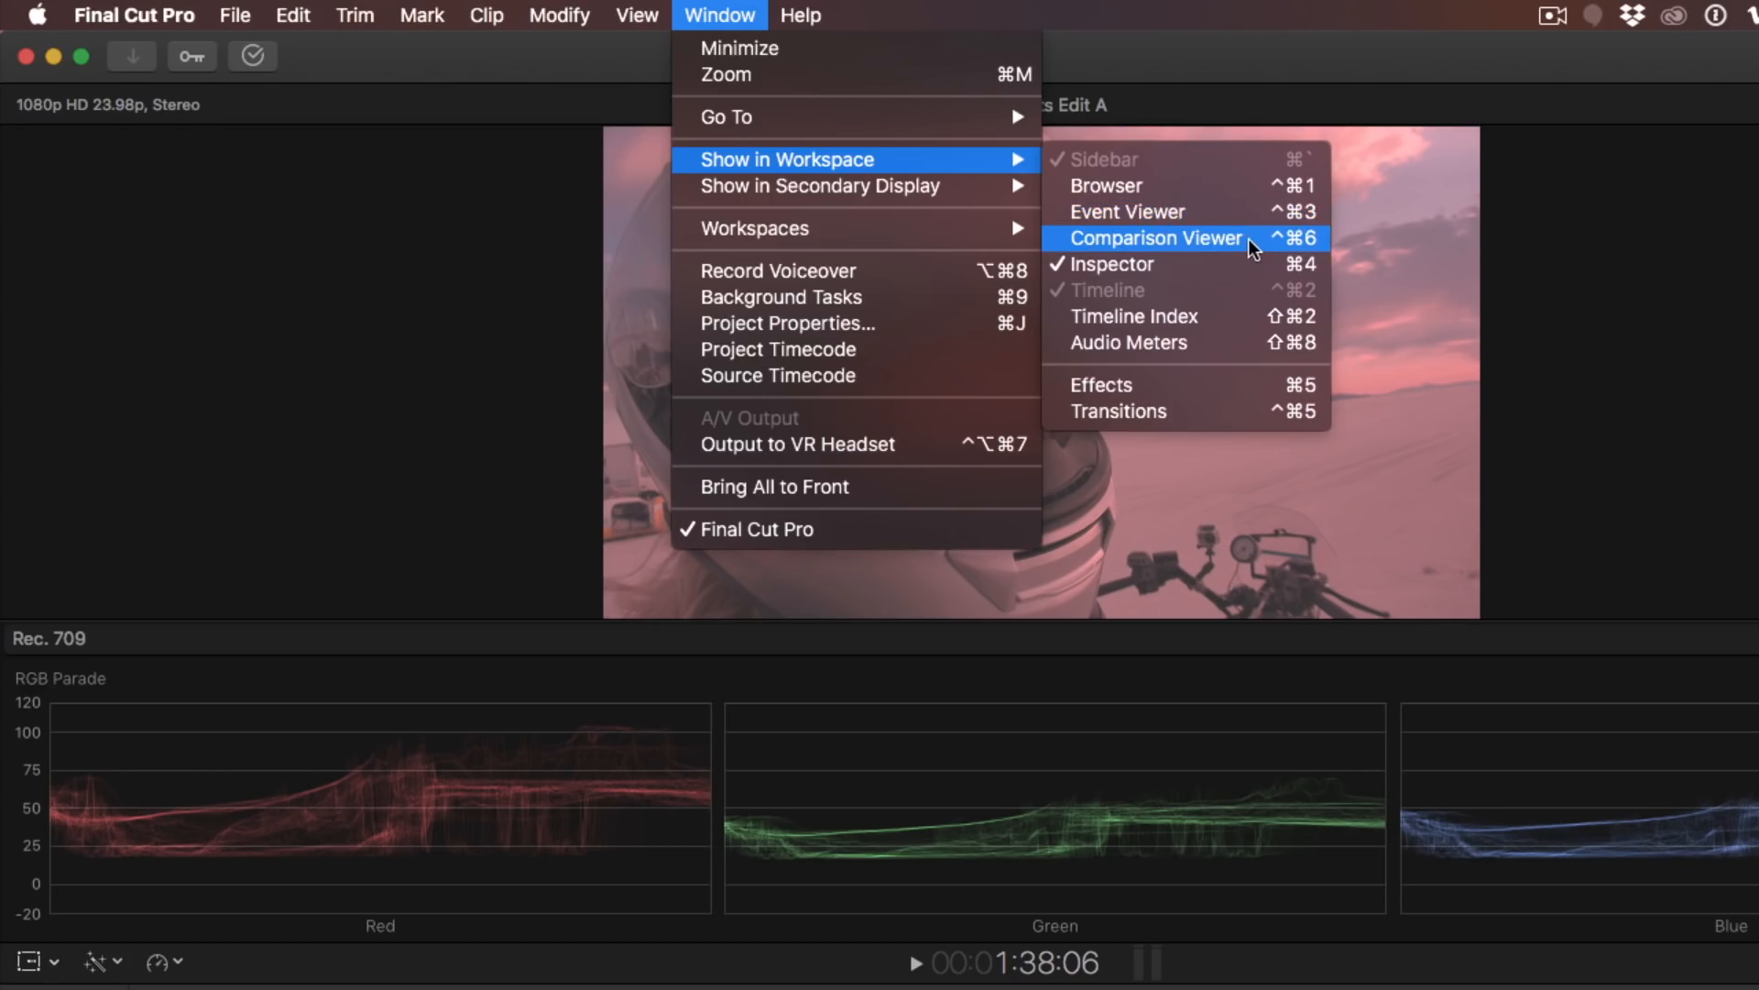
click(1153, 238)
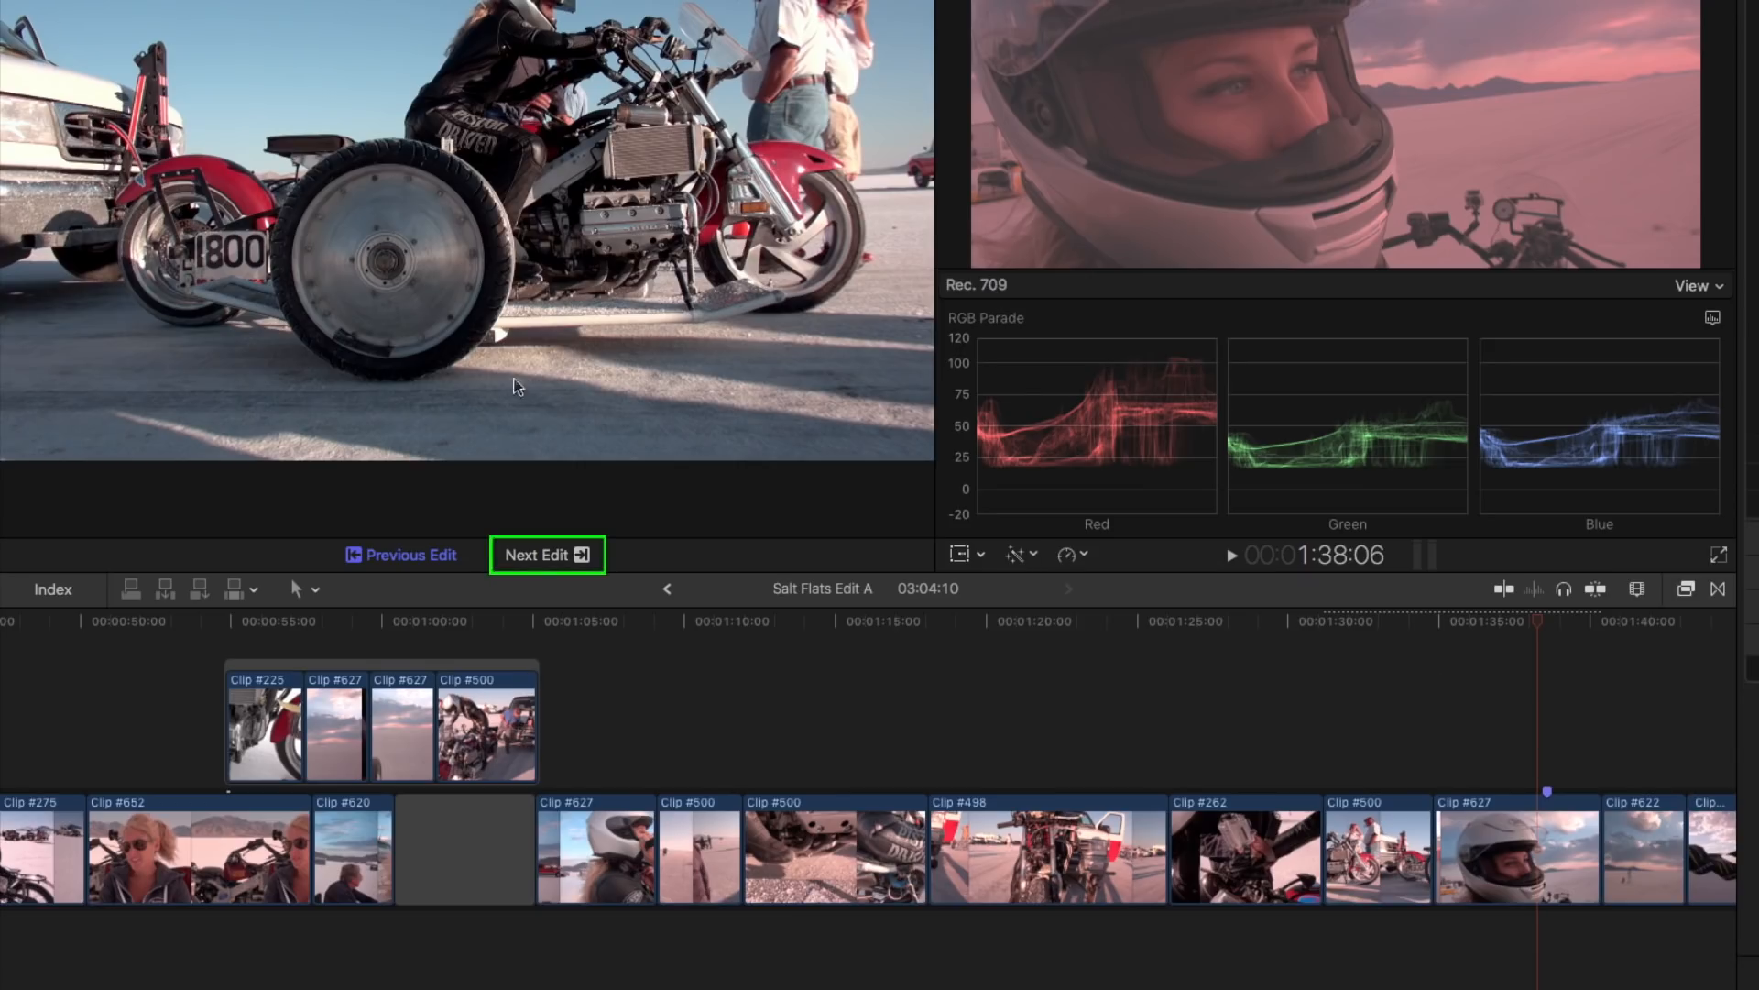
click(546, 554)
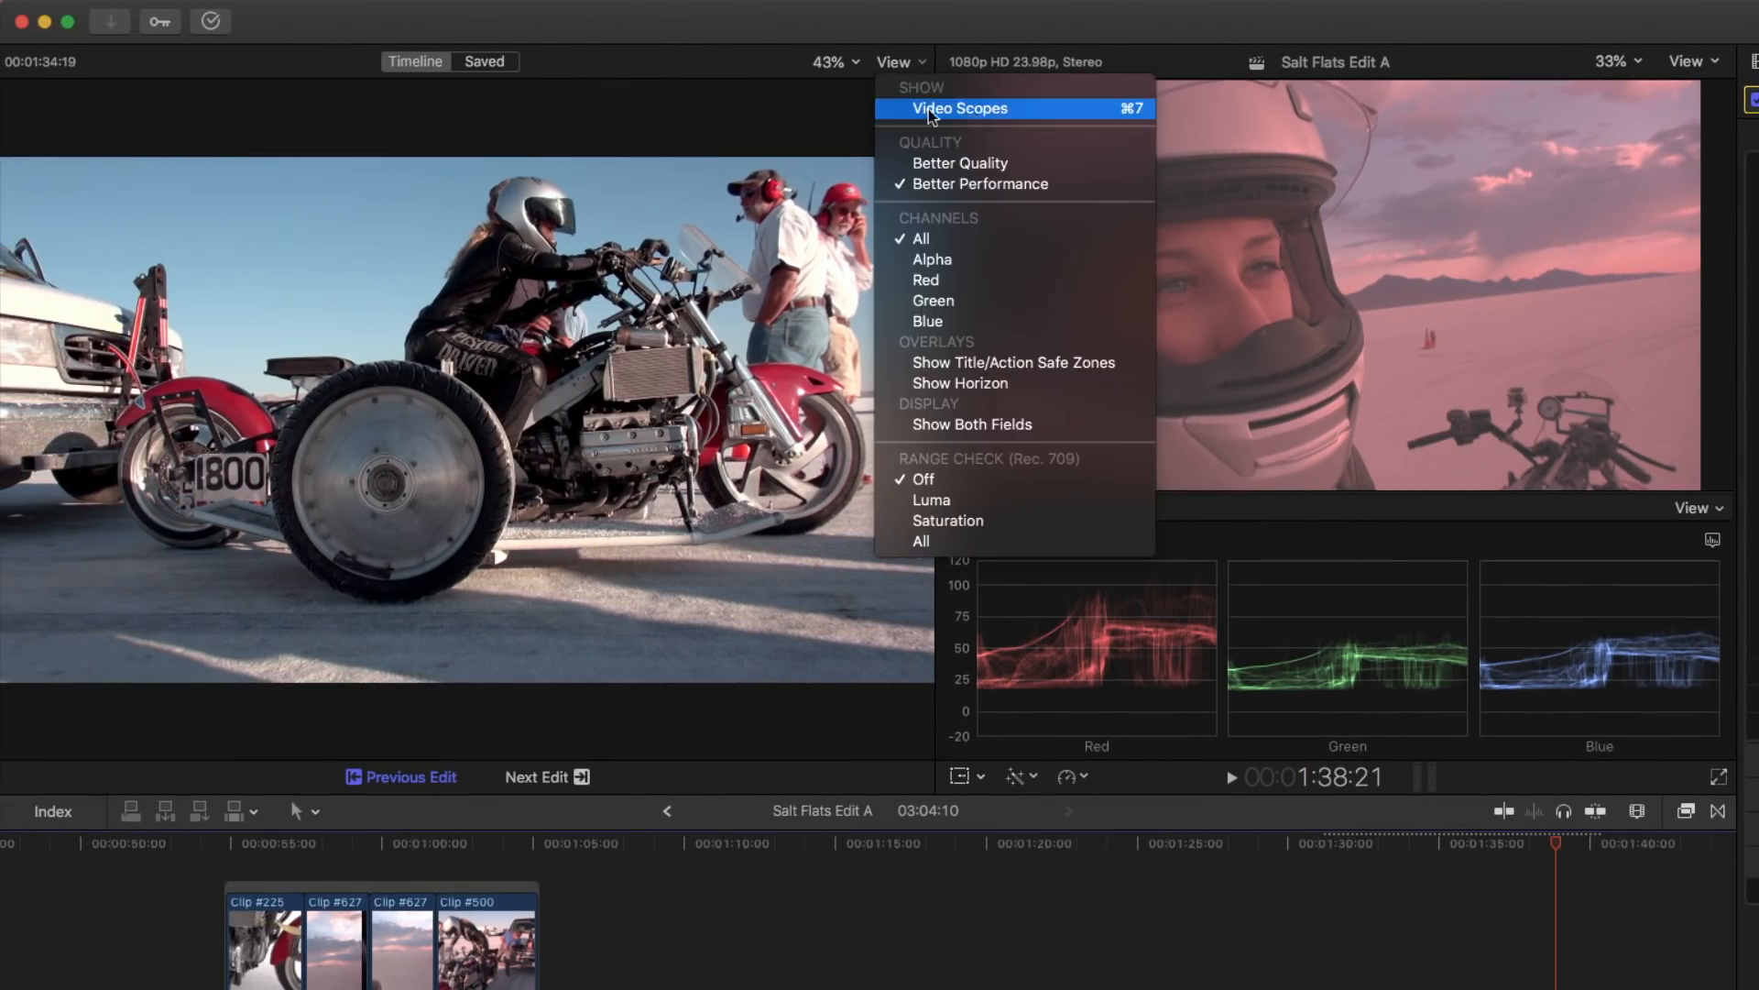
- Show RGB Parade video scopes beneath the comparison image
click(959, 108)
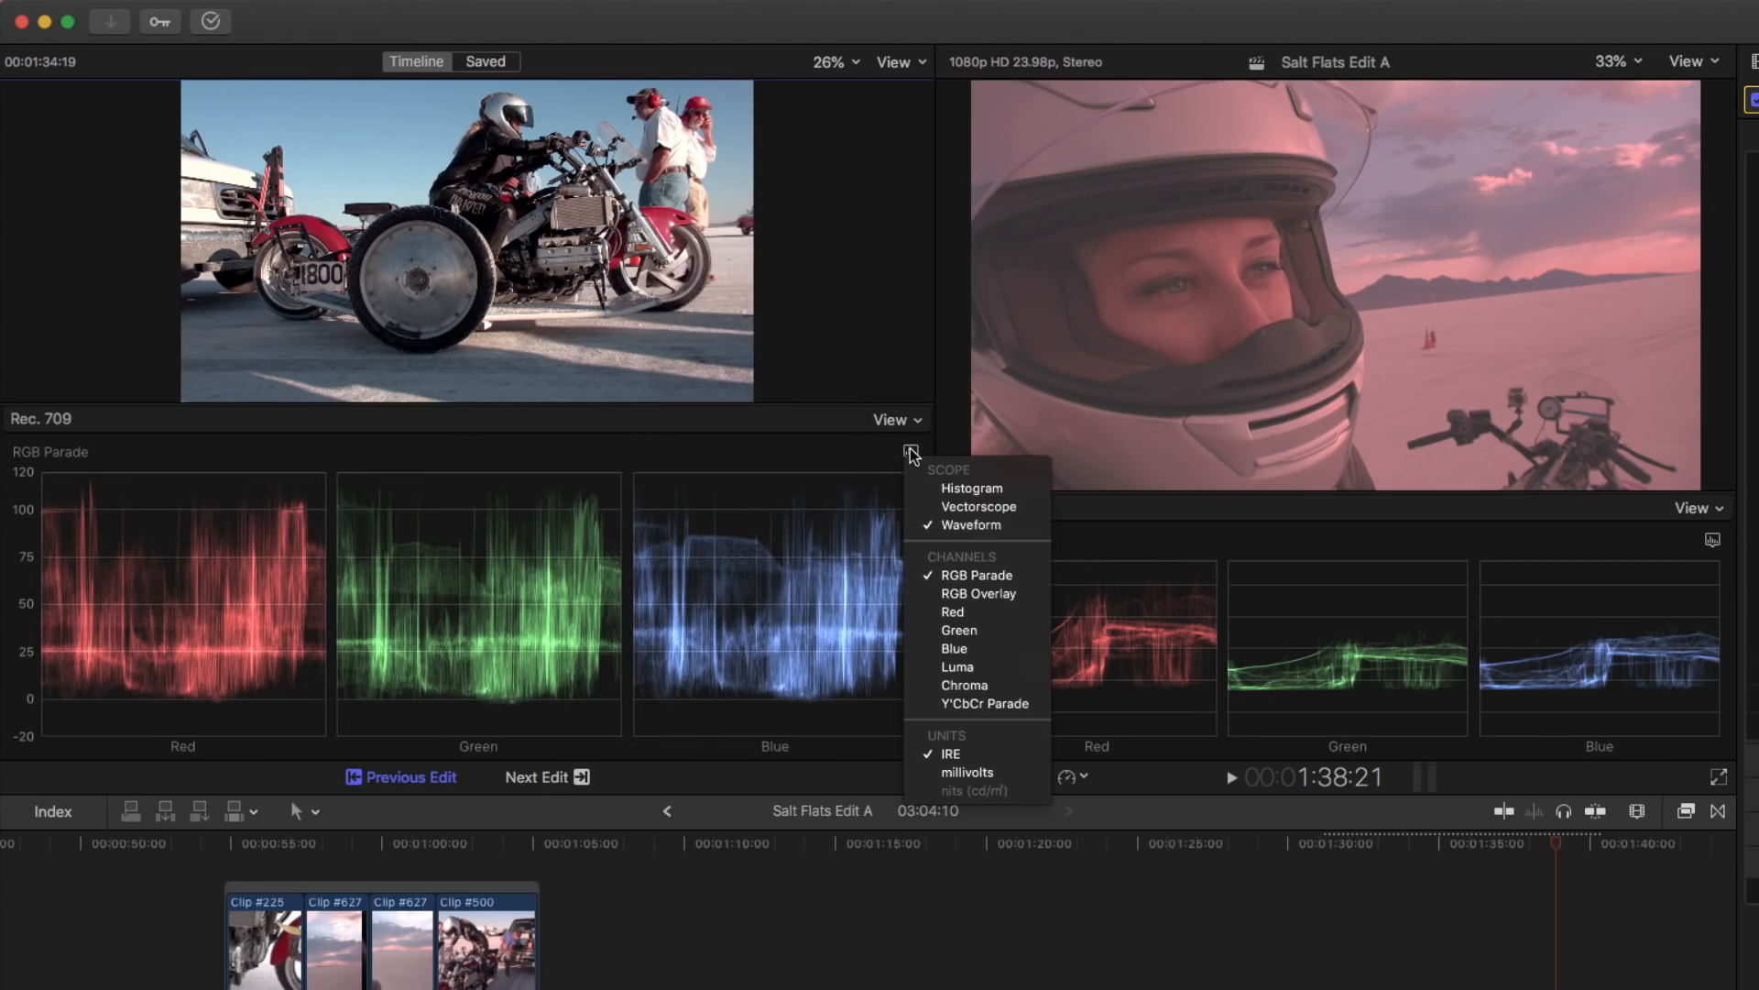
mouse_move(875, 436)
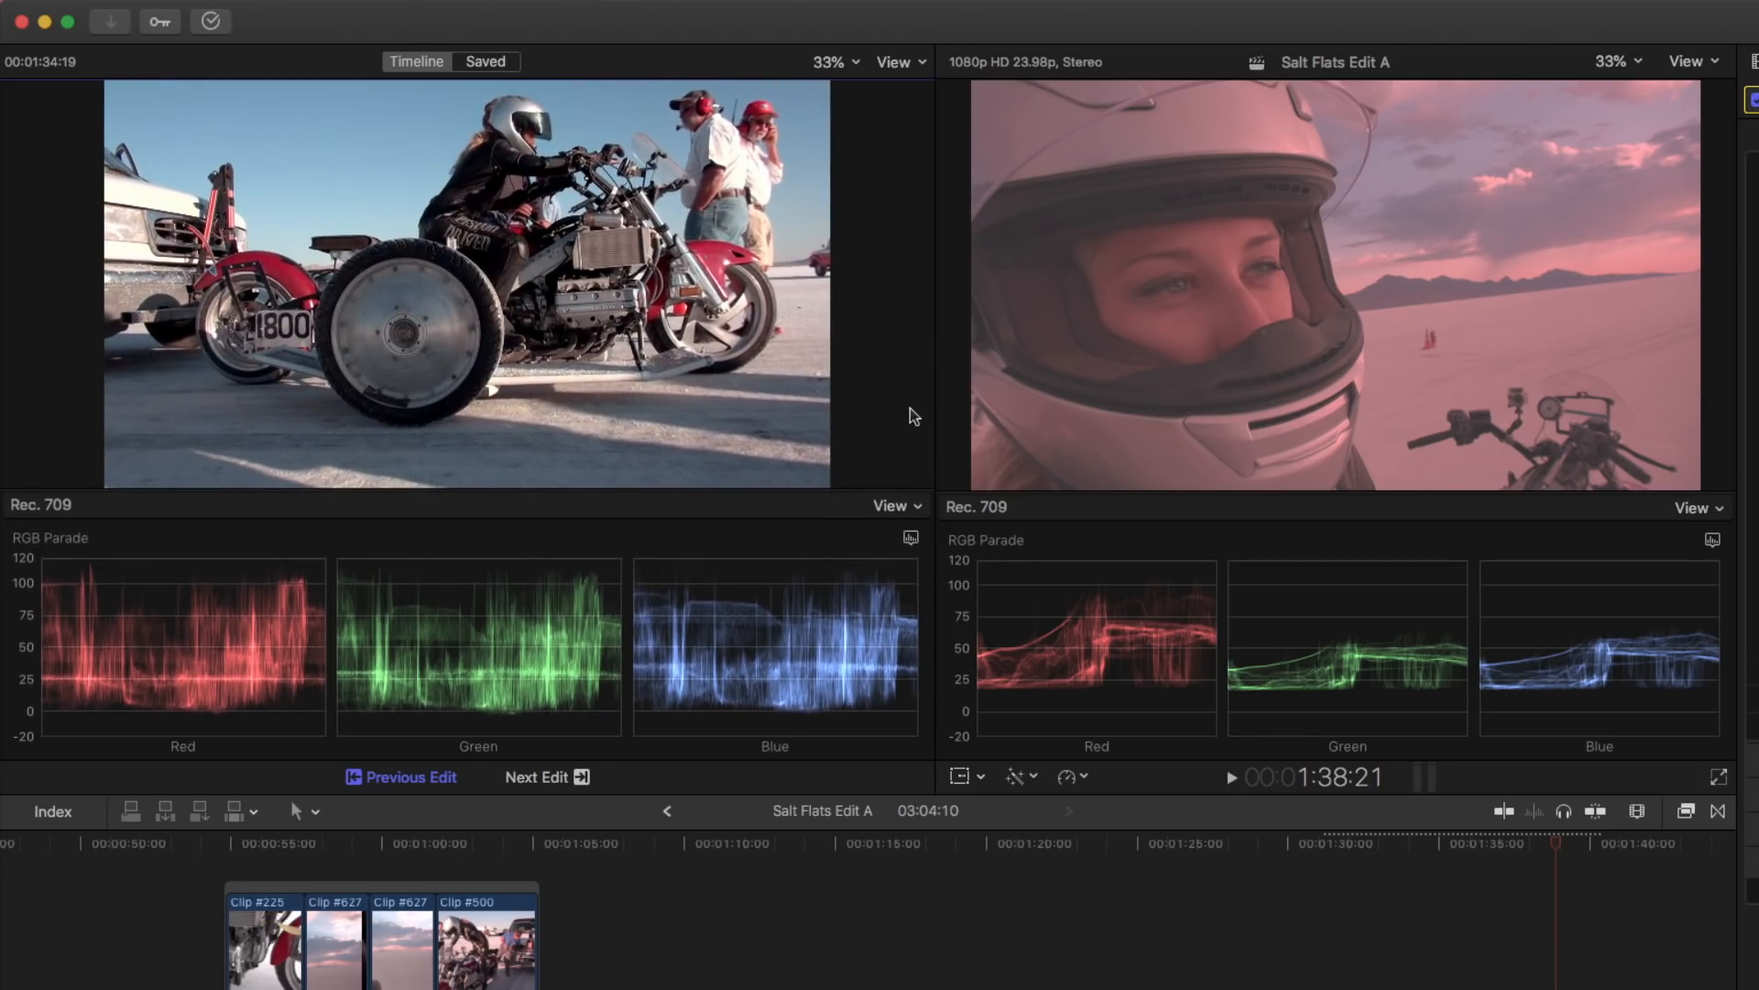
mouse_move(941, 401)
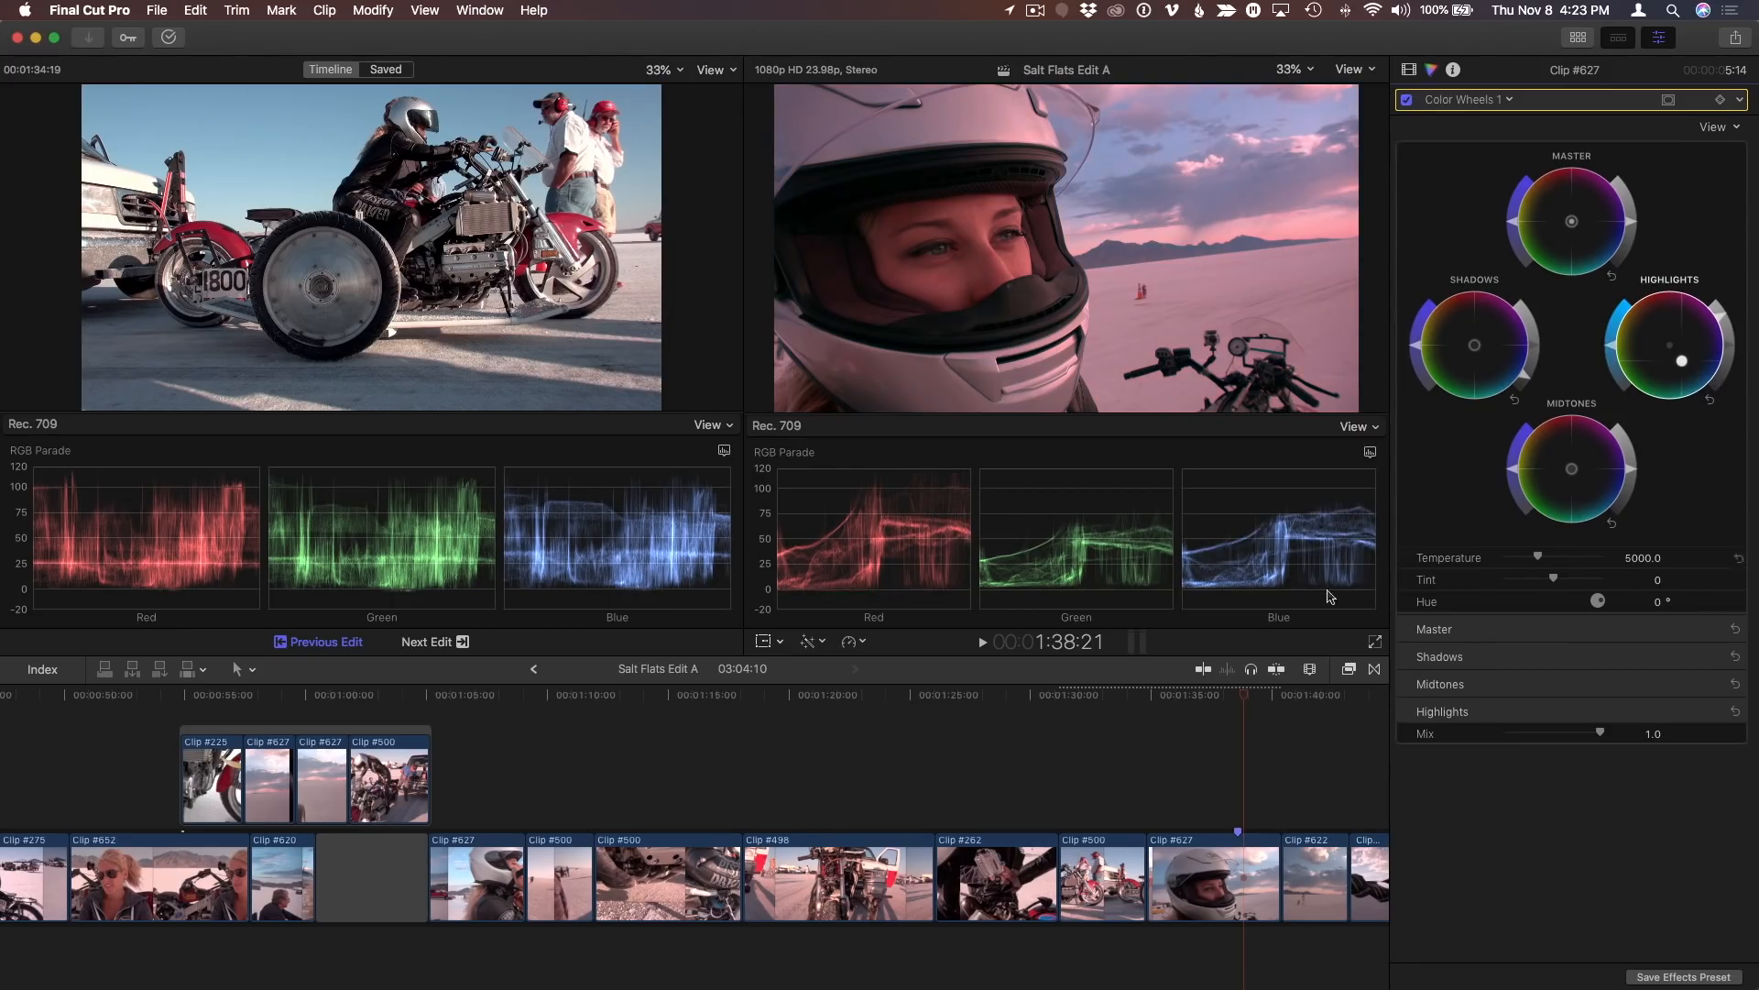
- Compare against the next edit, showing the salt flats landscape beside the helmet close-up
click(1104, 695)
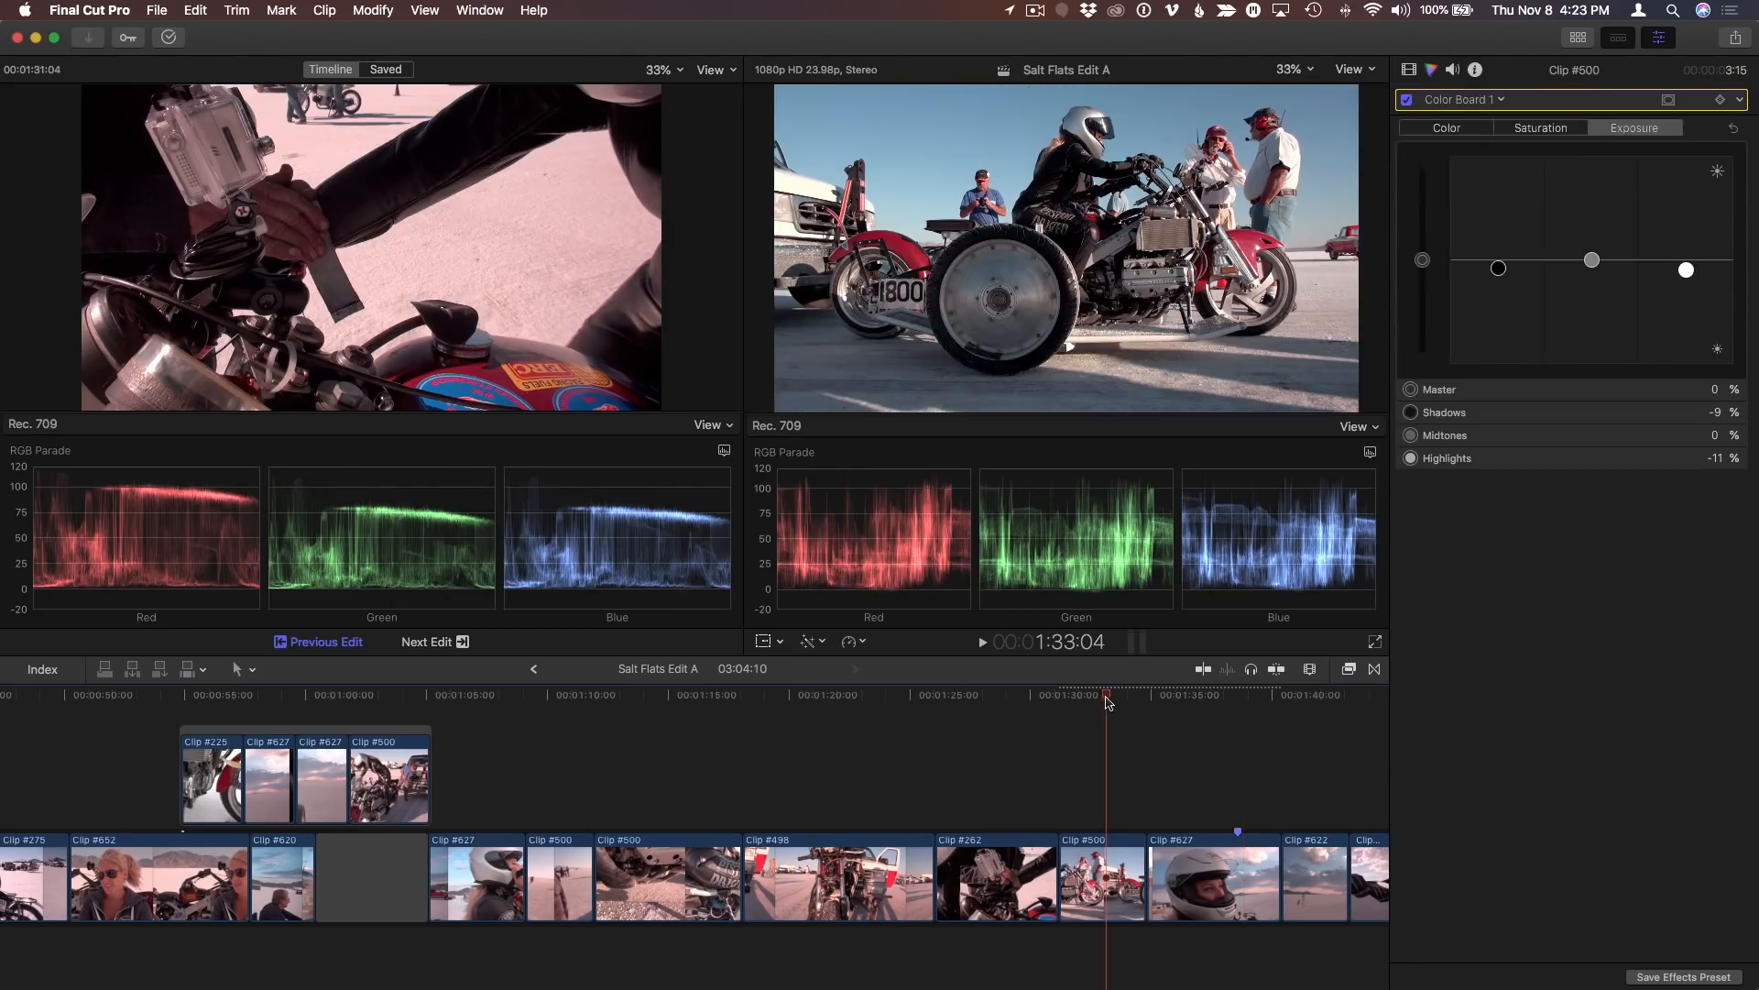
click(1200, 695)
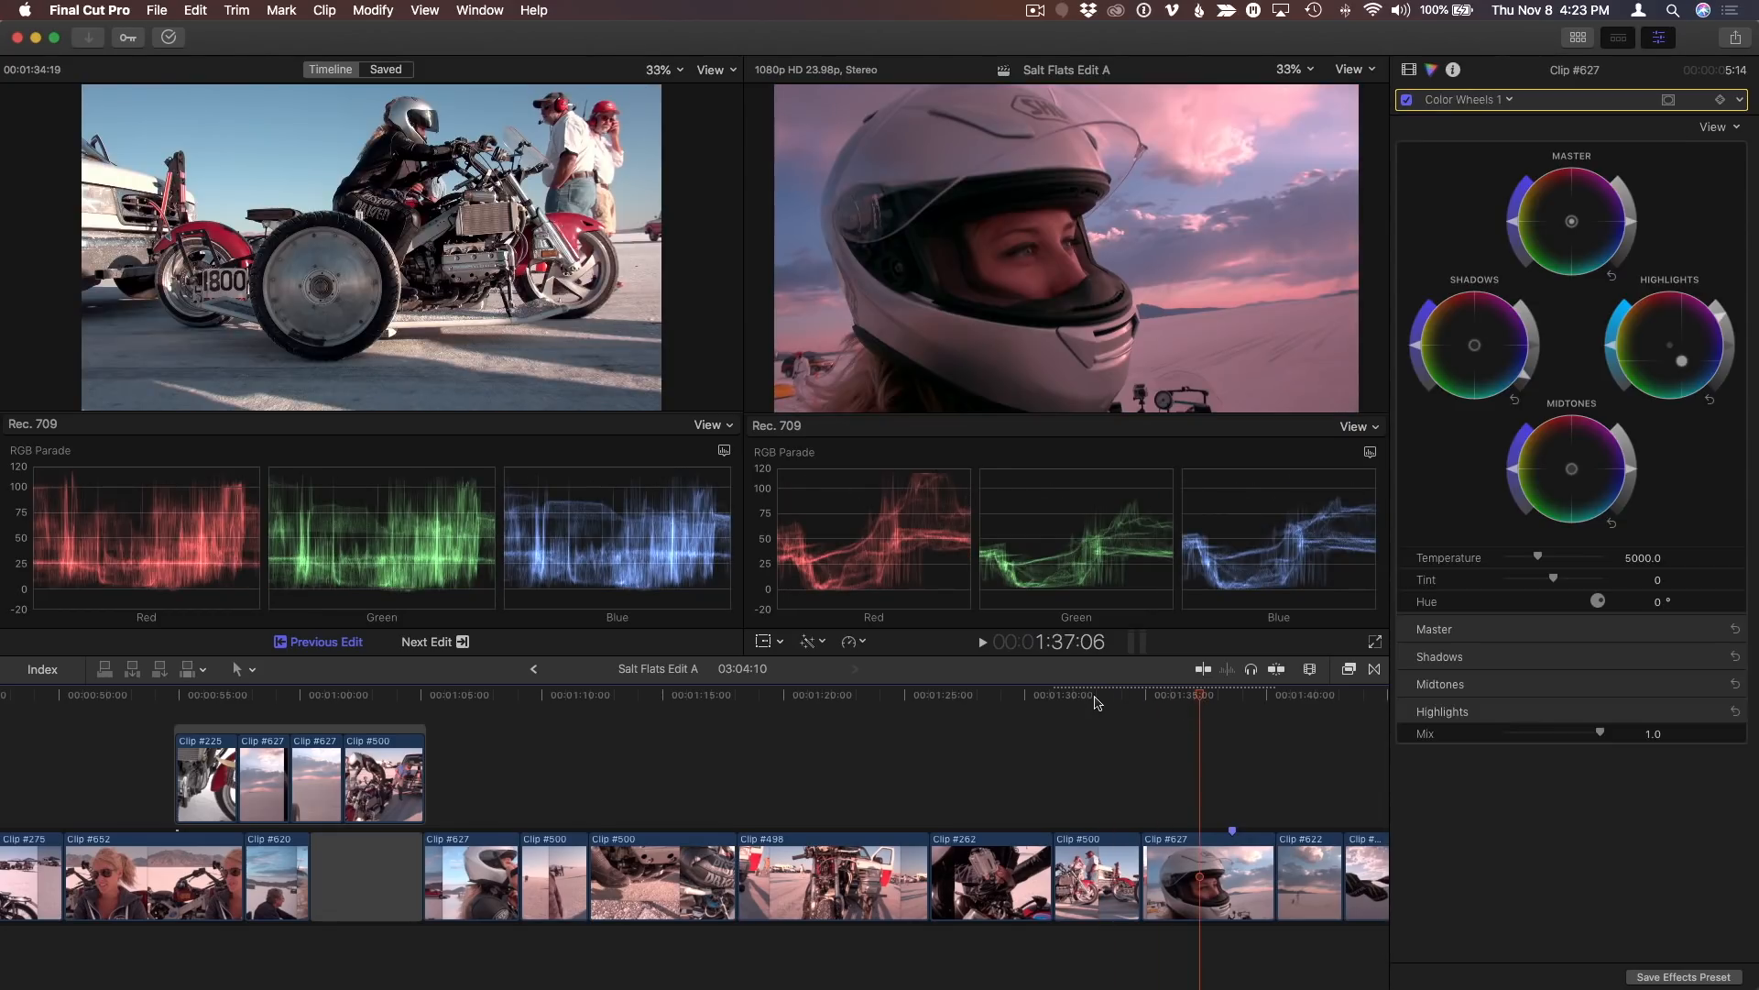
click(1095, 695)
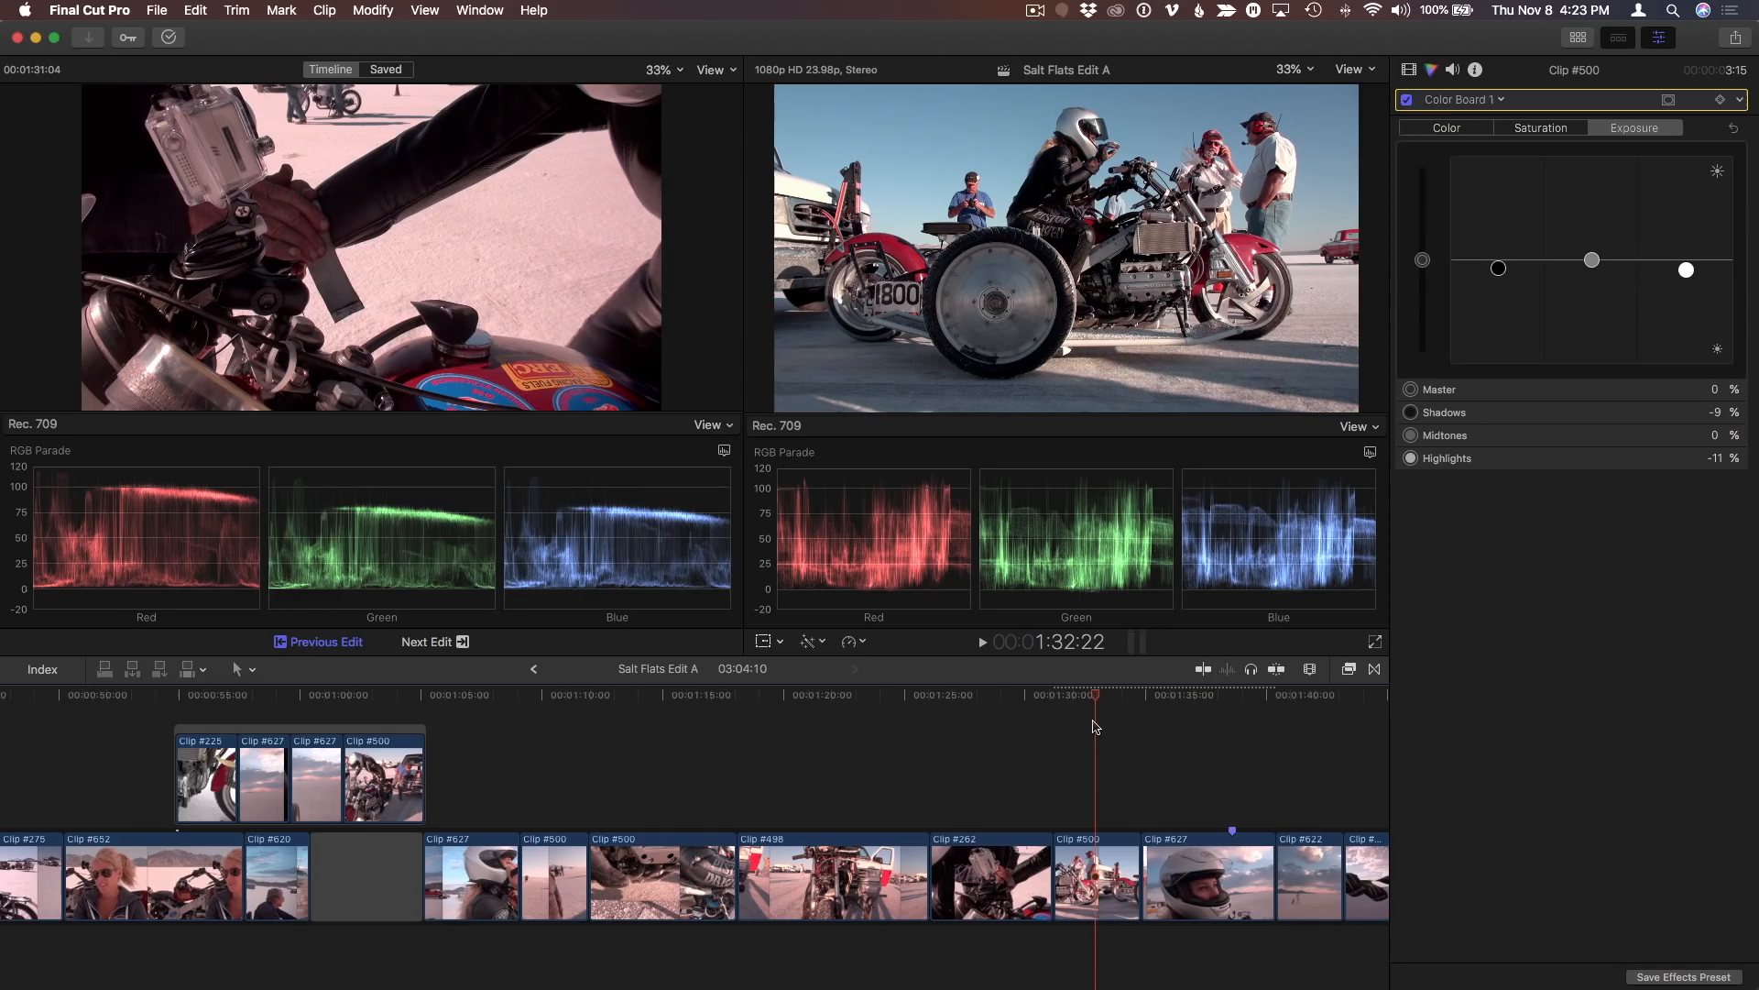
click(426, 641)
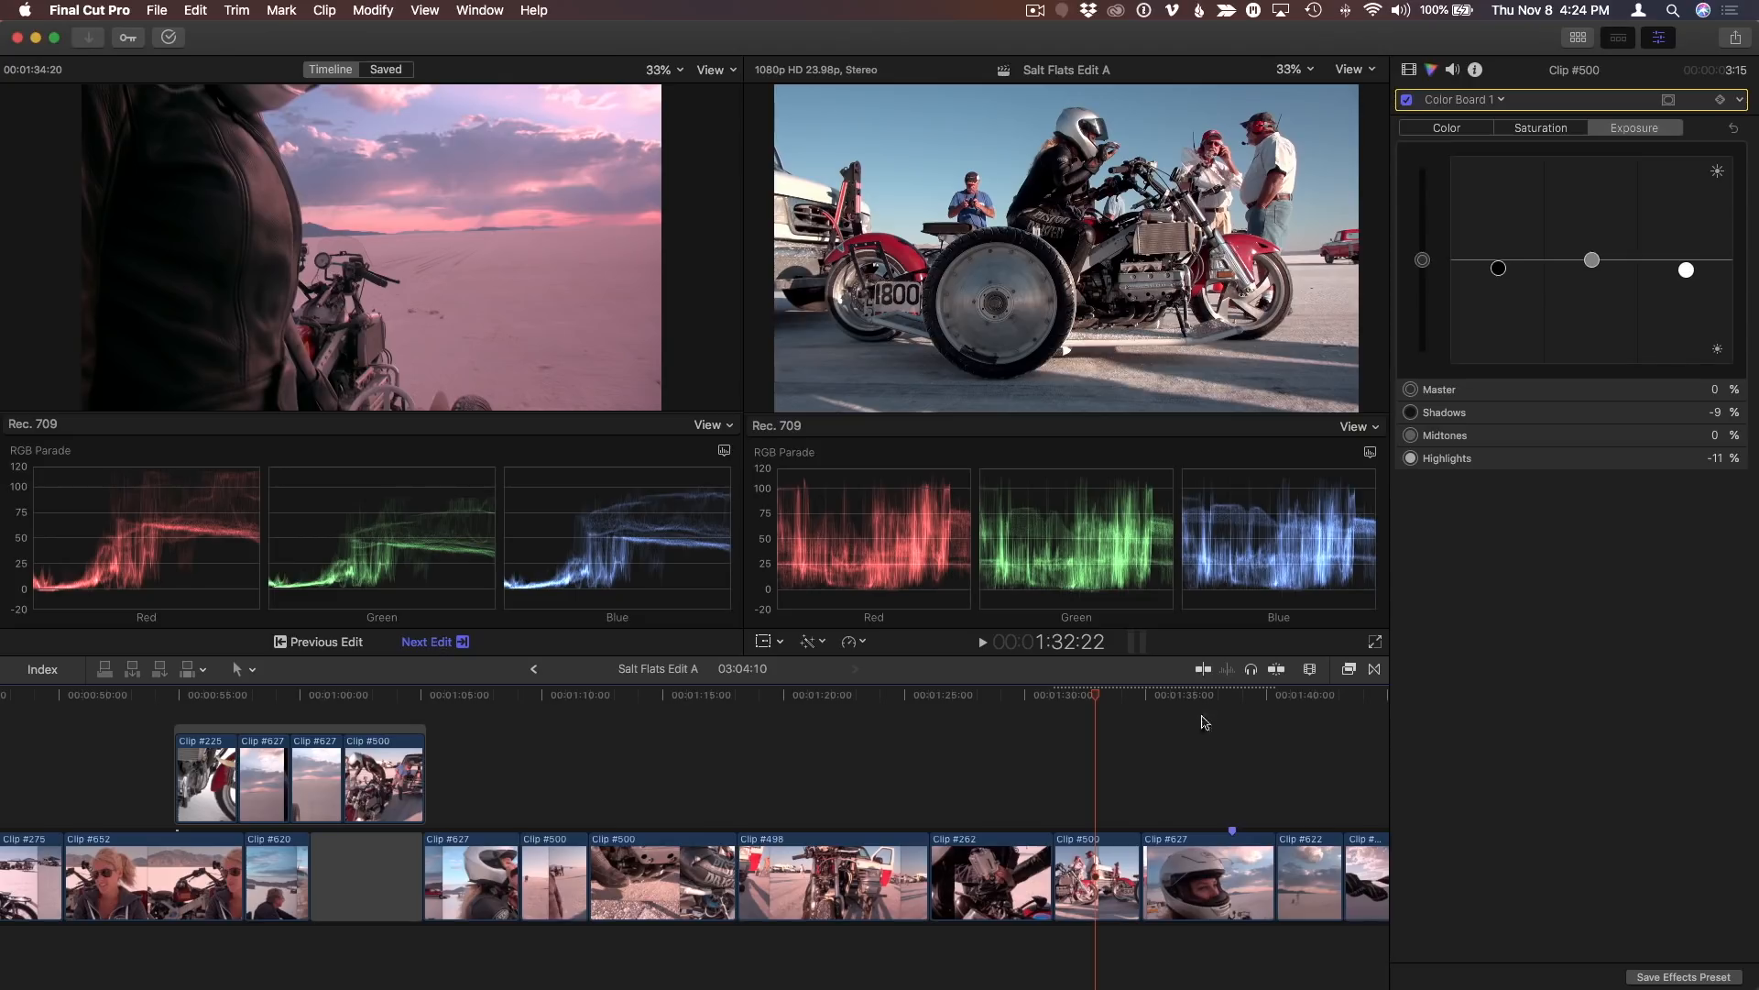
click(1150, 695)
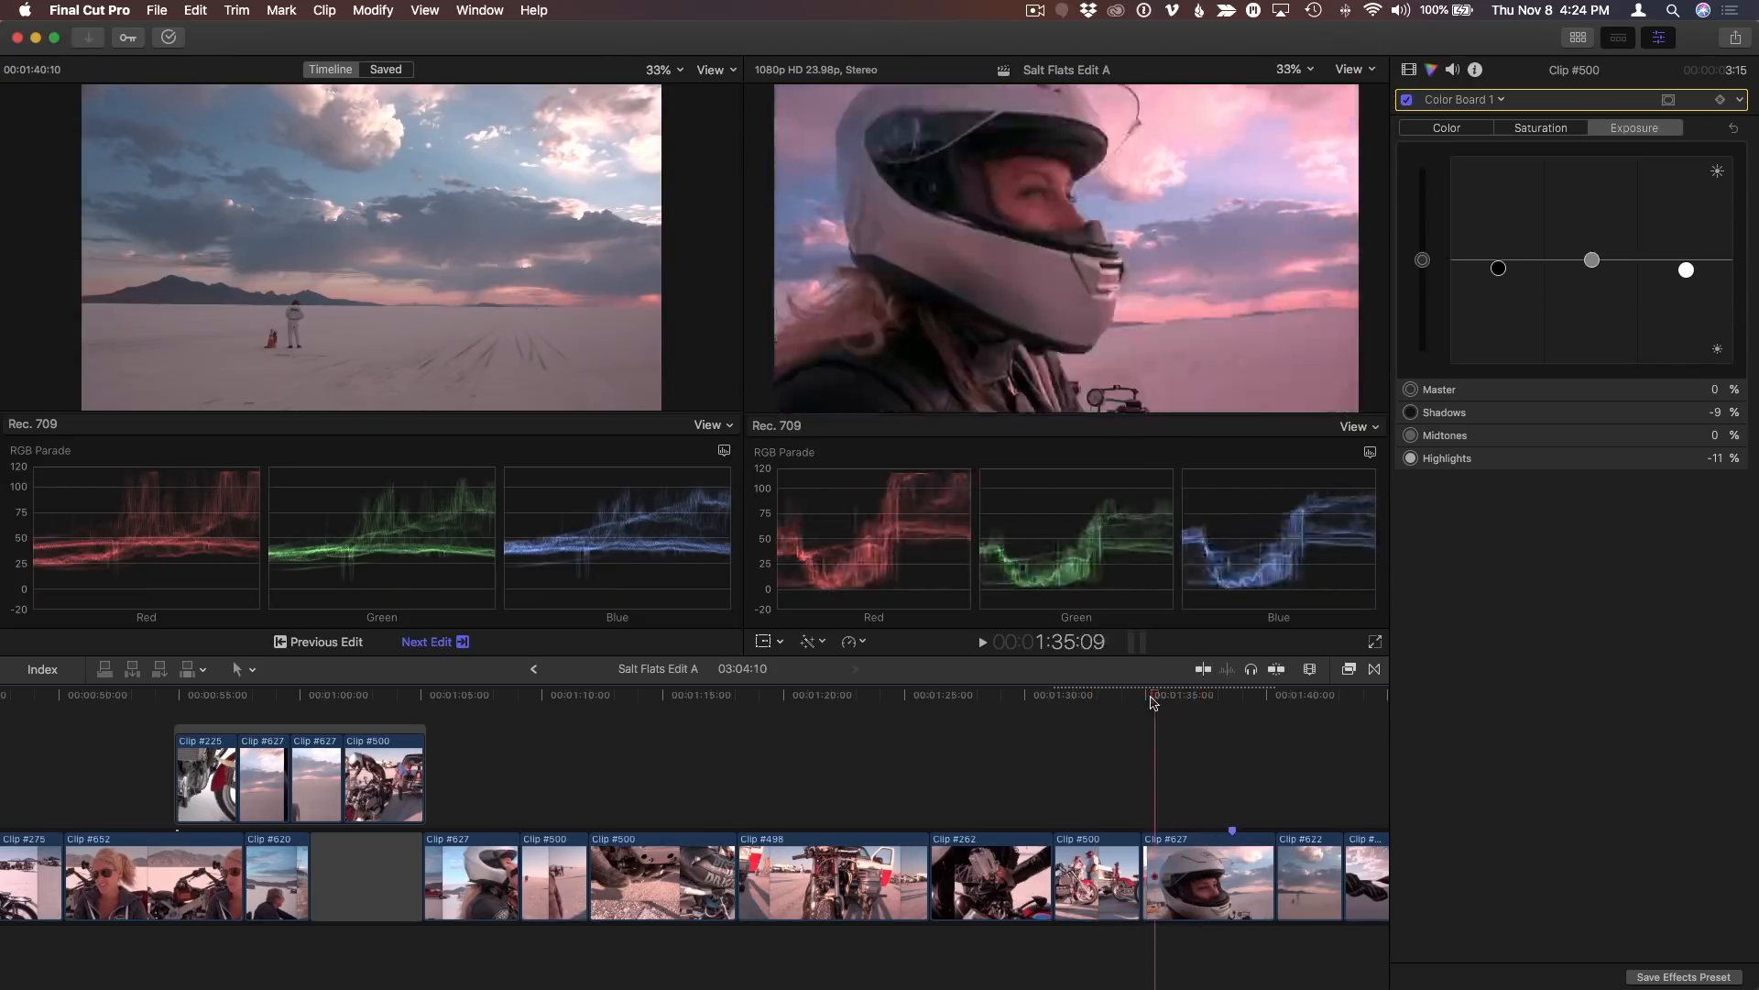
click(1193, 694)
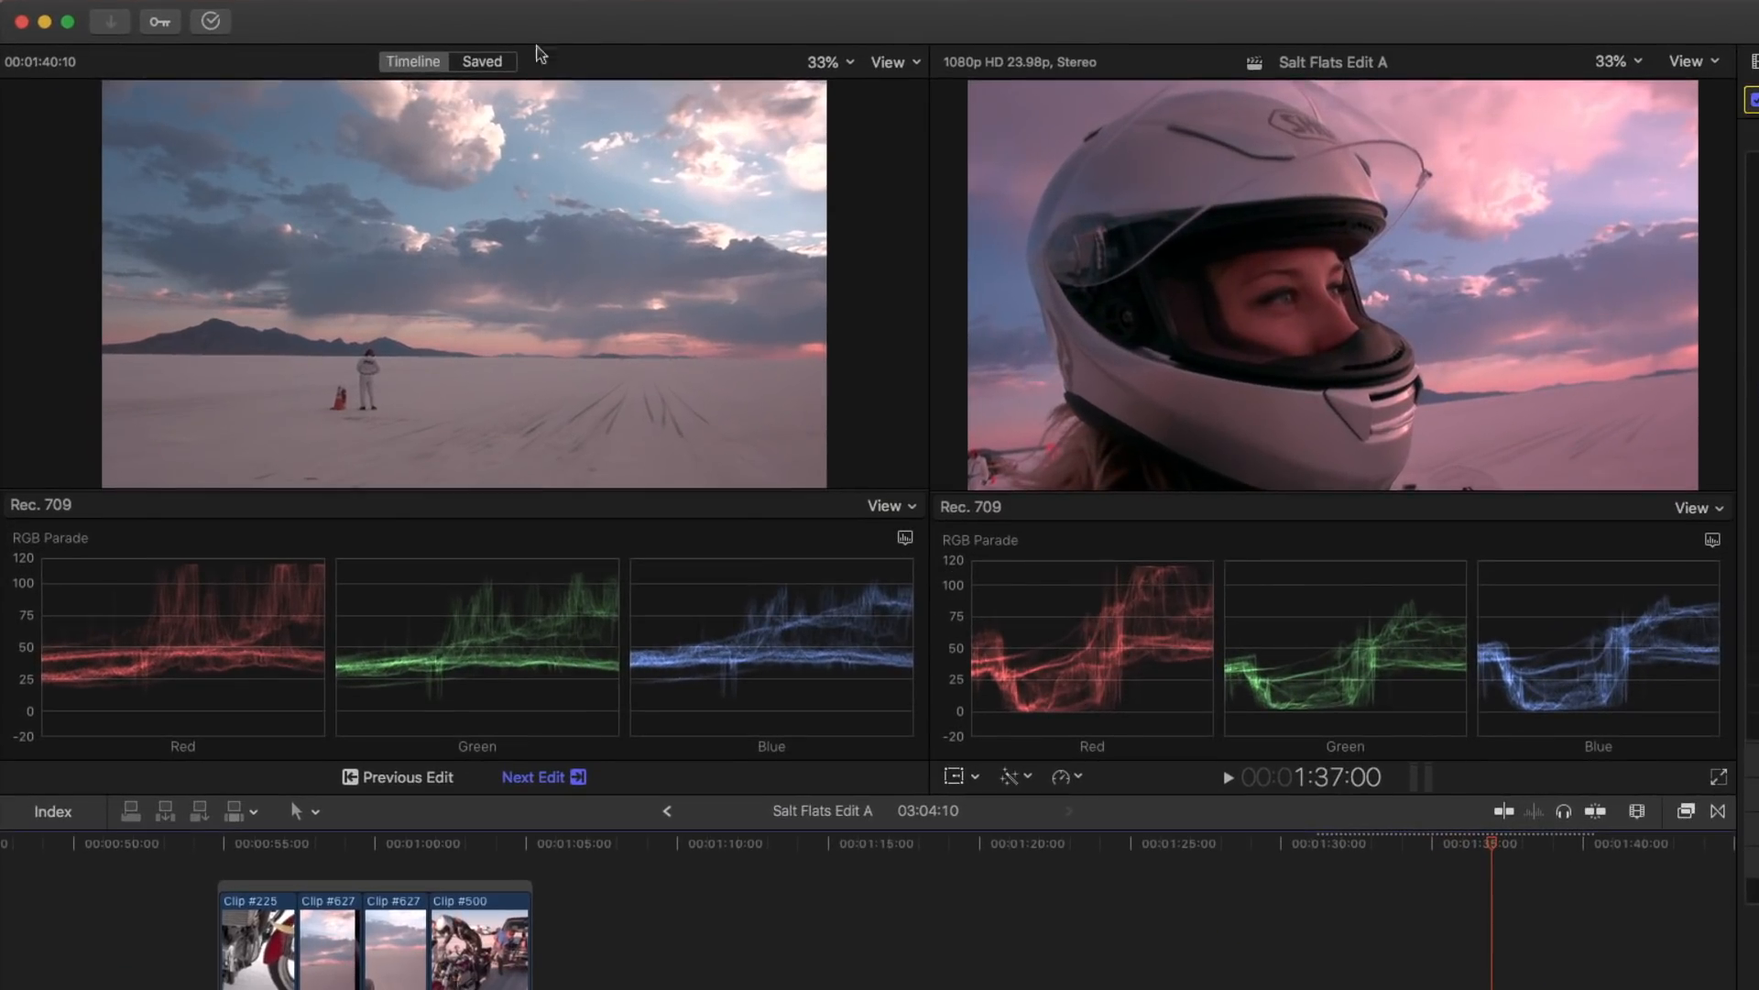
- Switch the comparison to saved frames and save the helmet frame as a reference
click(481, 61)
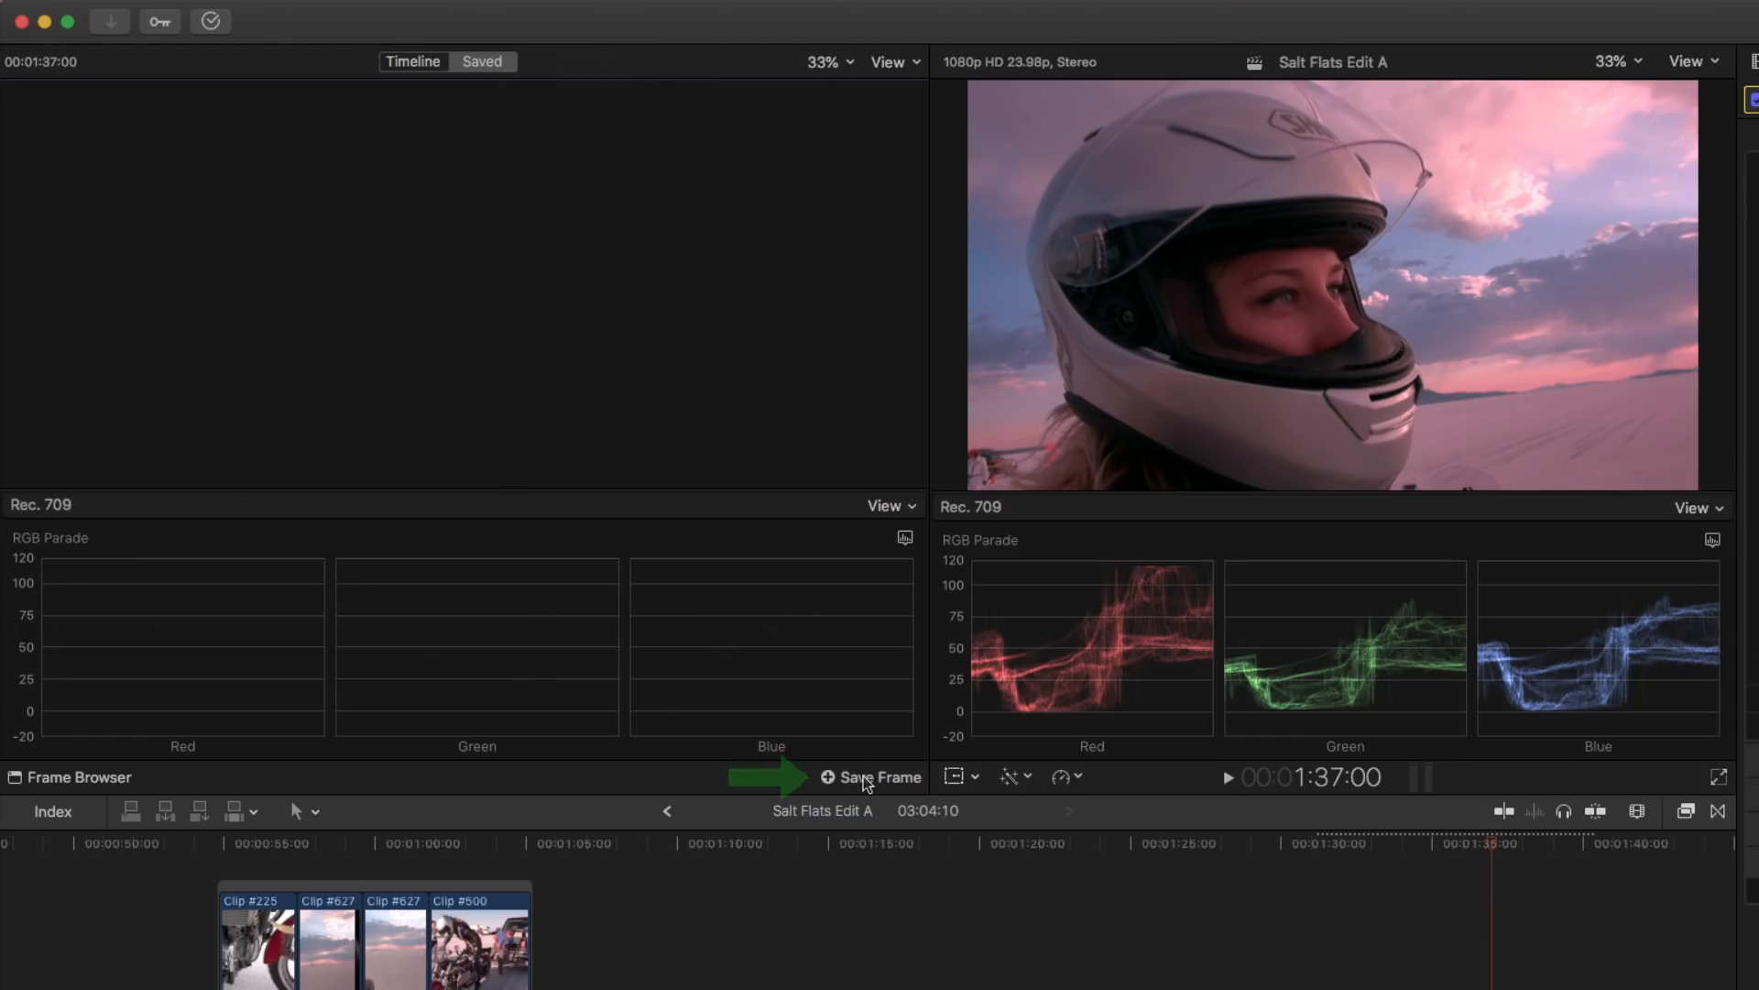
click(881, 777)
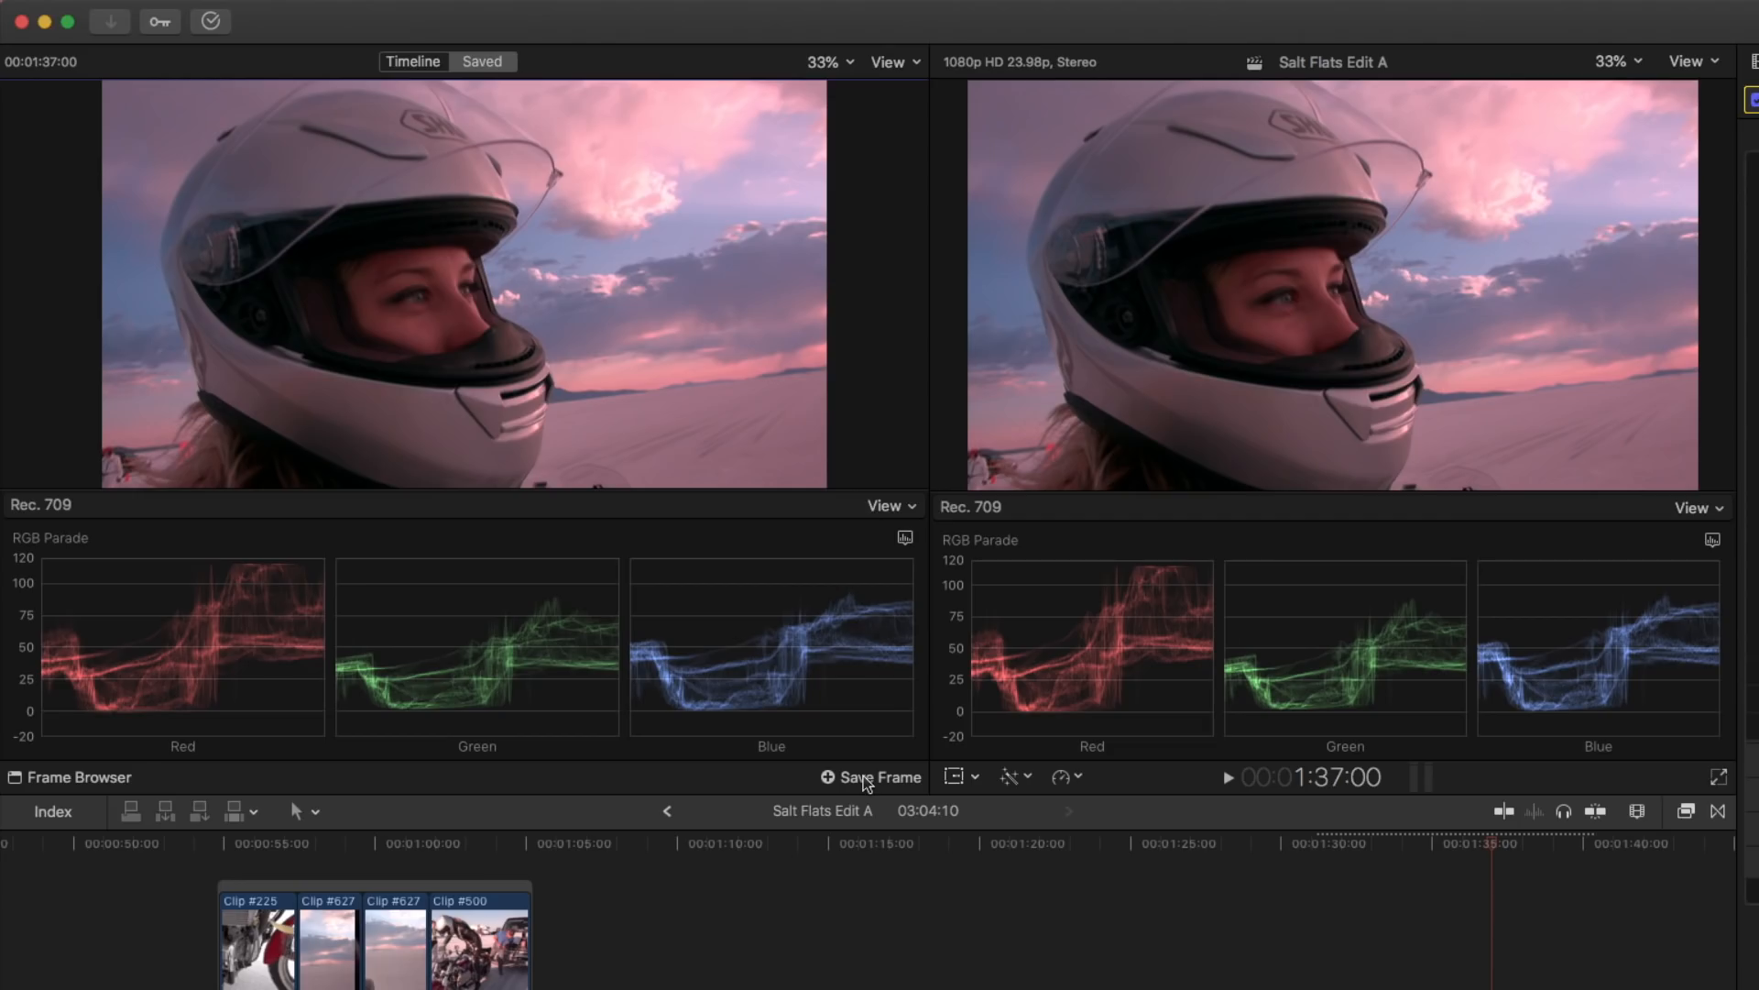
click(1371, 843)
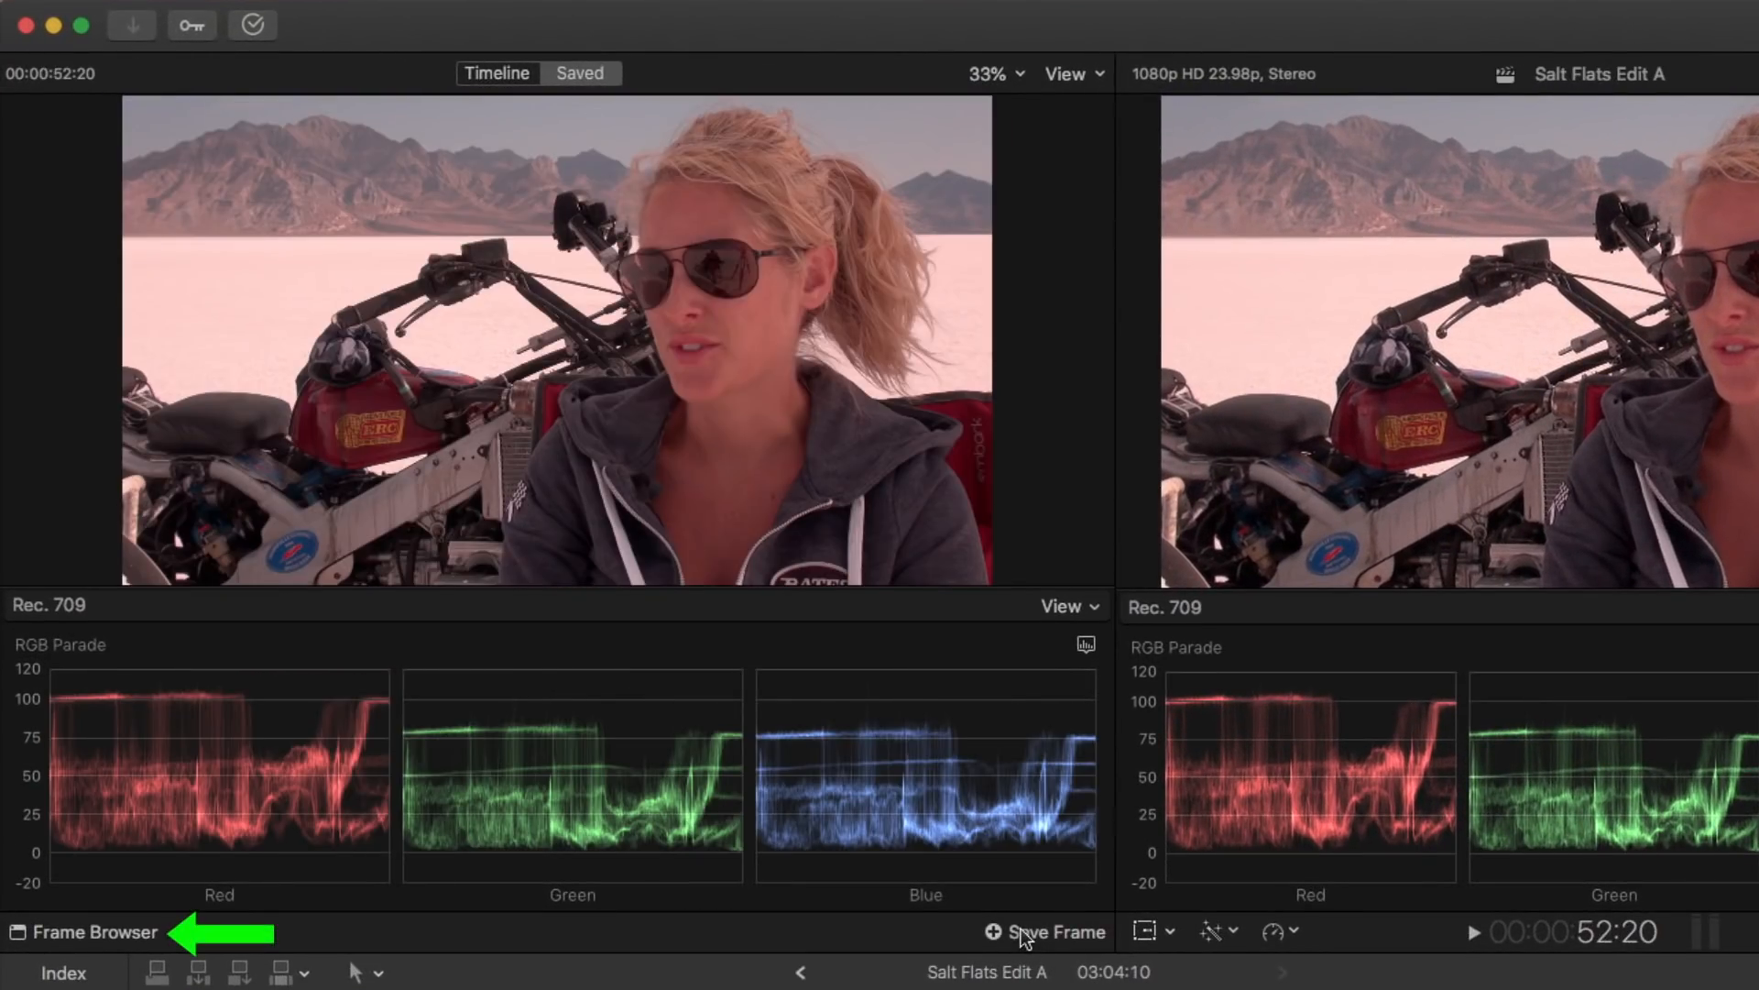
mouse_move(106, 940)
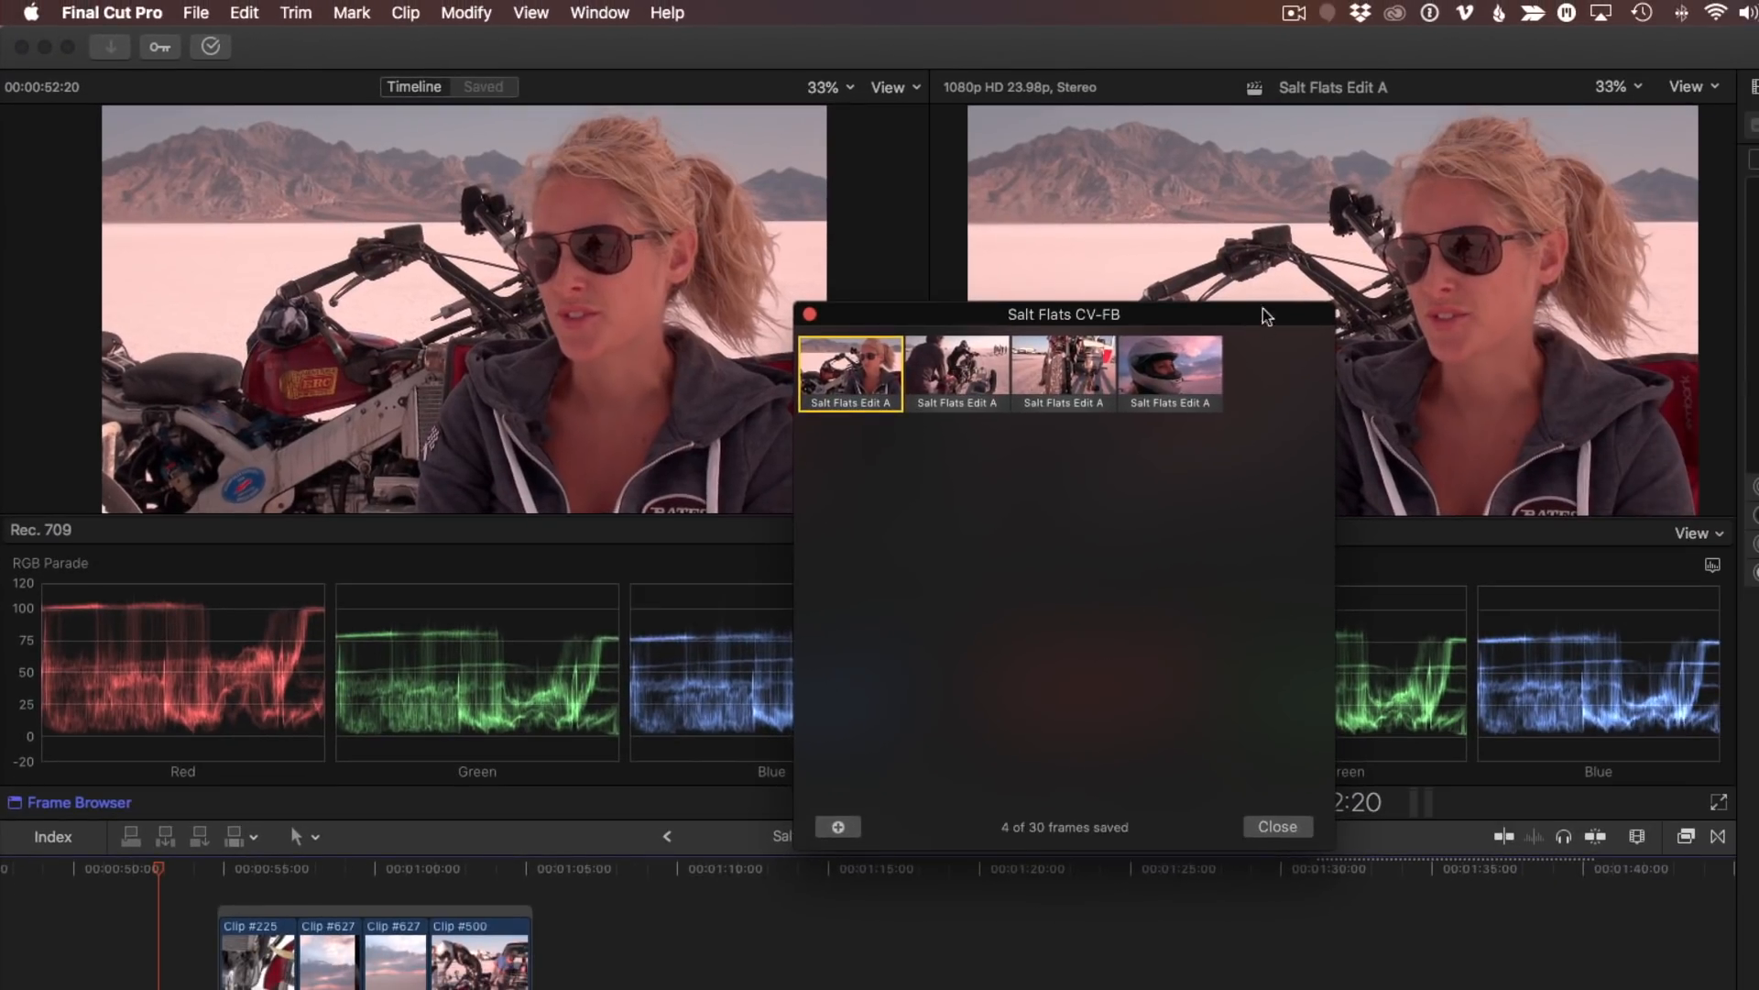
- Browse the saved frames and save the camera-mount close-up as another reference
click(955, 374)
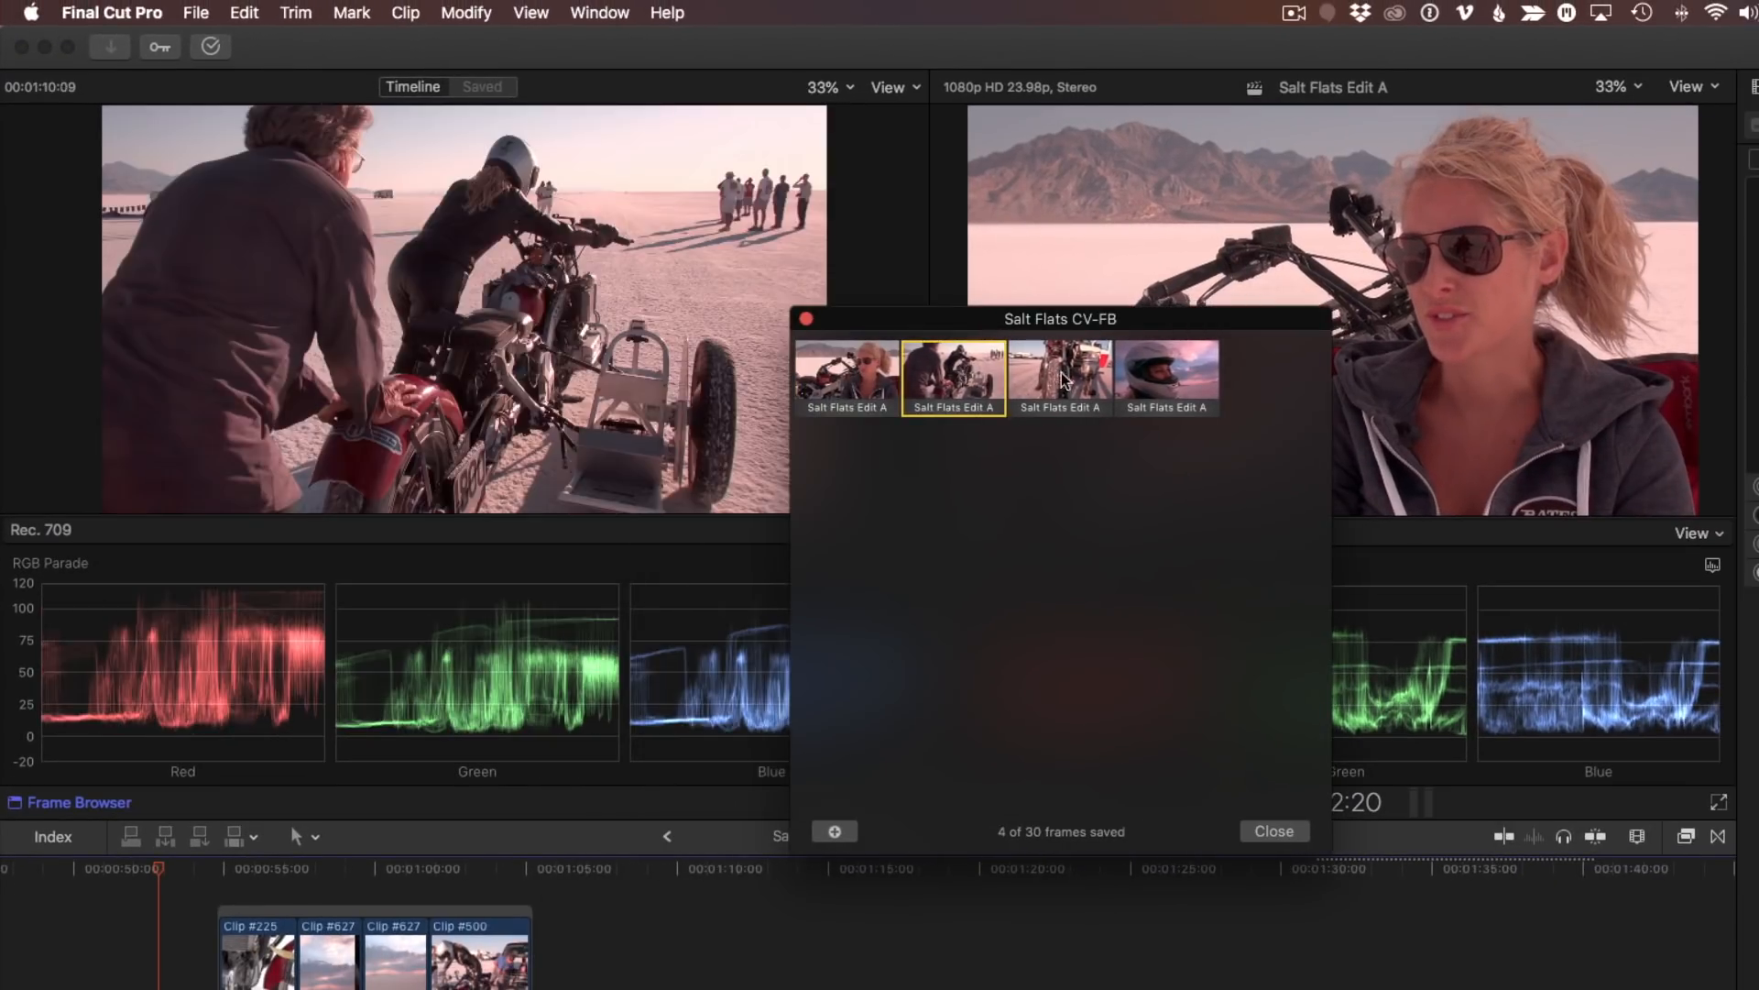
click(1165, 376)
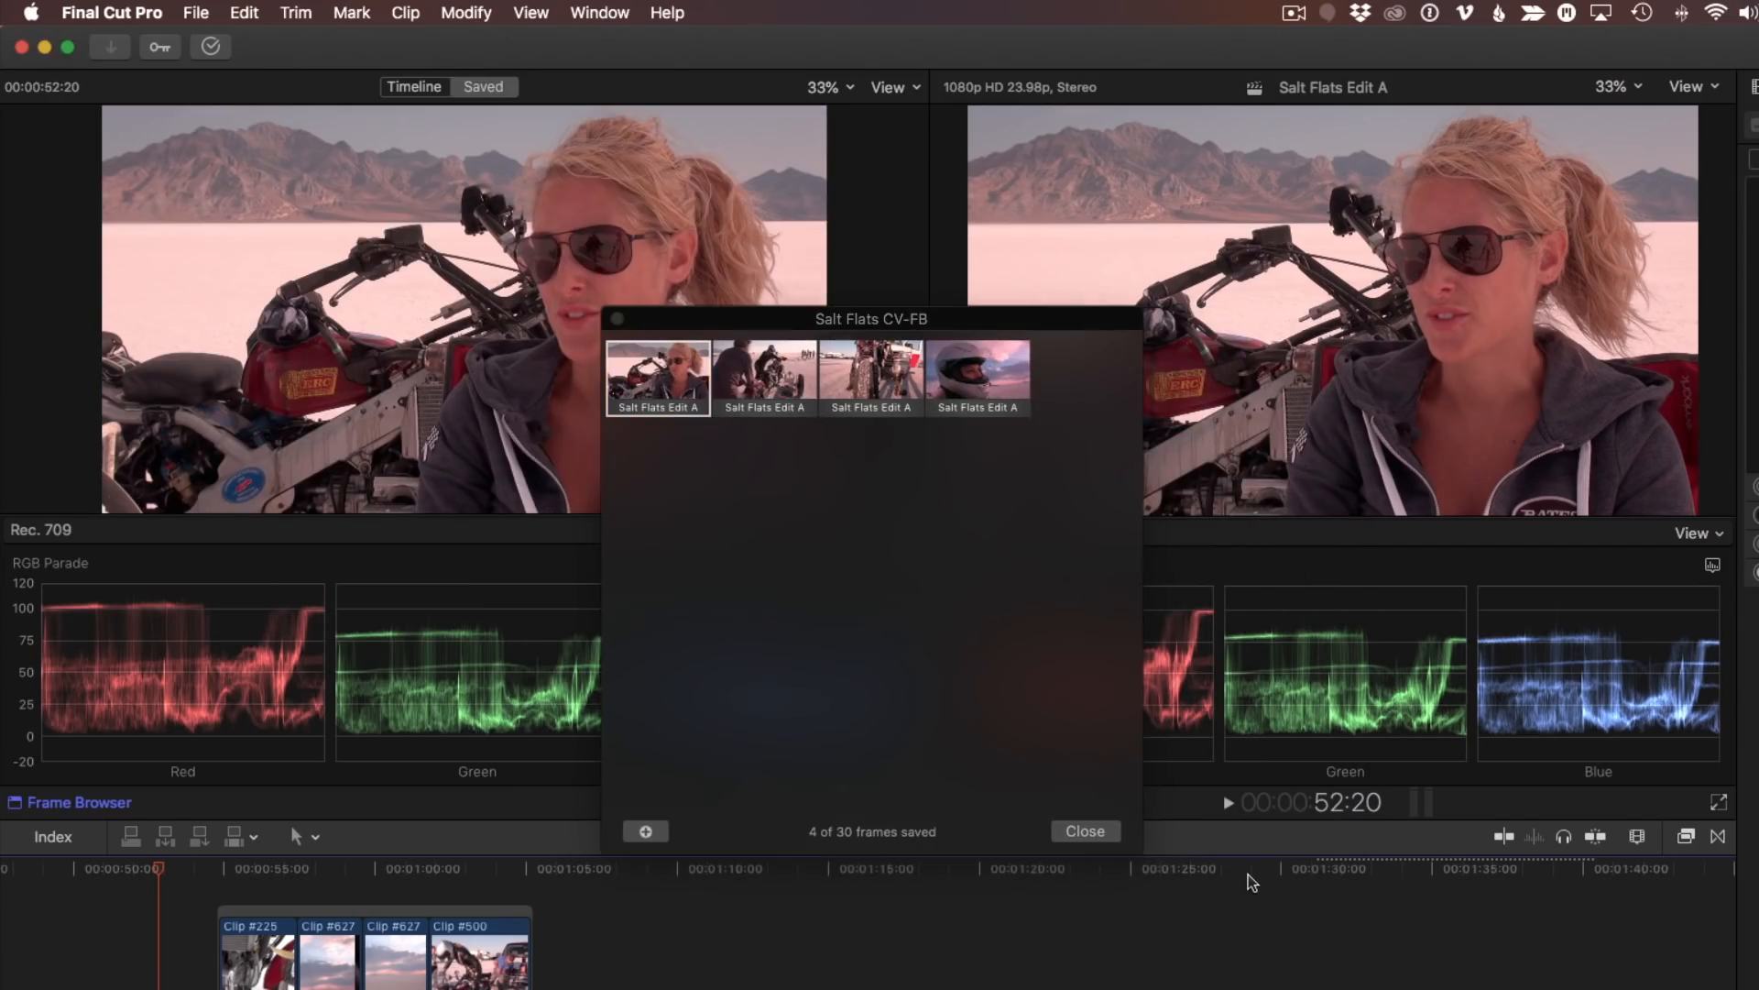
click(644, 831)
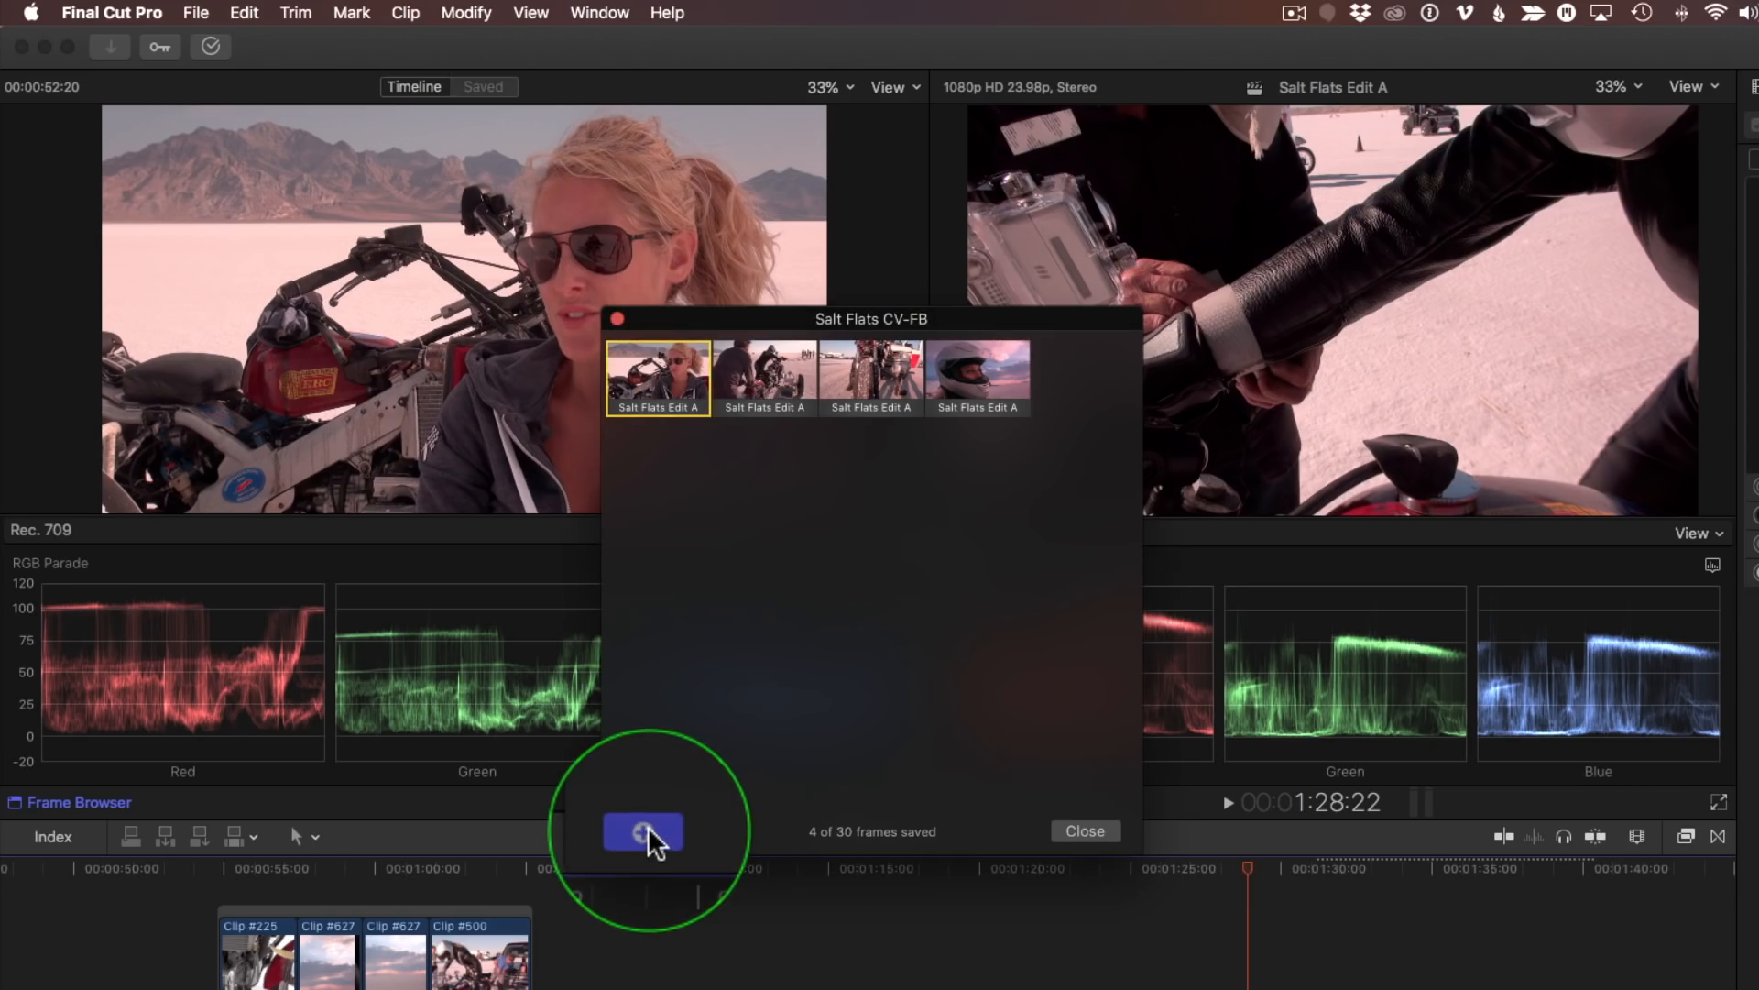
click(644, 833)
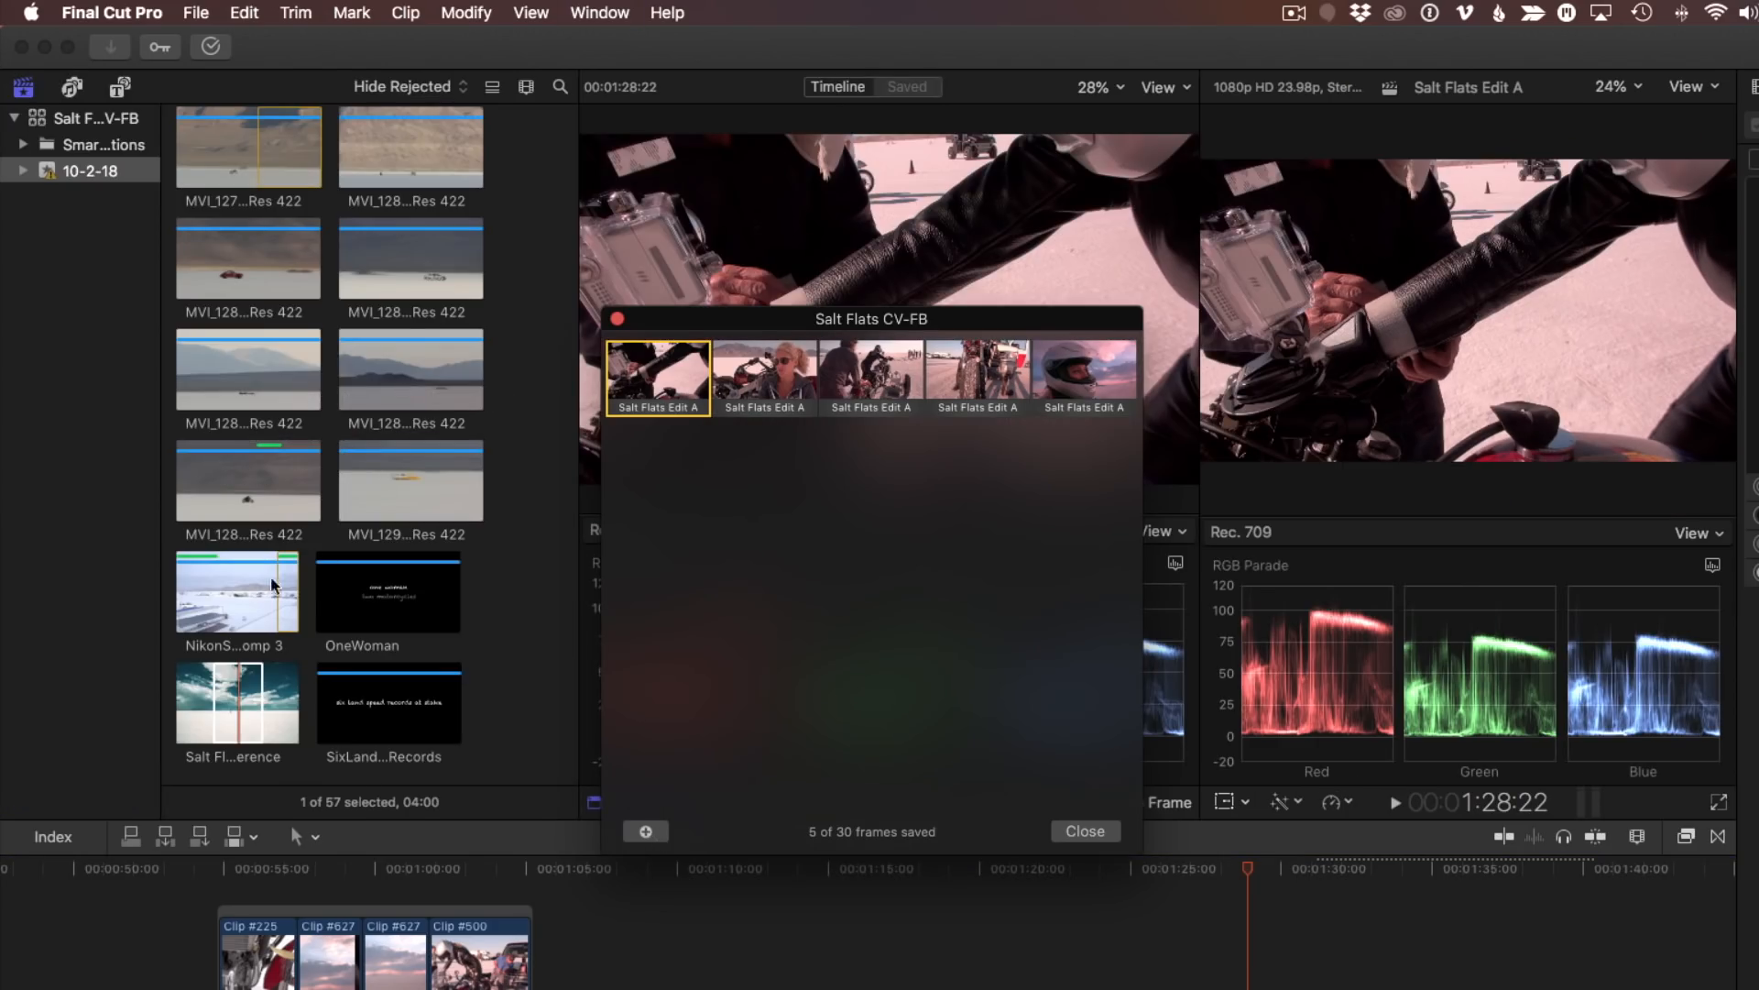
- Preview the Salt Flats Reference still, then close the saved frames browser
click(236, 705)
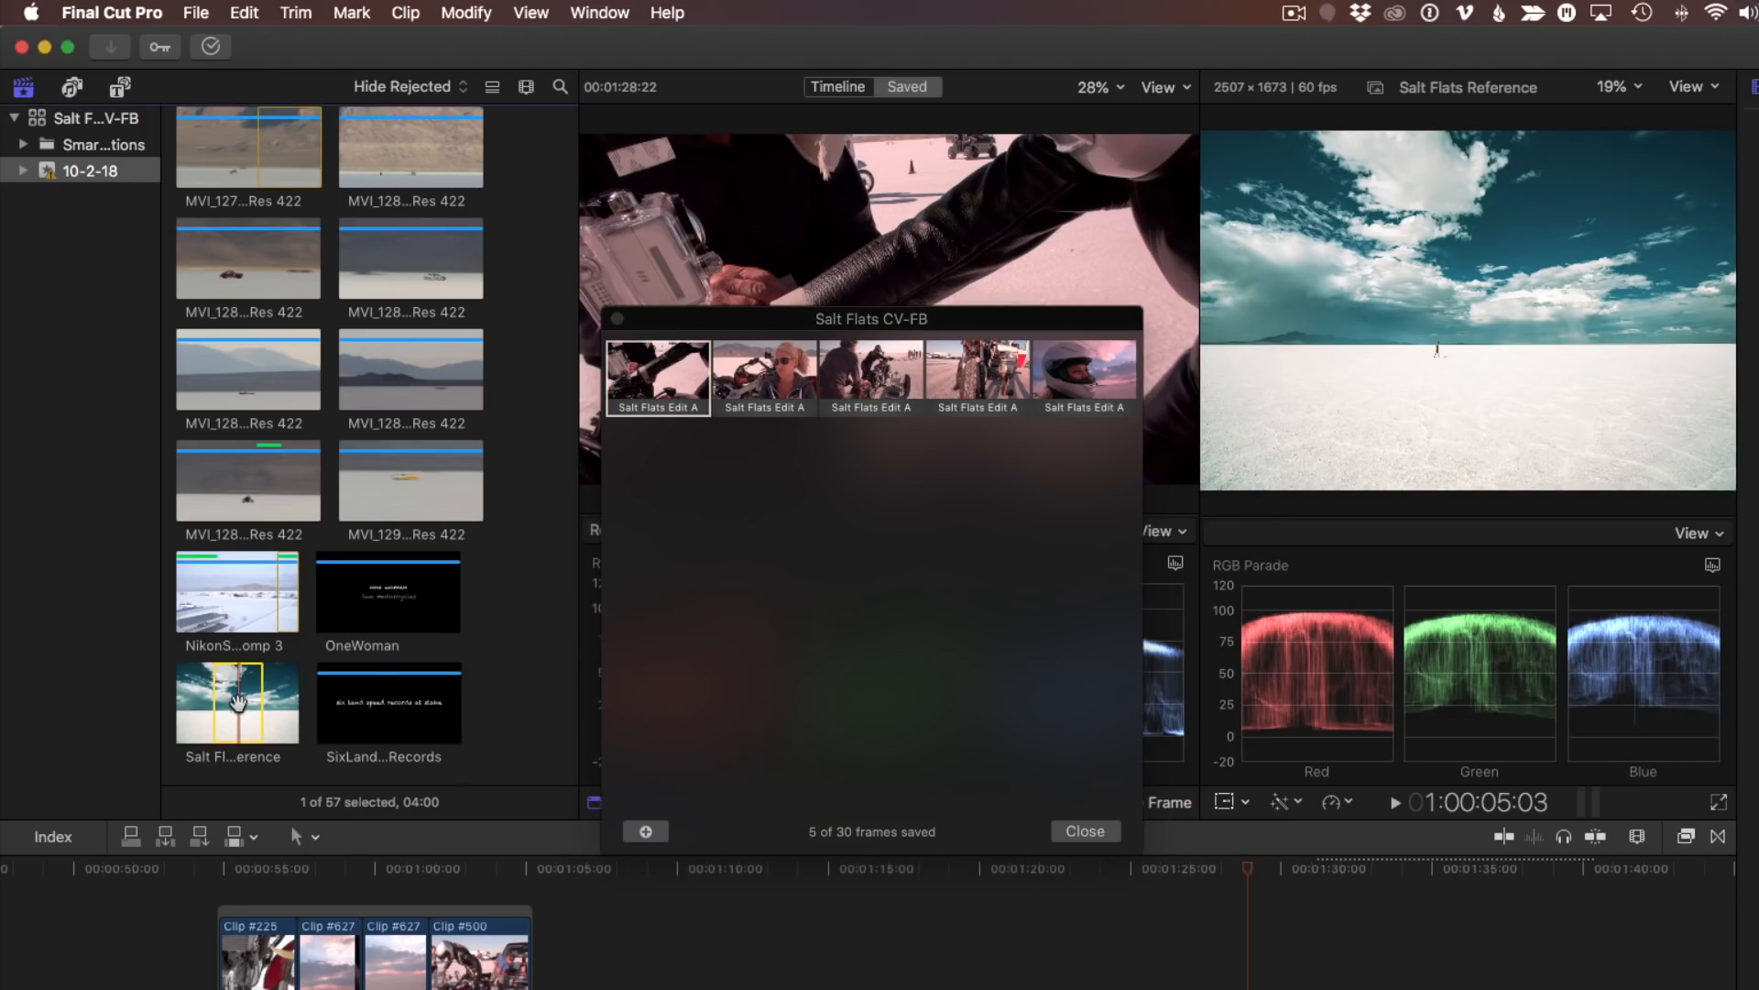
click(645, 831)
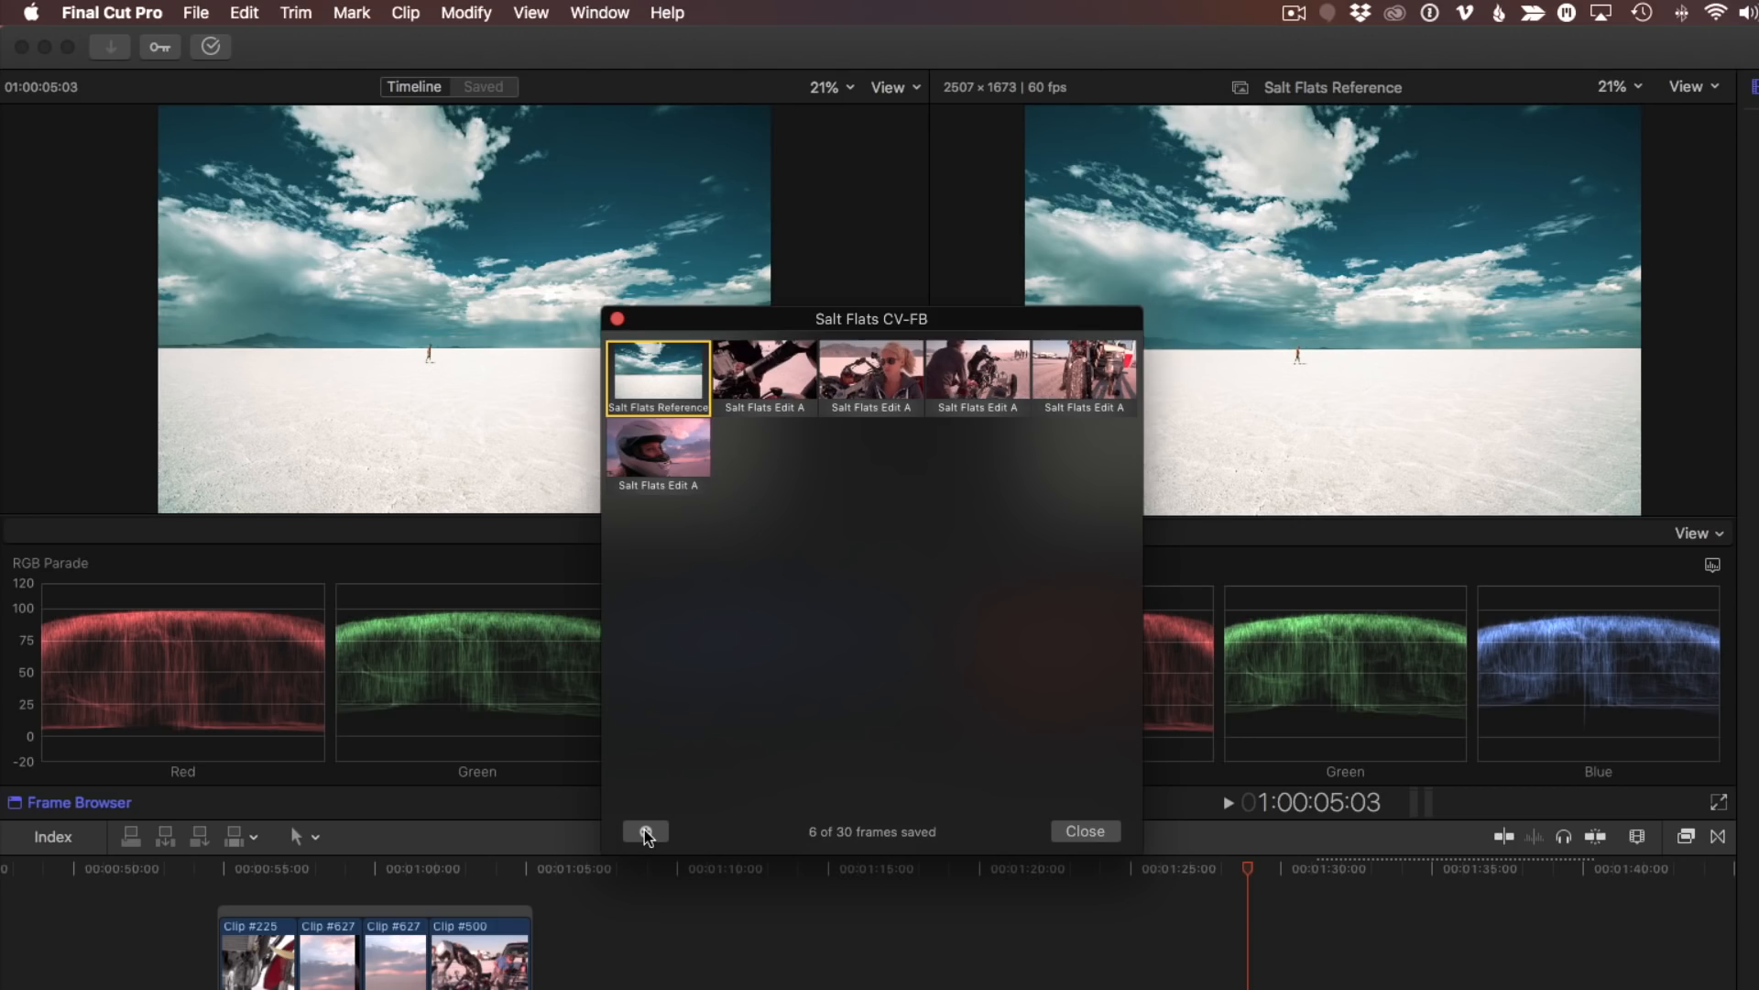
mouse_move(864, 389)
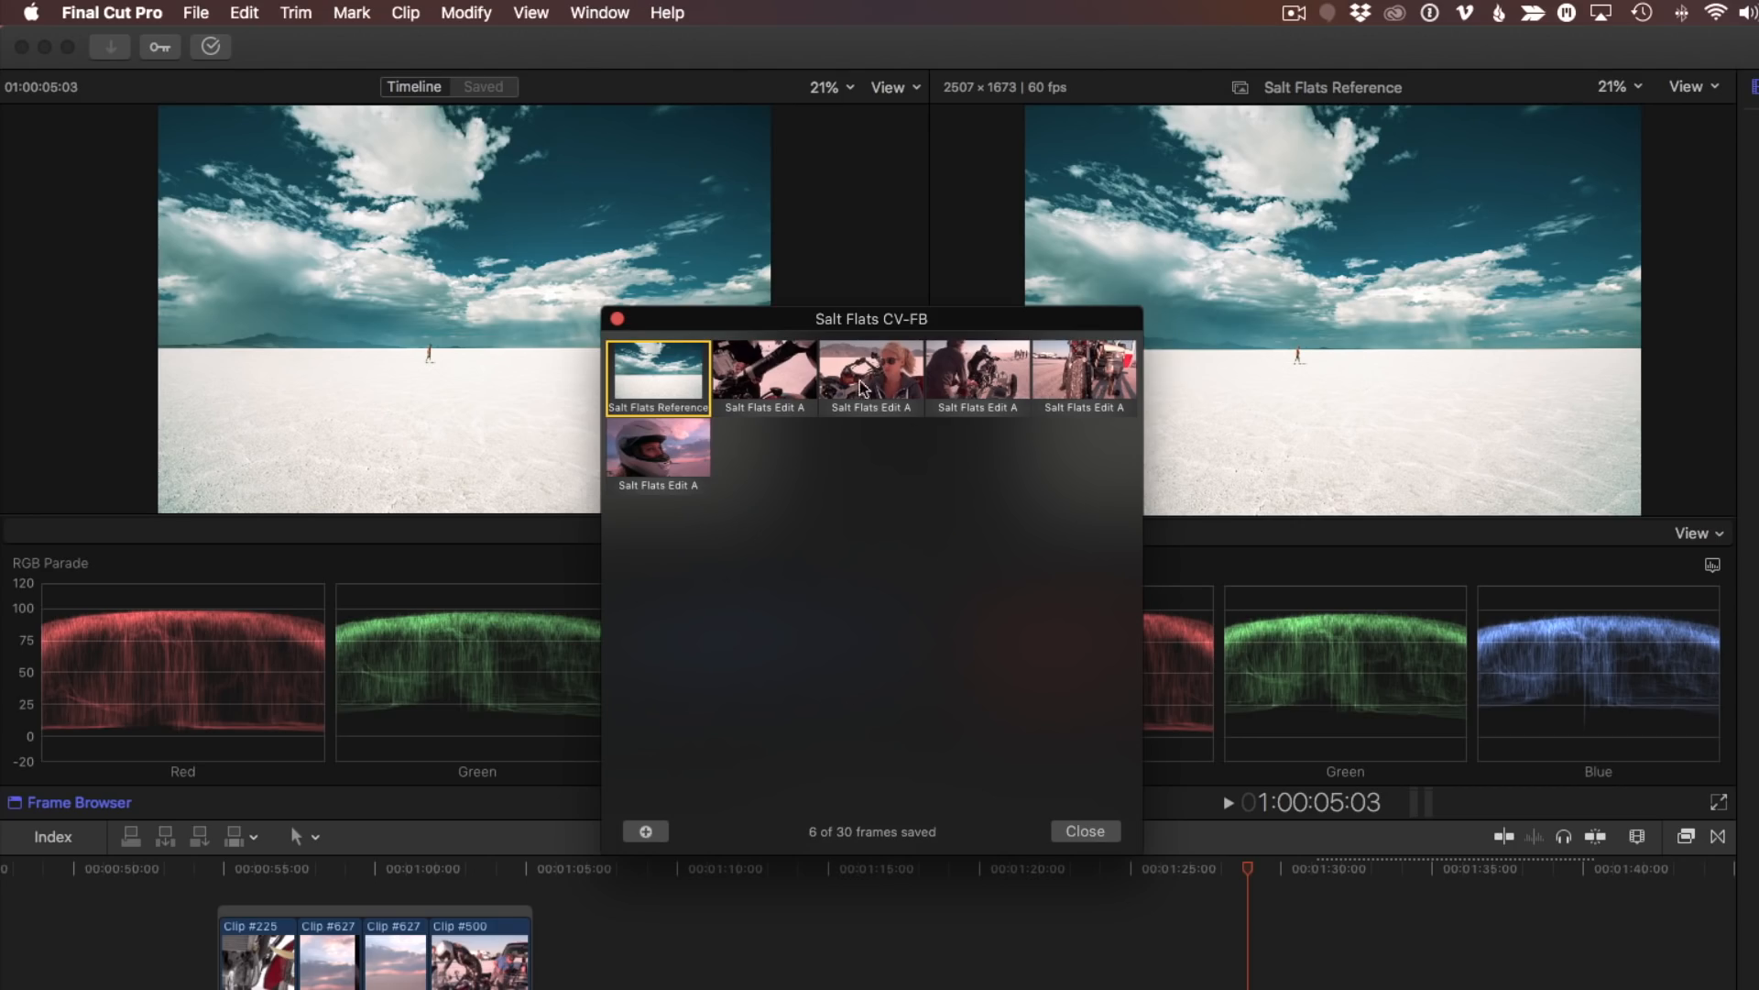
click(764, 375)
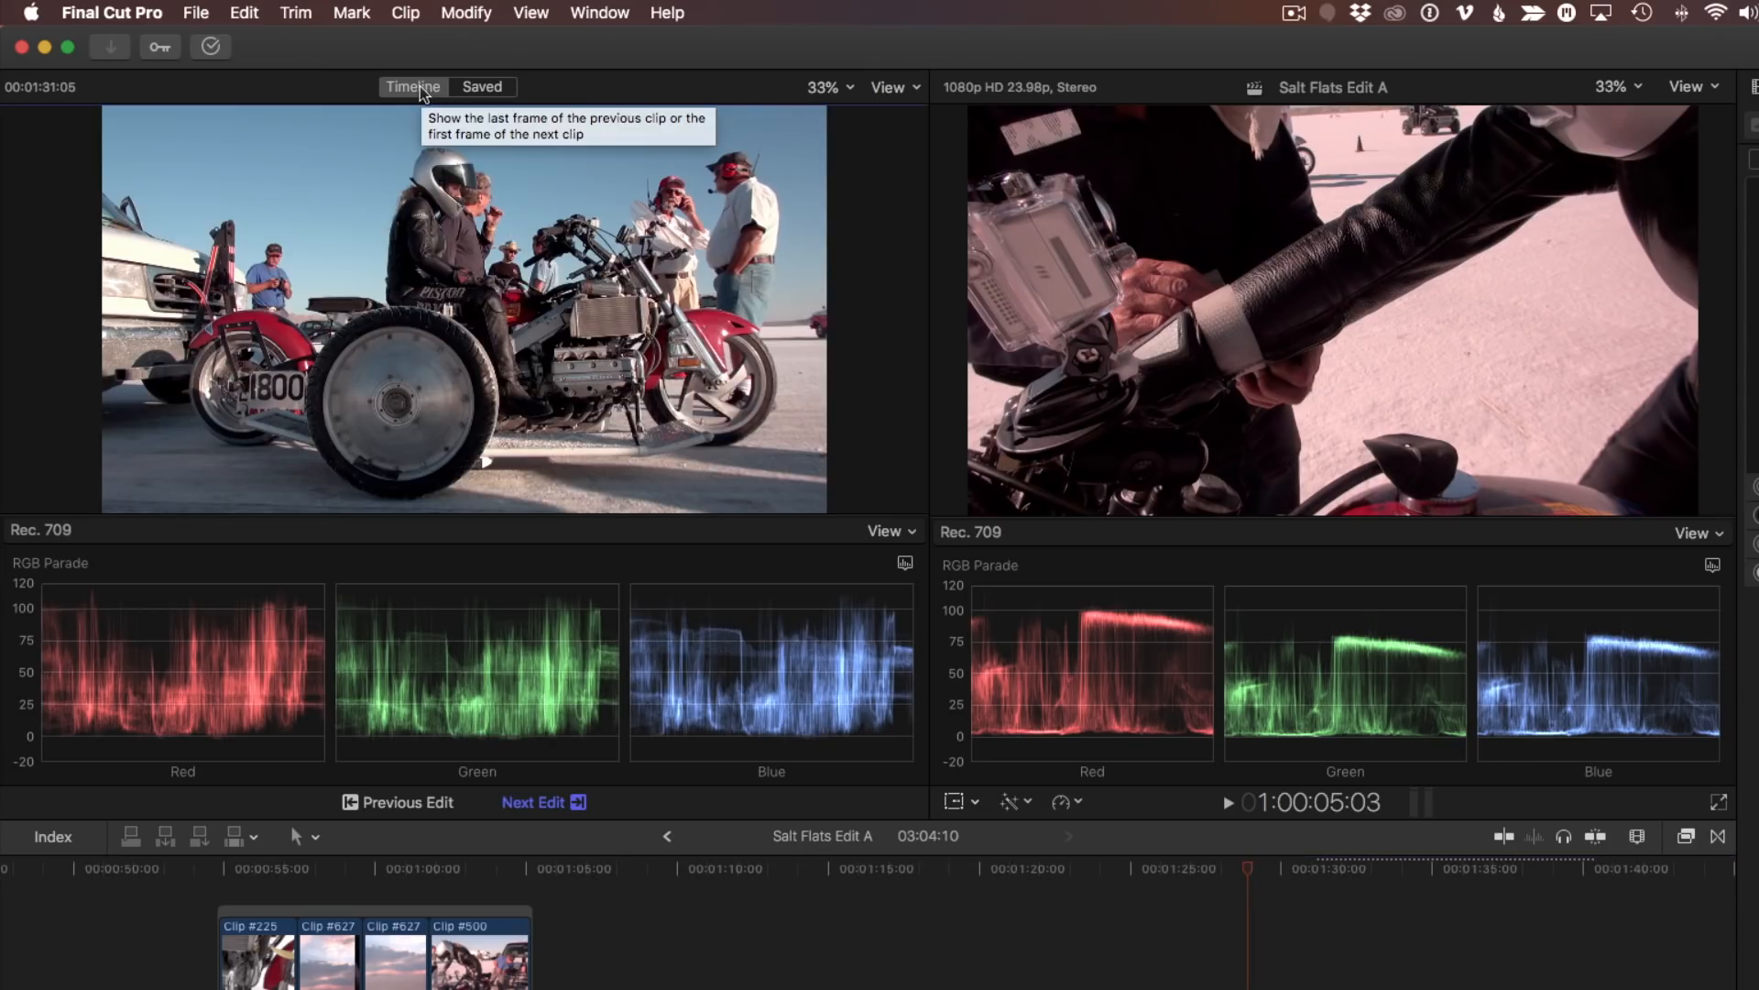
- Open the Command Editor for customizing keyboard shortcuts
click(110, 12)
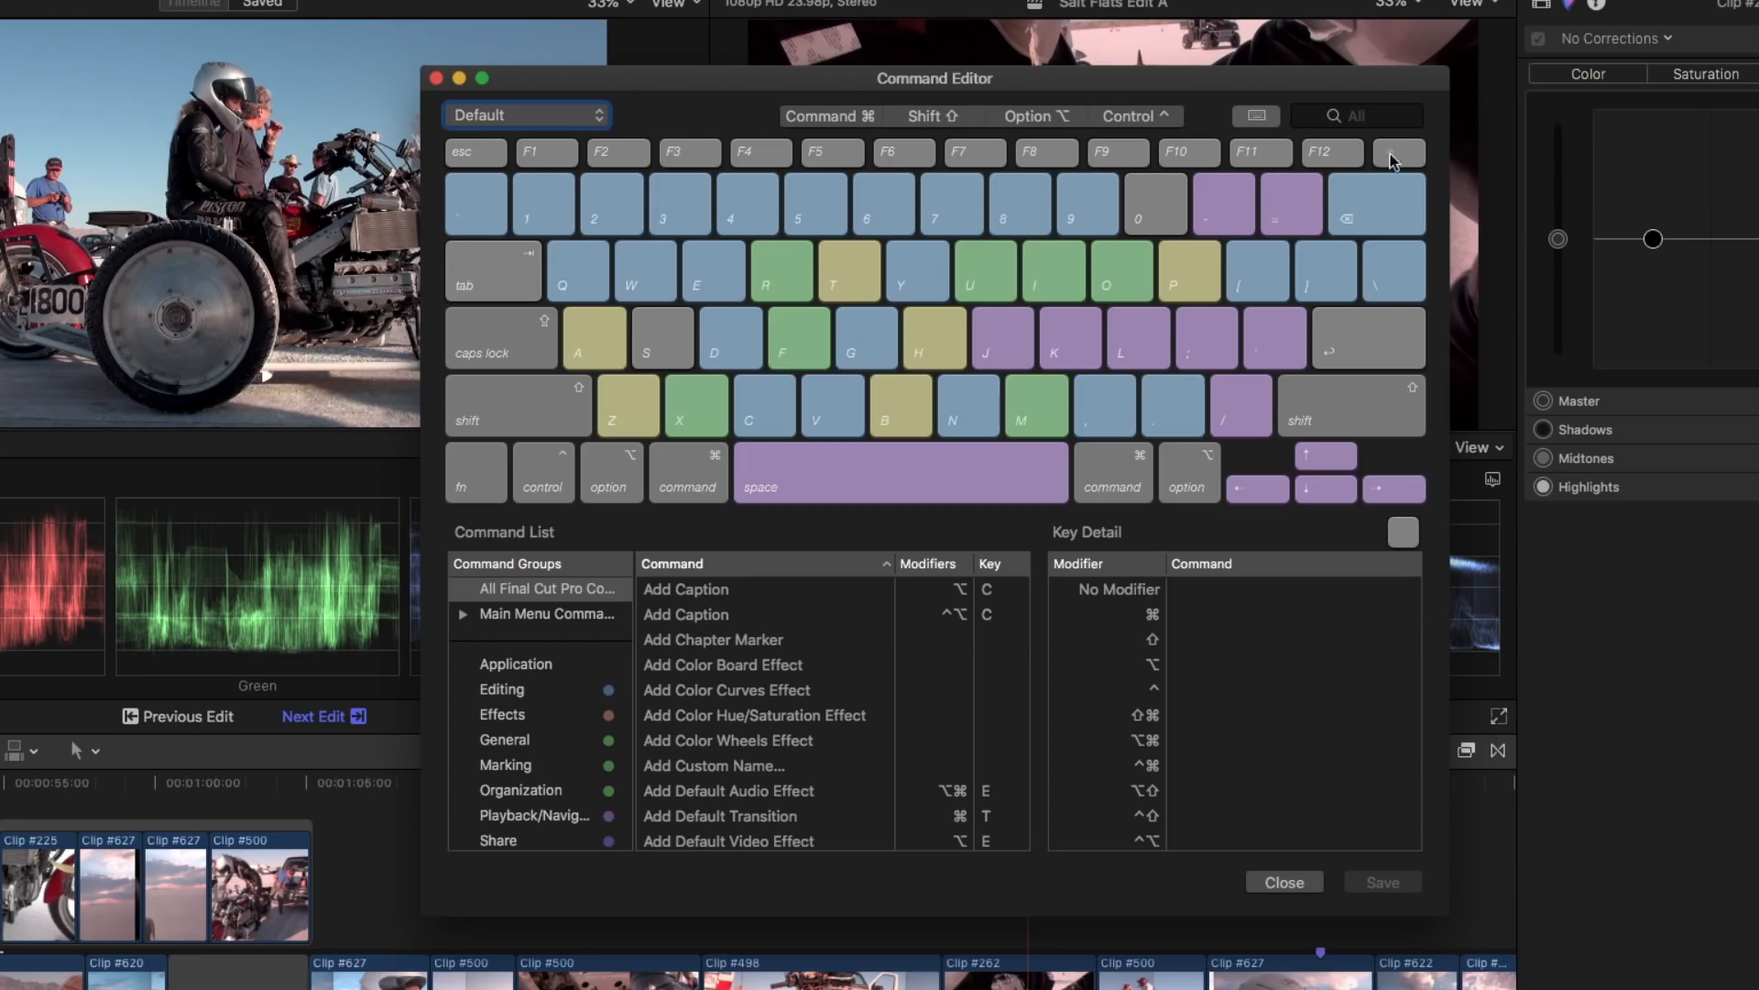
- Filter the Command Editor list by searching 'comp'
text(comparison)
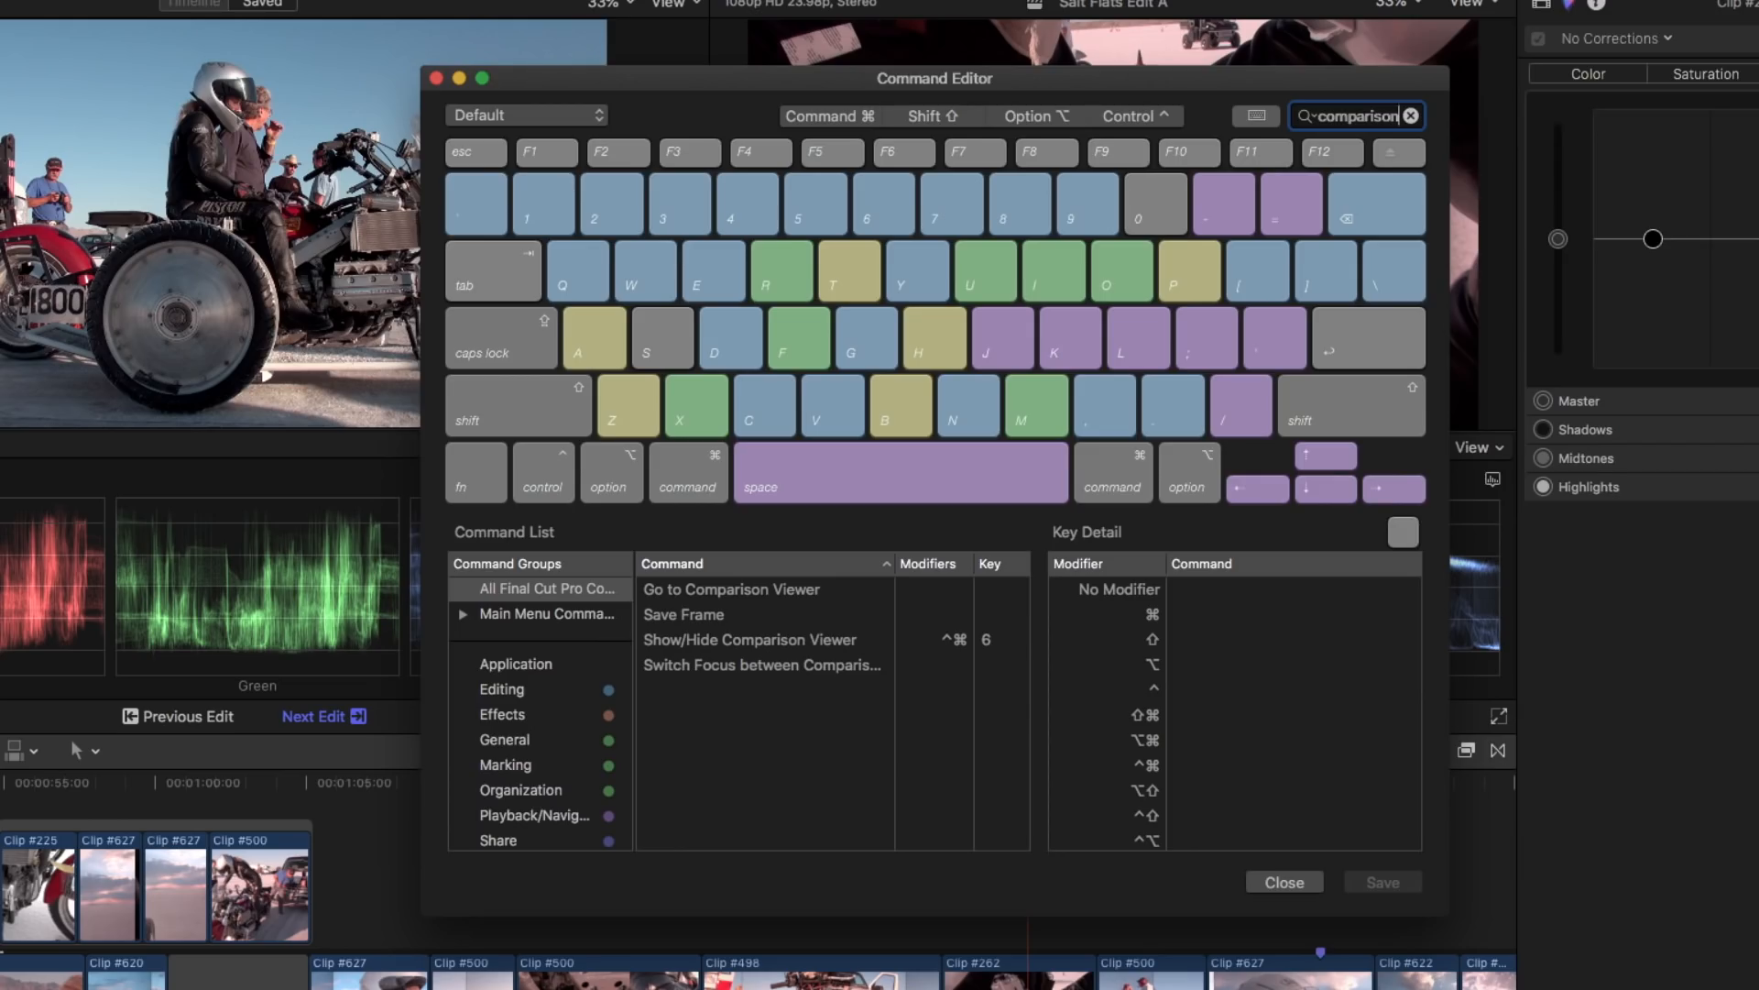
click(525, 114)
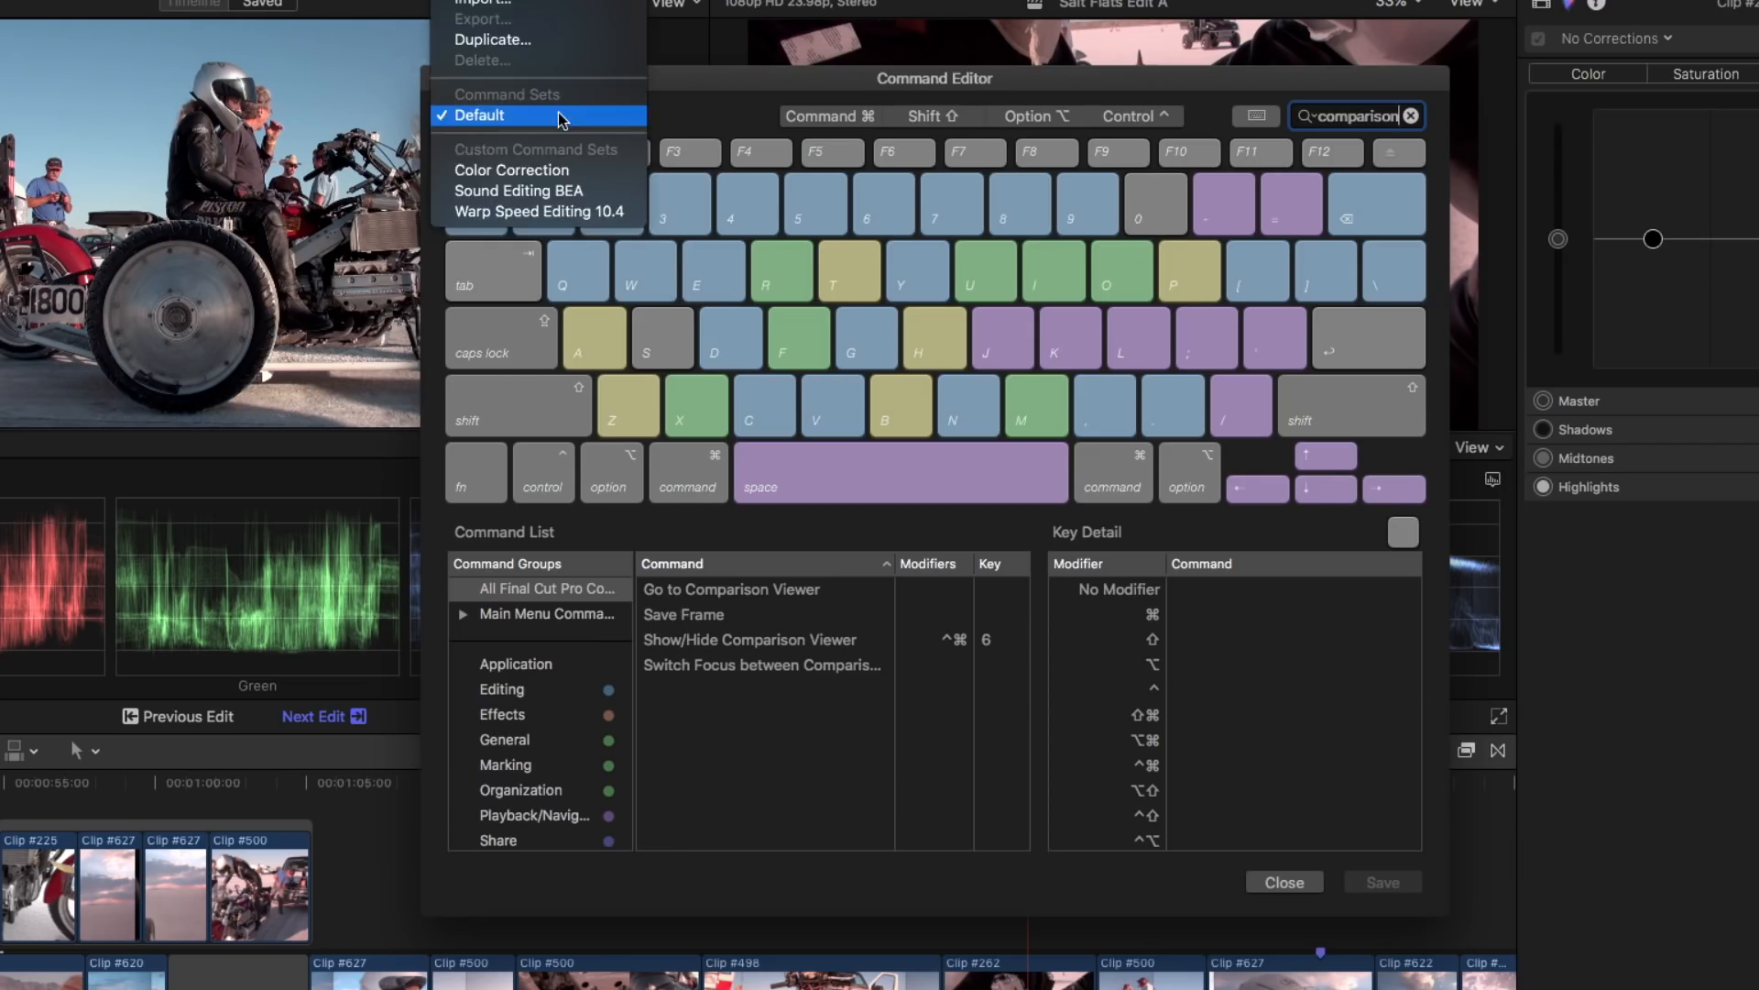
mouse_move(513, 170)
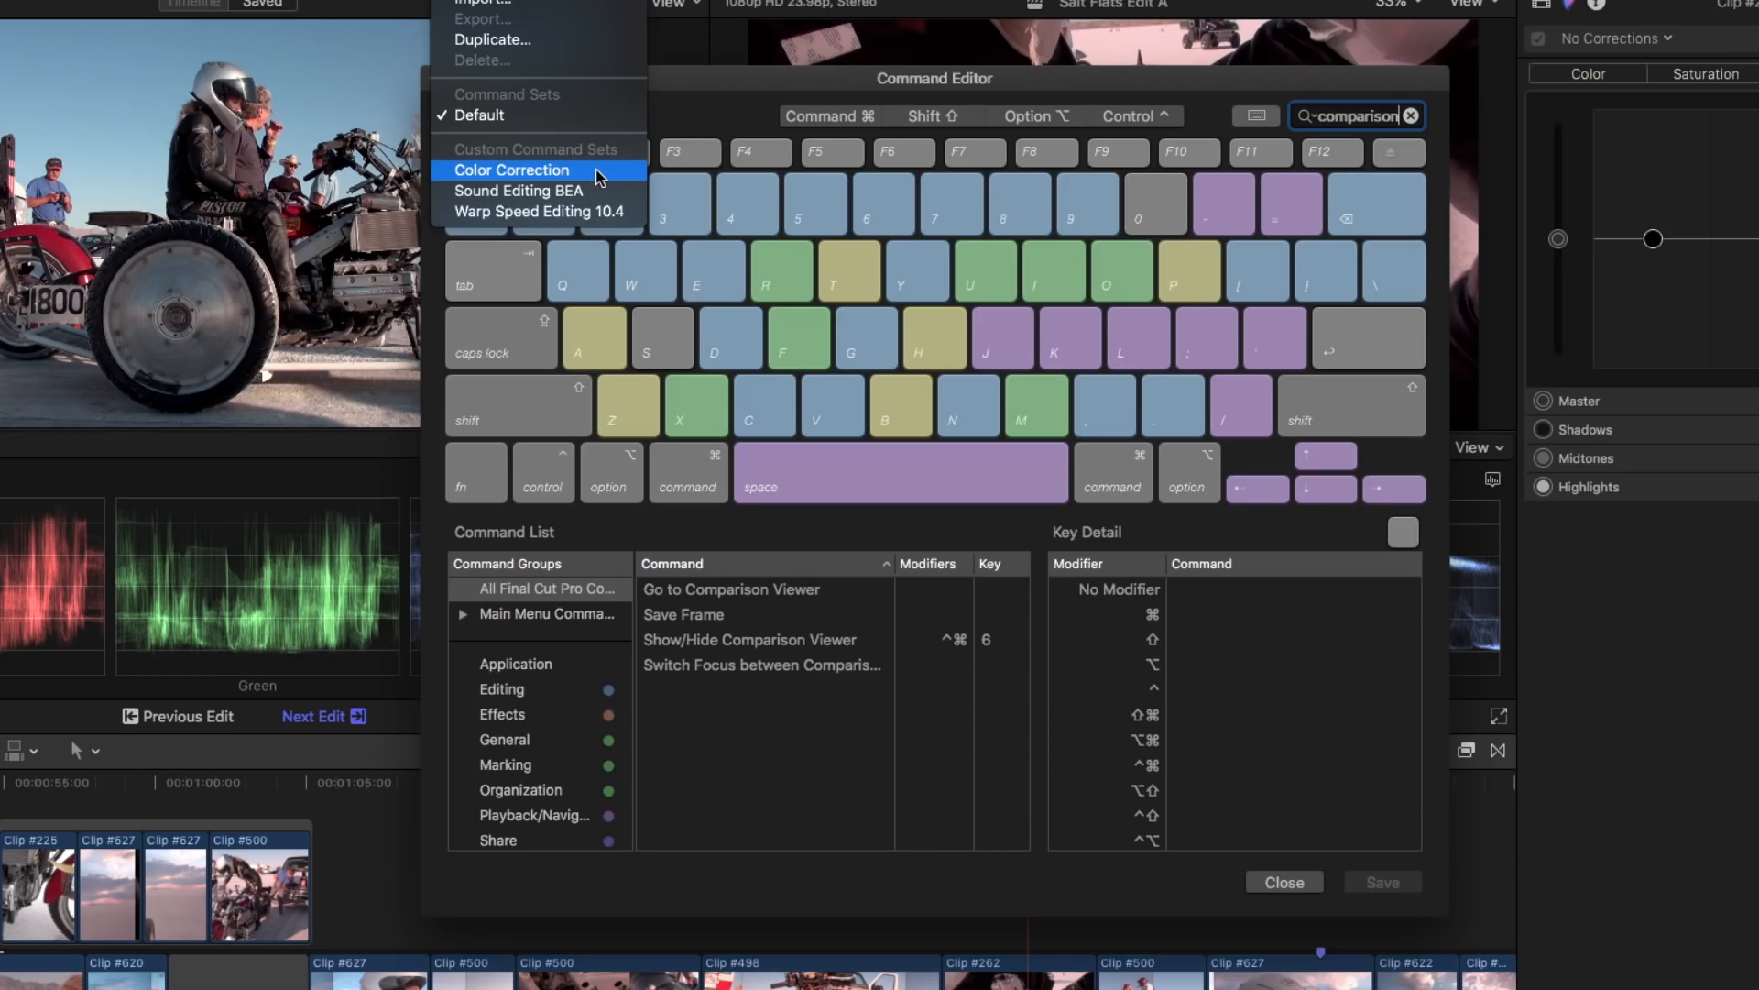
- Load the Color Correction set and review Go to Comparison Viewer, Save Frame and Switch Focus details
click(511, 170)
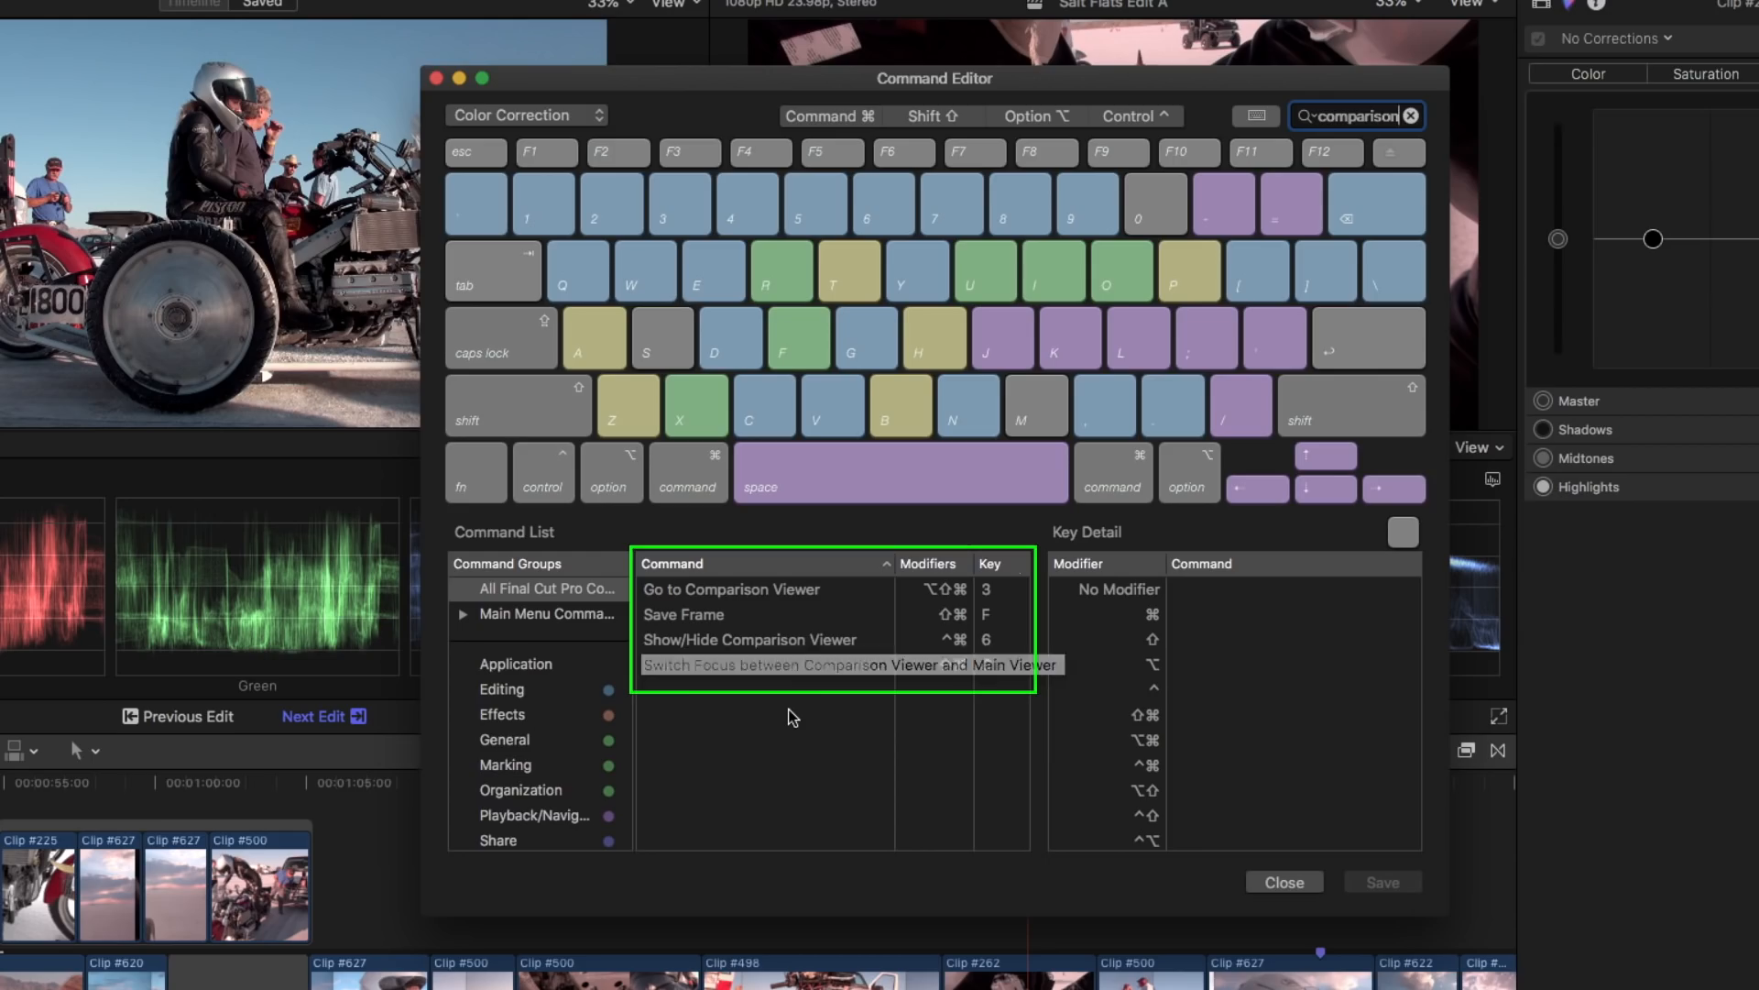
click(763, 664)
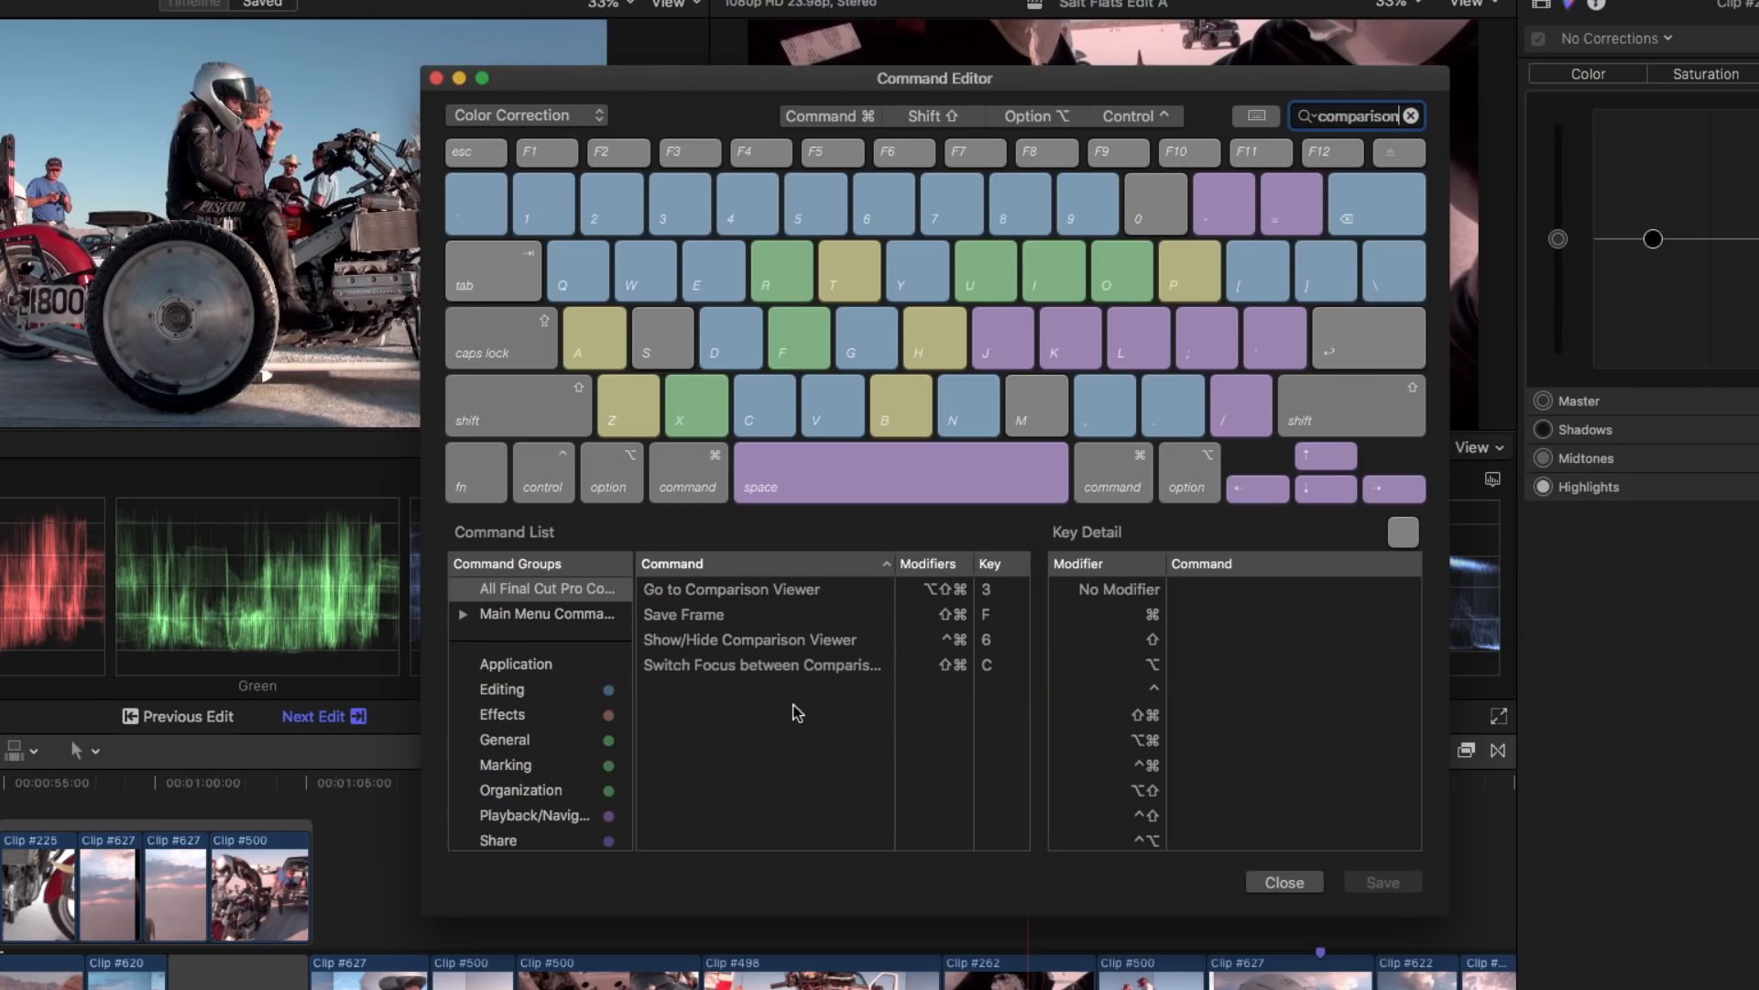
click(731, 589)
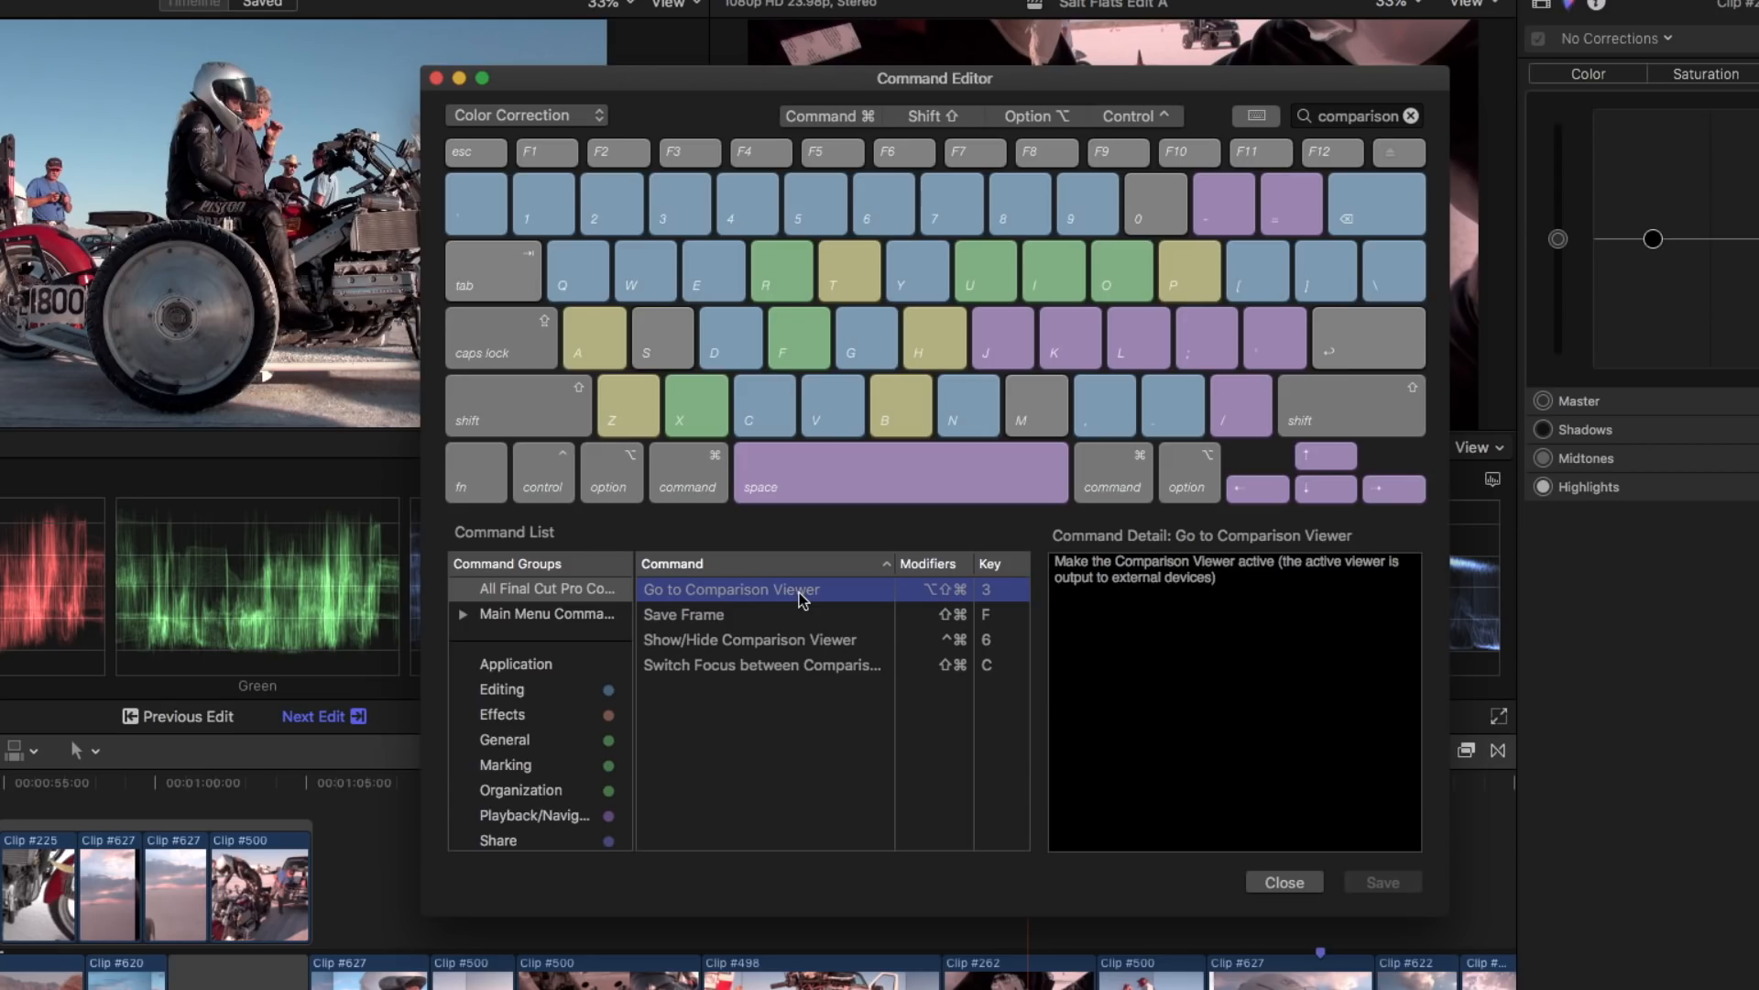
click(730, 615)
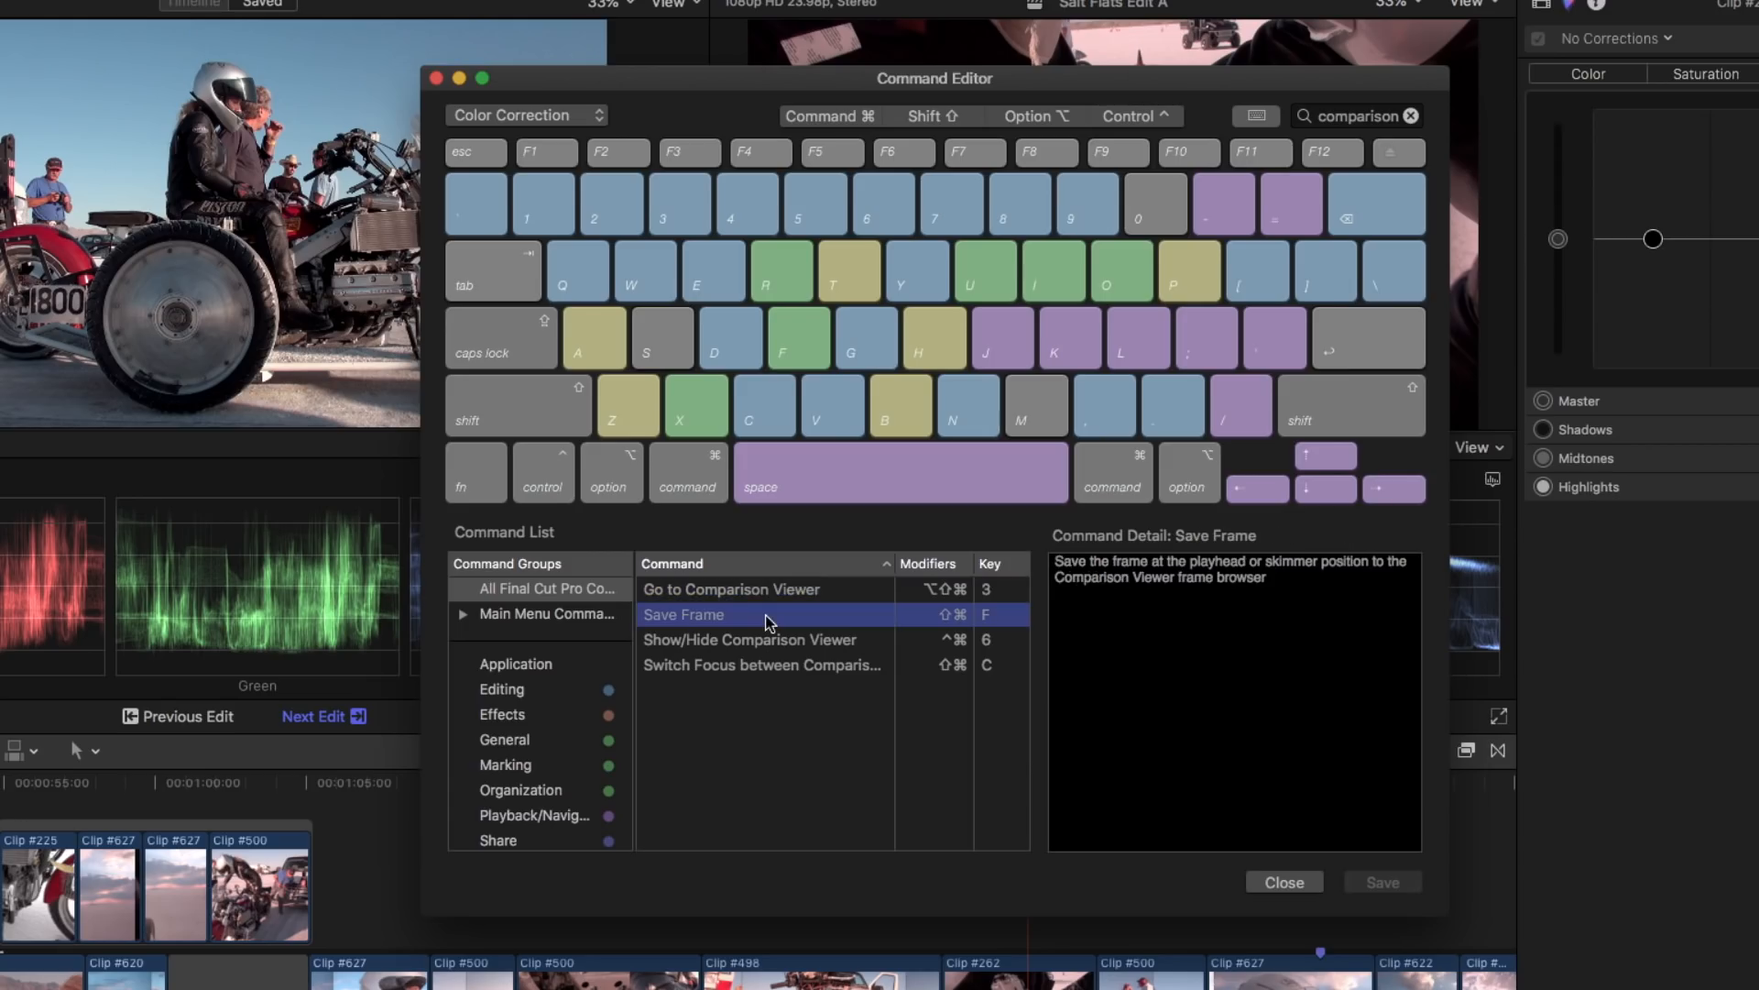
mouse_move(774, 657)
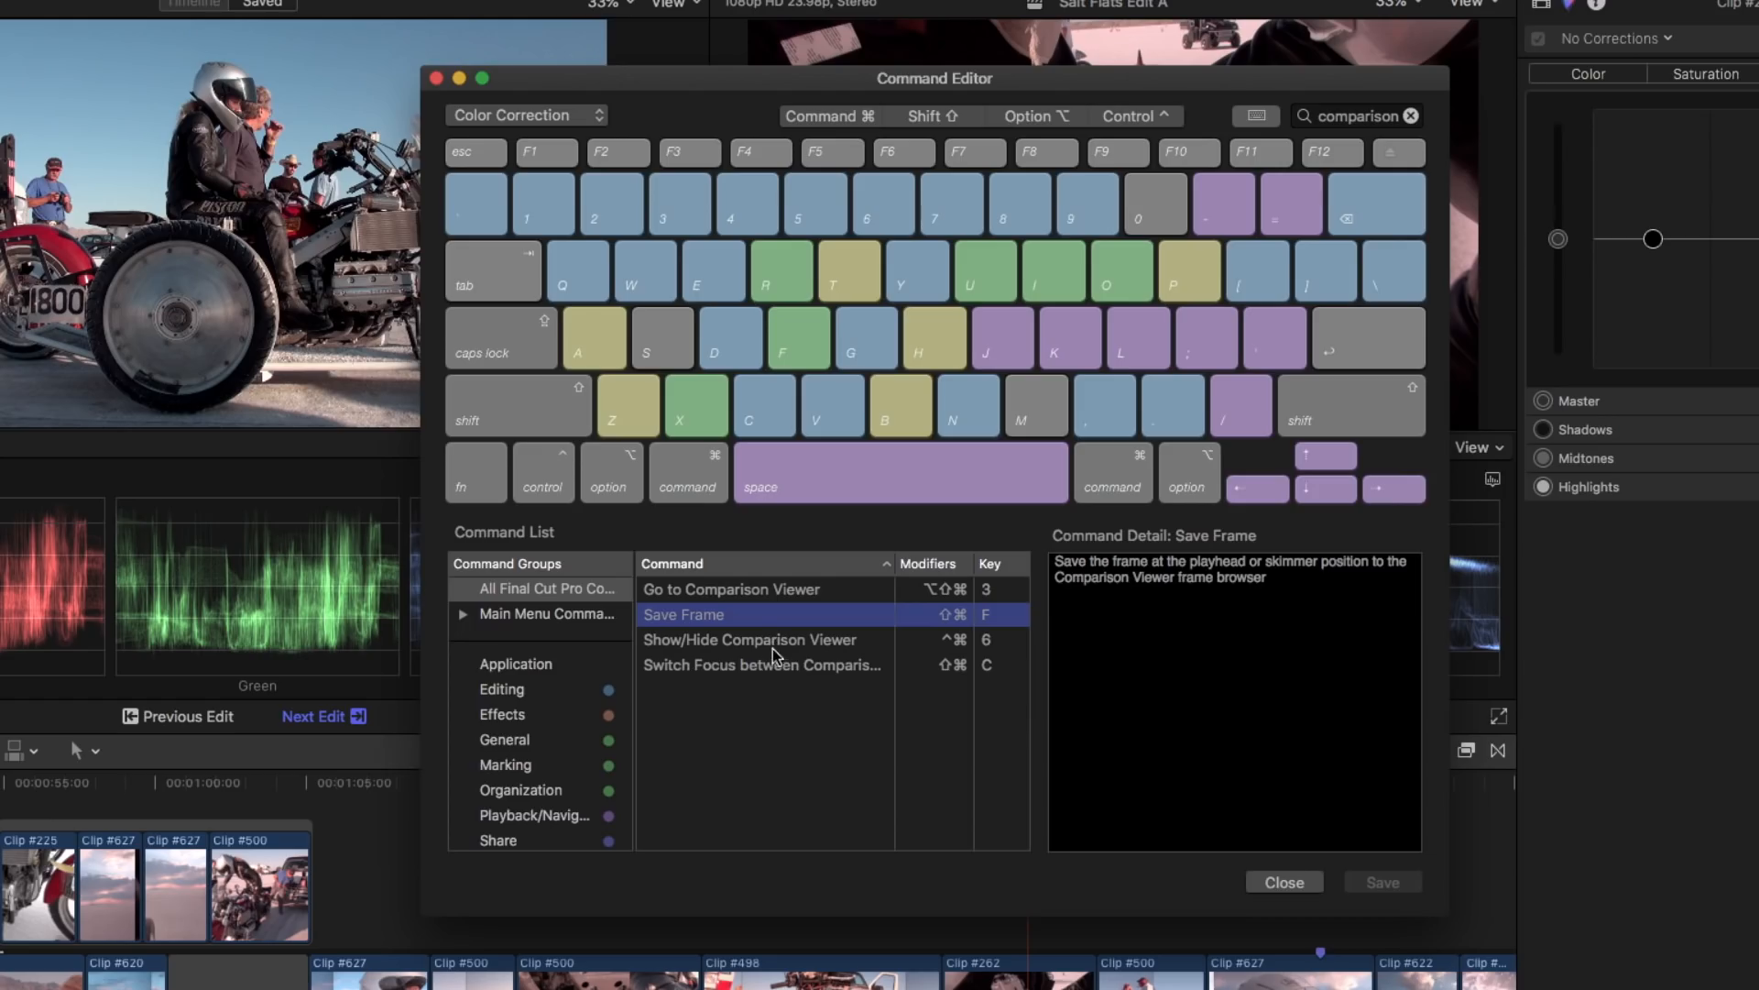
click(761, 664)
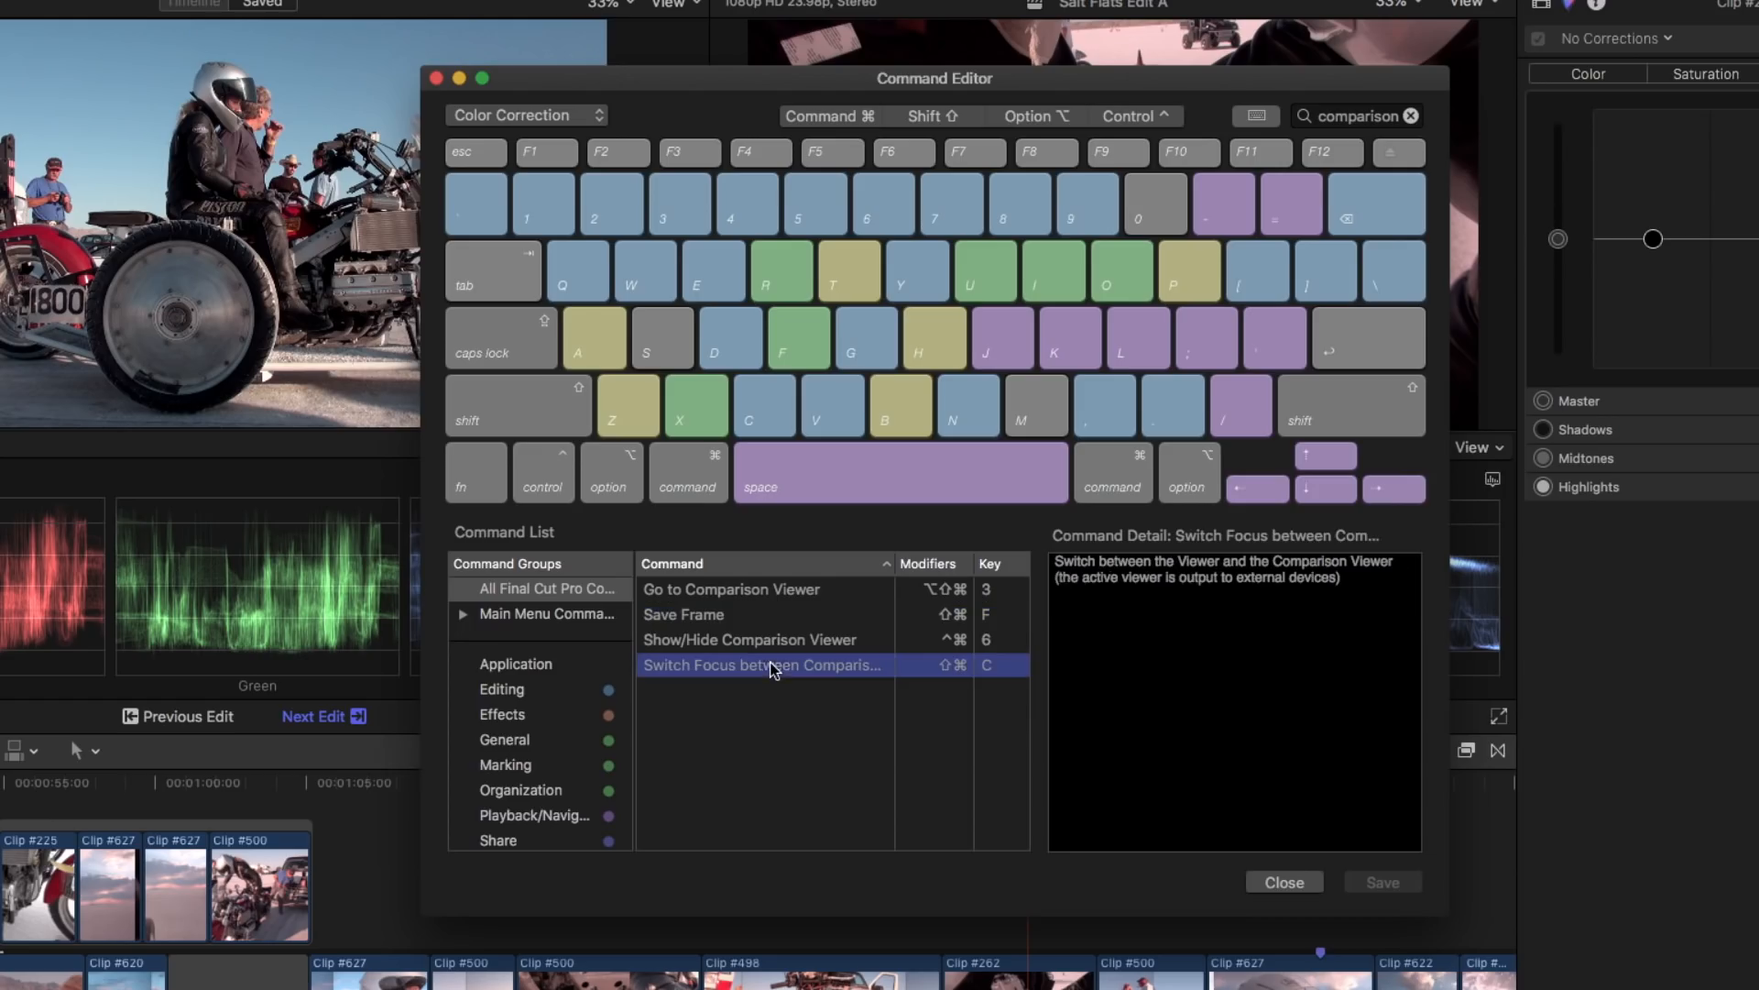
mouse_move(779, 678)
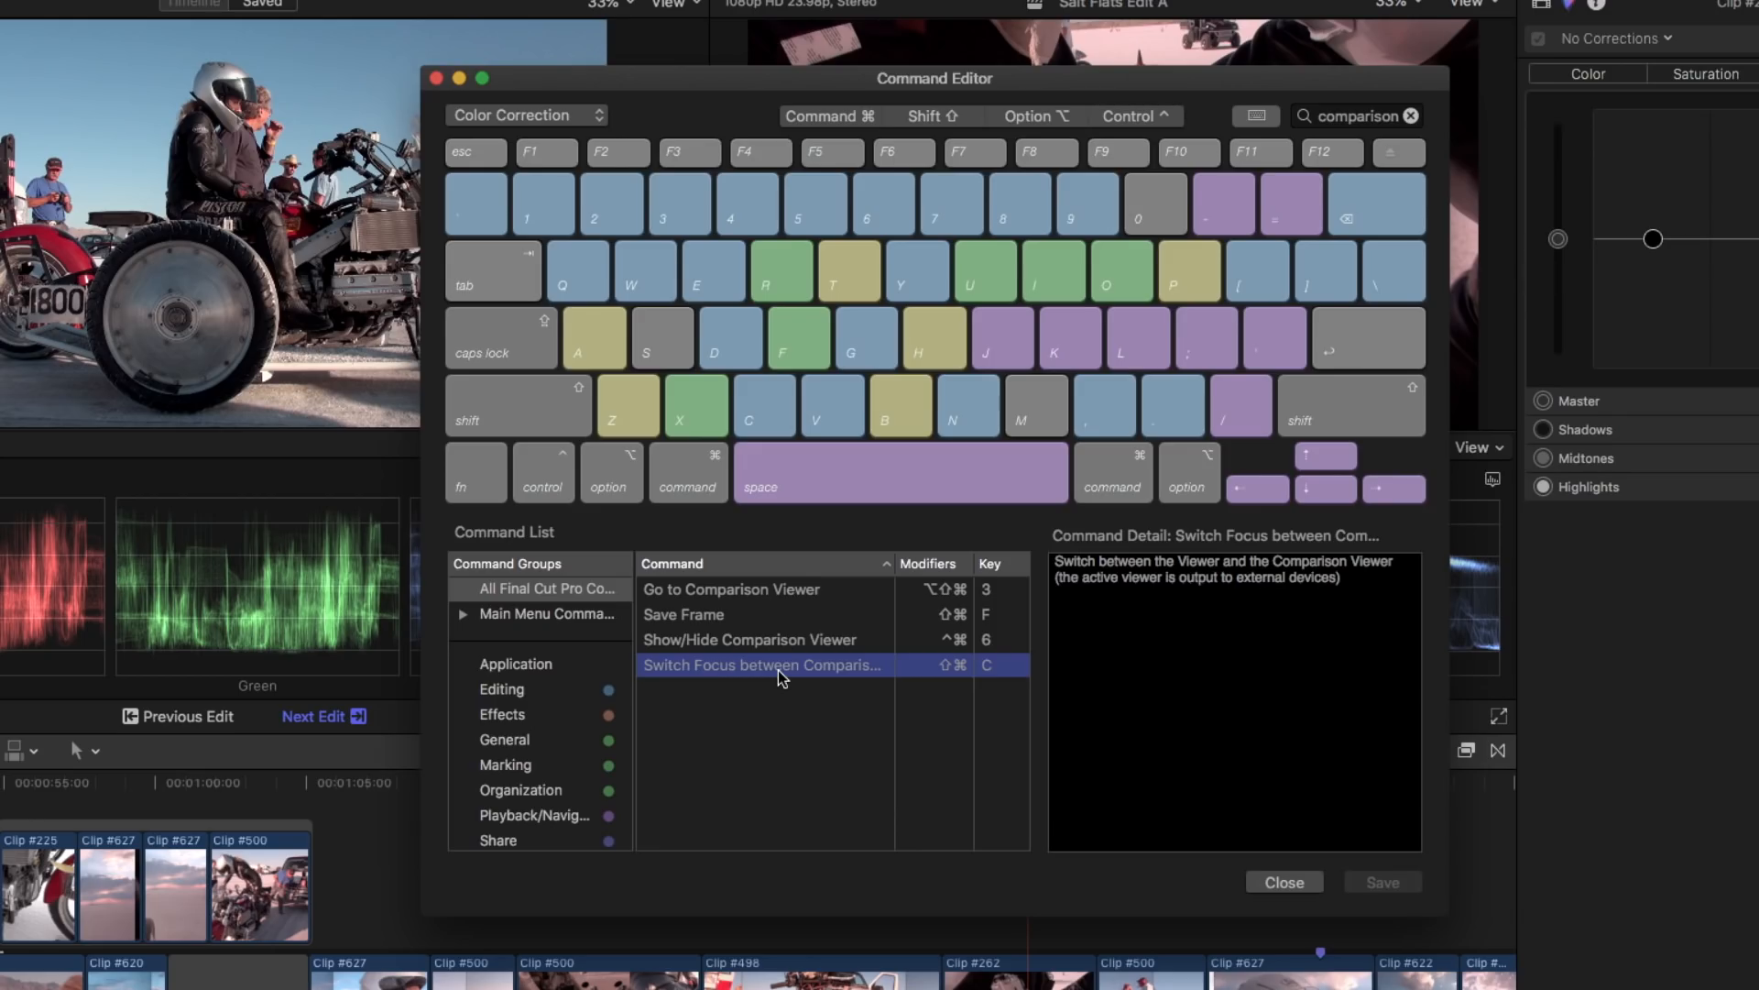
mouse_move(781, 694)
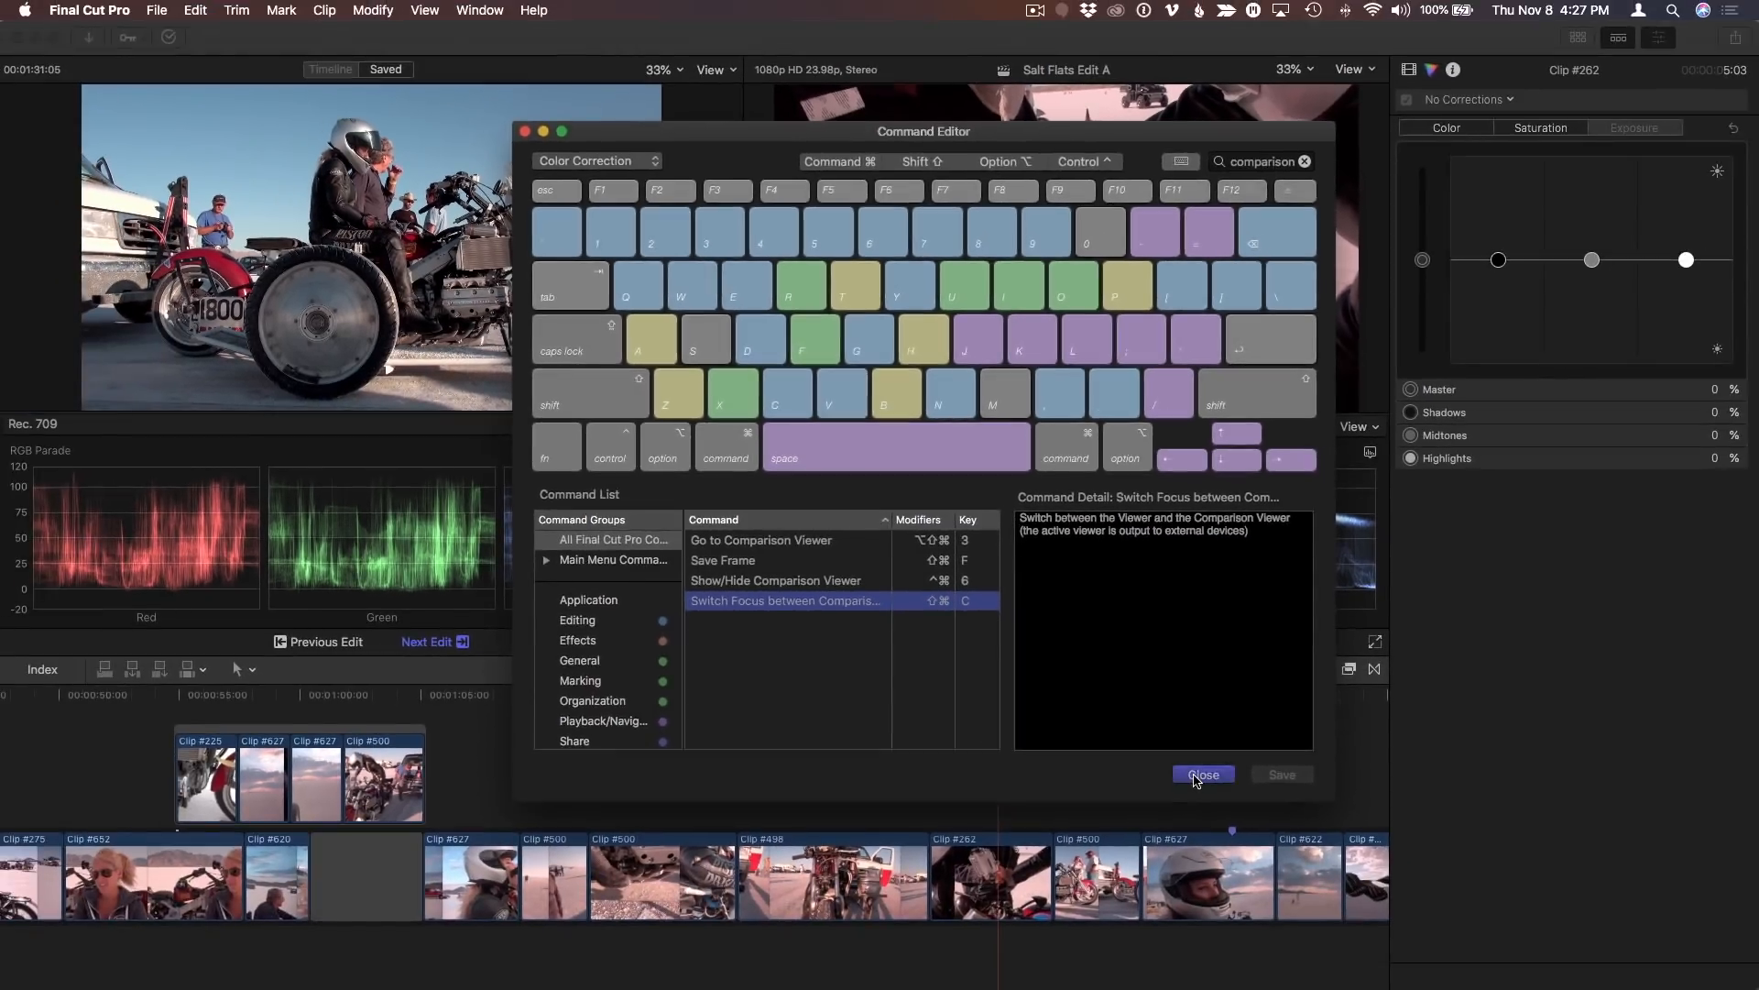
- Close the Command Editor and show the helmet clip's Color Wheels beside the salt-flats frame
click(1202, 774)
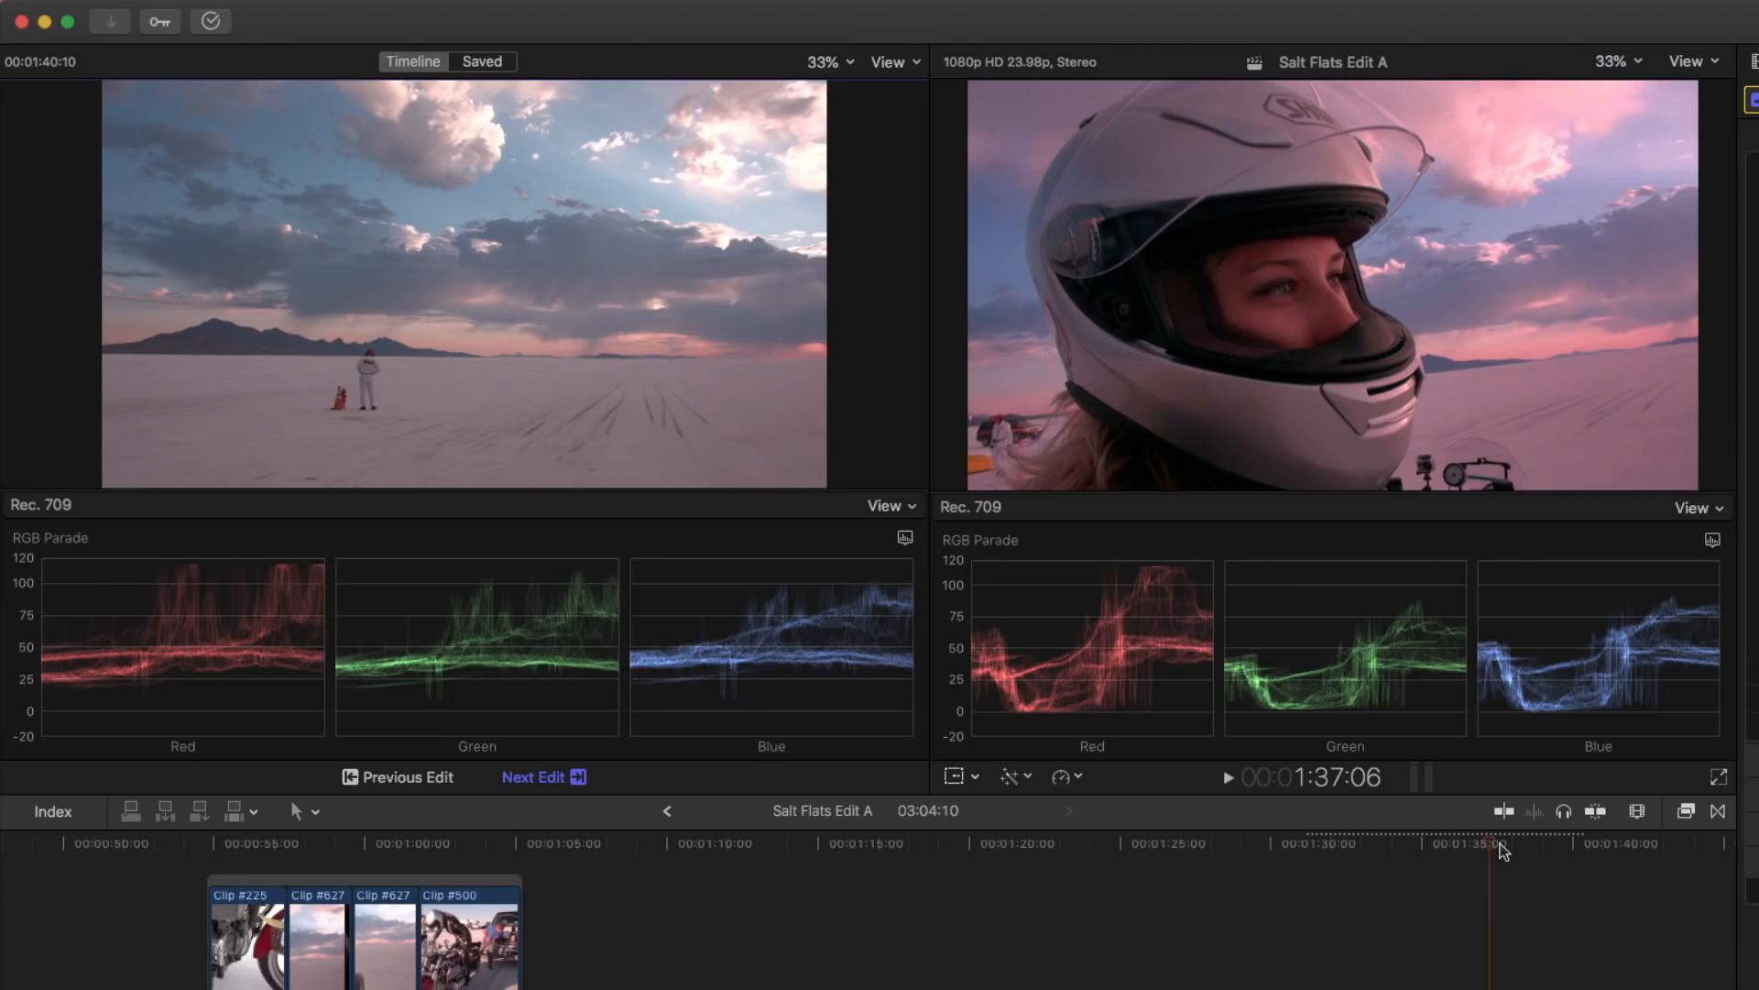
click(823, 62)
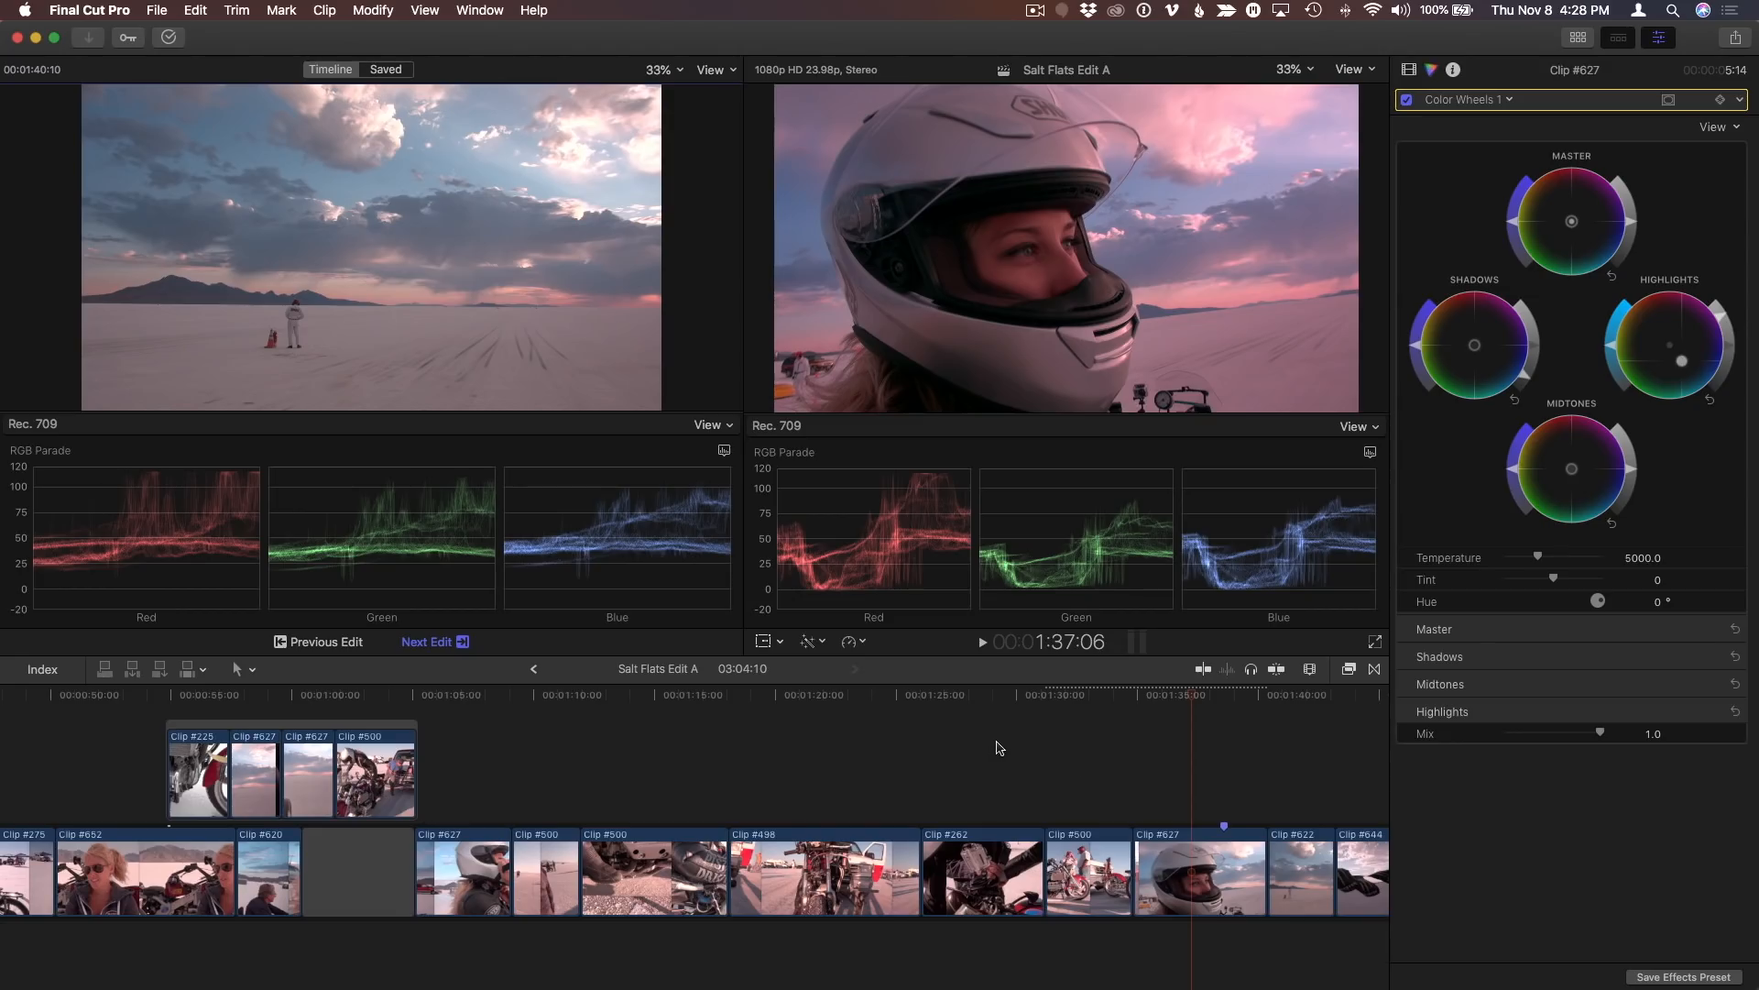
mouse_move(294, 693)
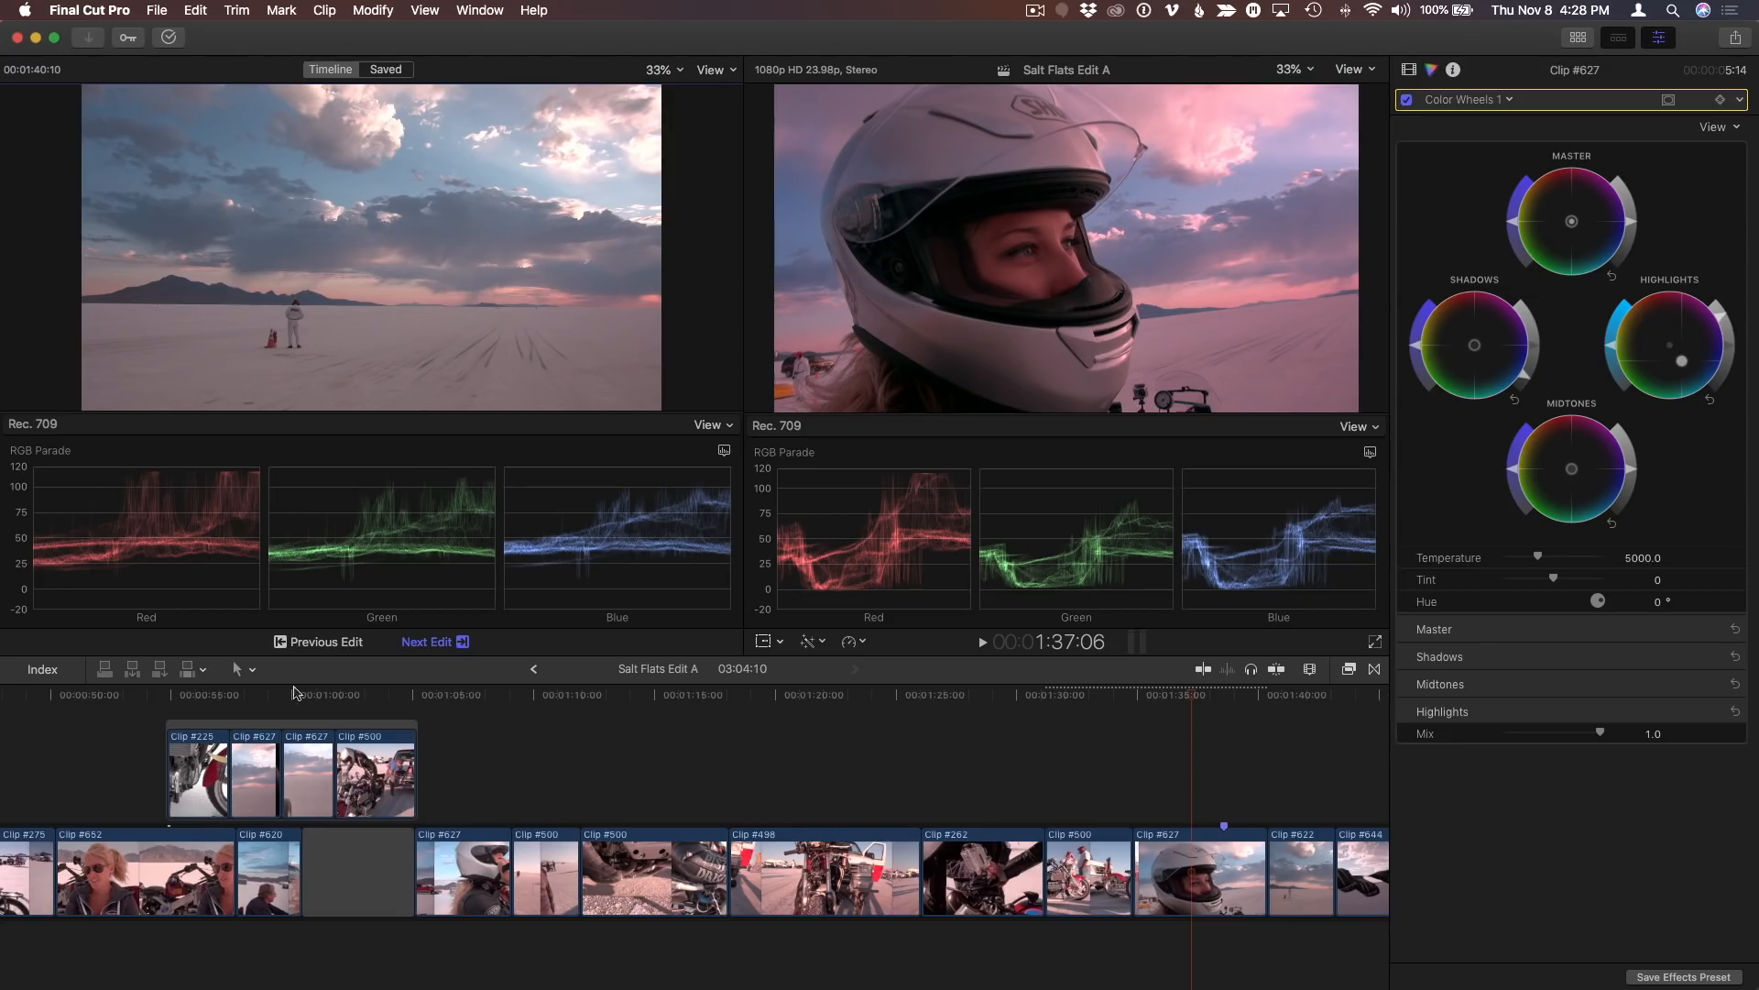
- Move the playhead to the motorcycle engine close-up clip
click(199, 694)
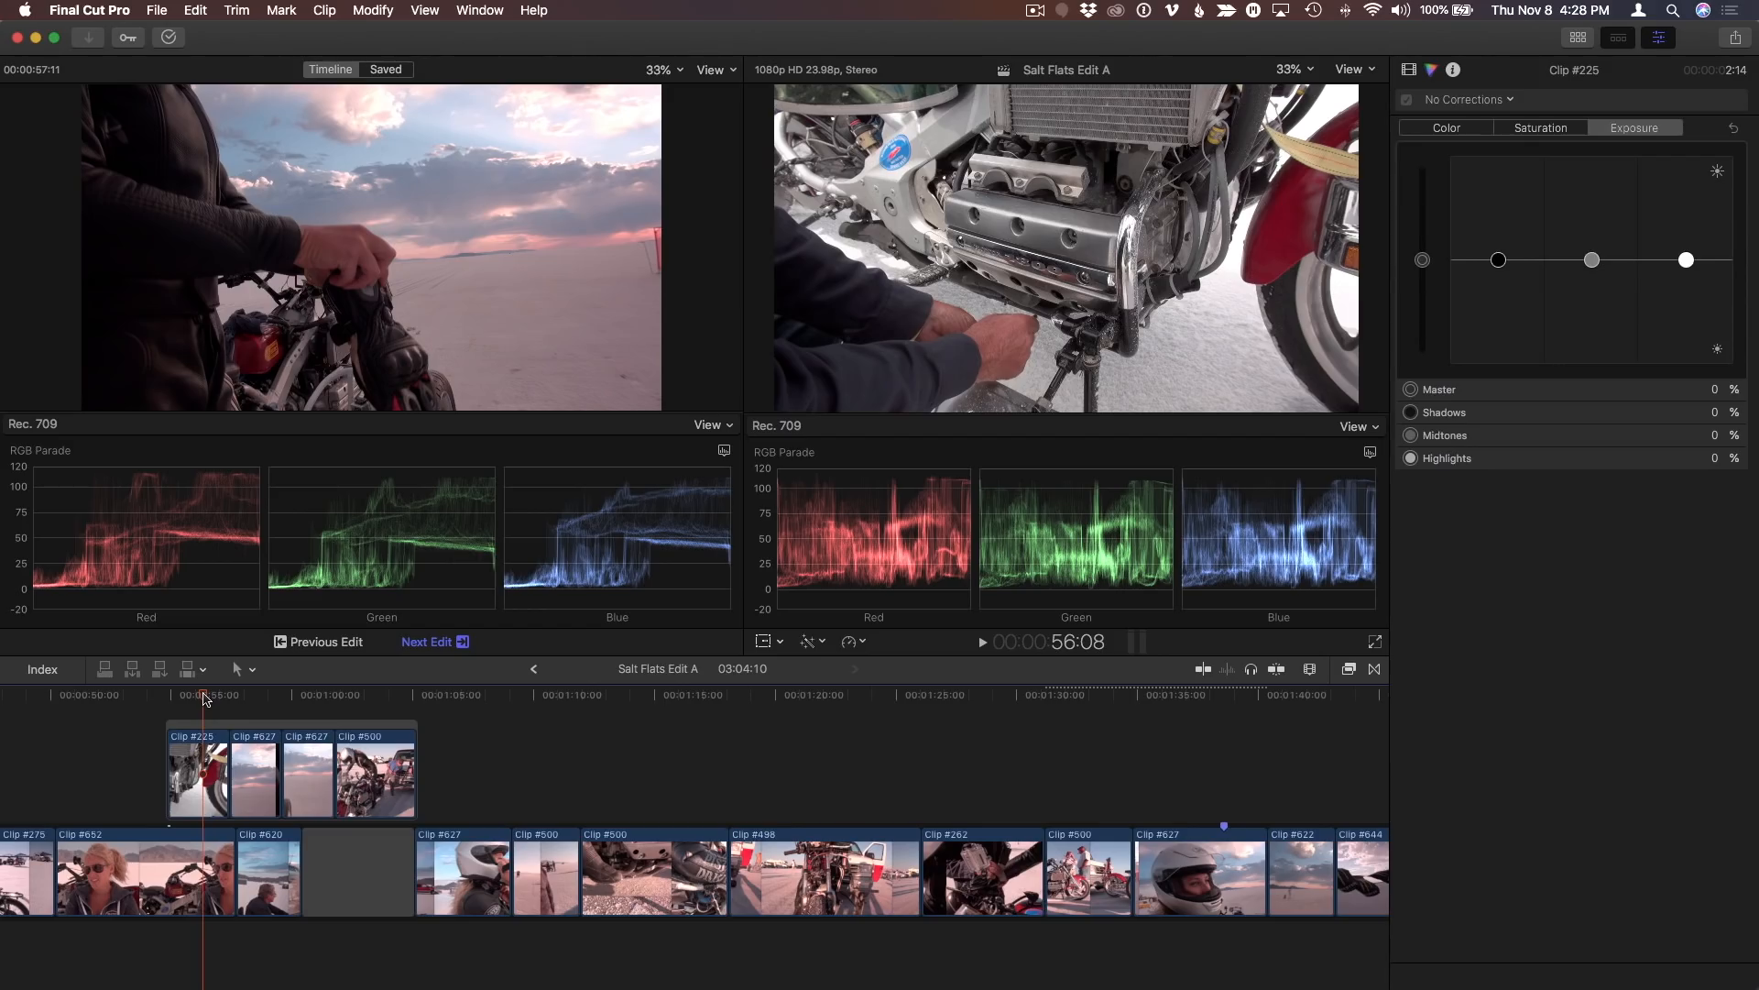
mouse_move(255, 688)
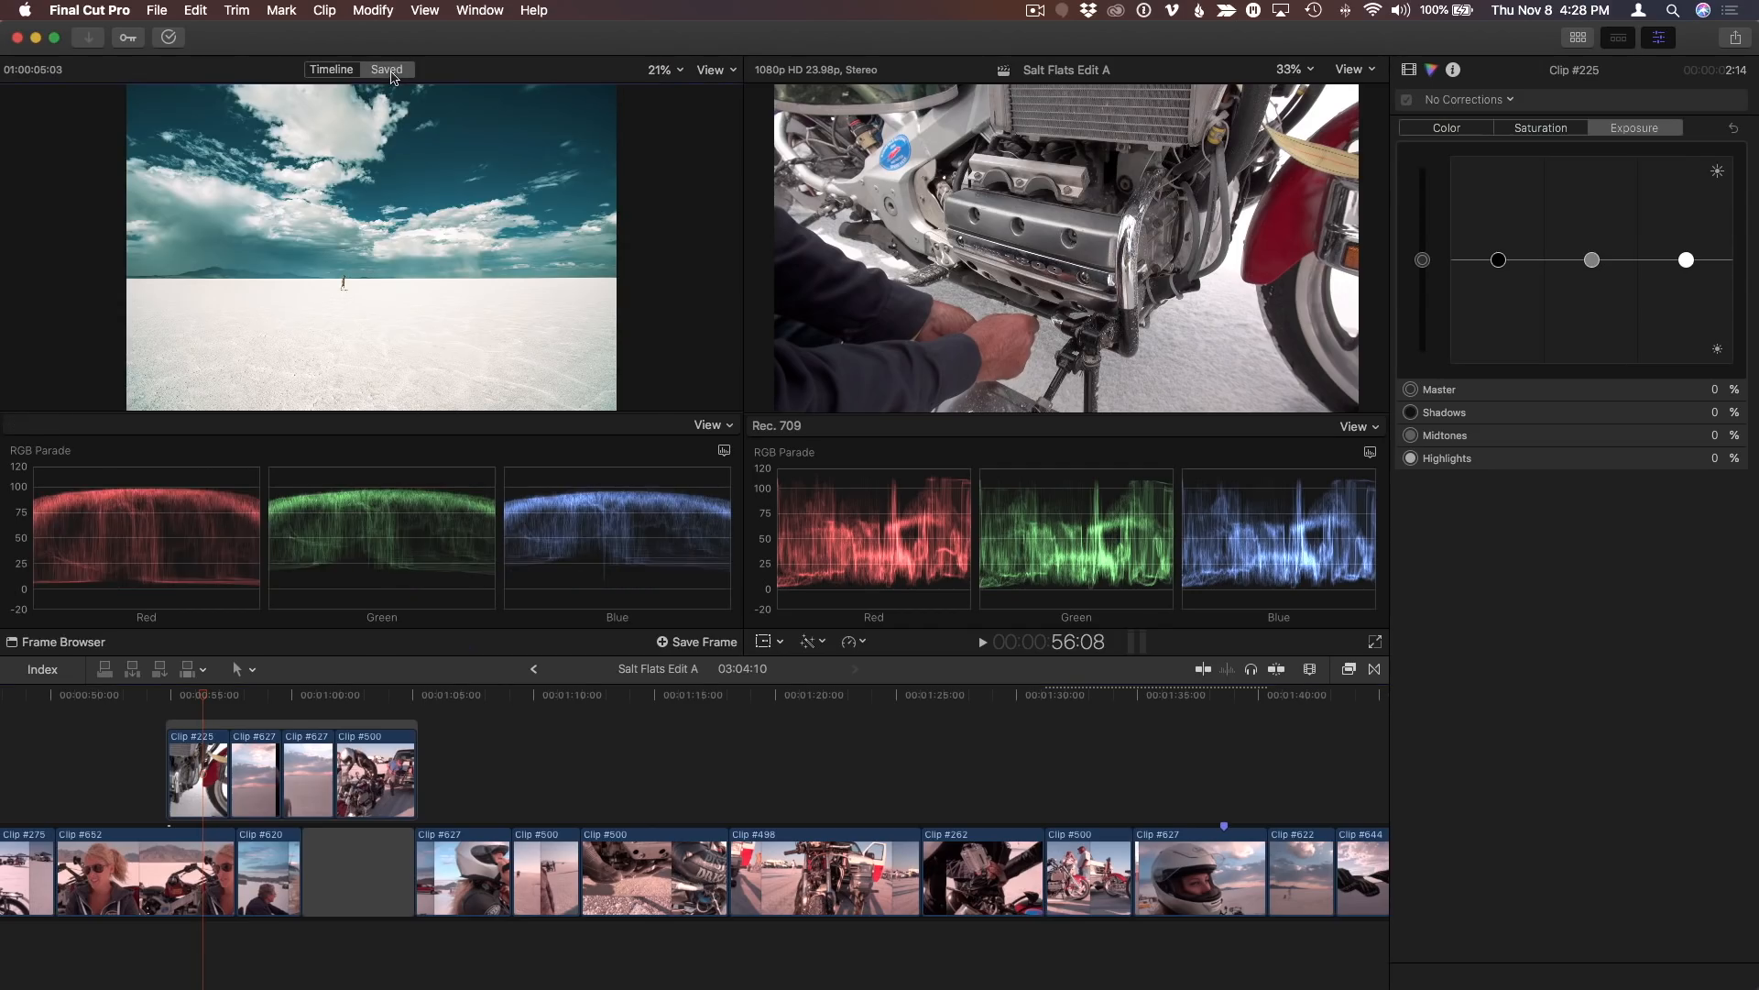
mouse_move(690, 649)
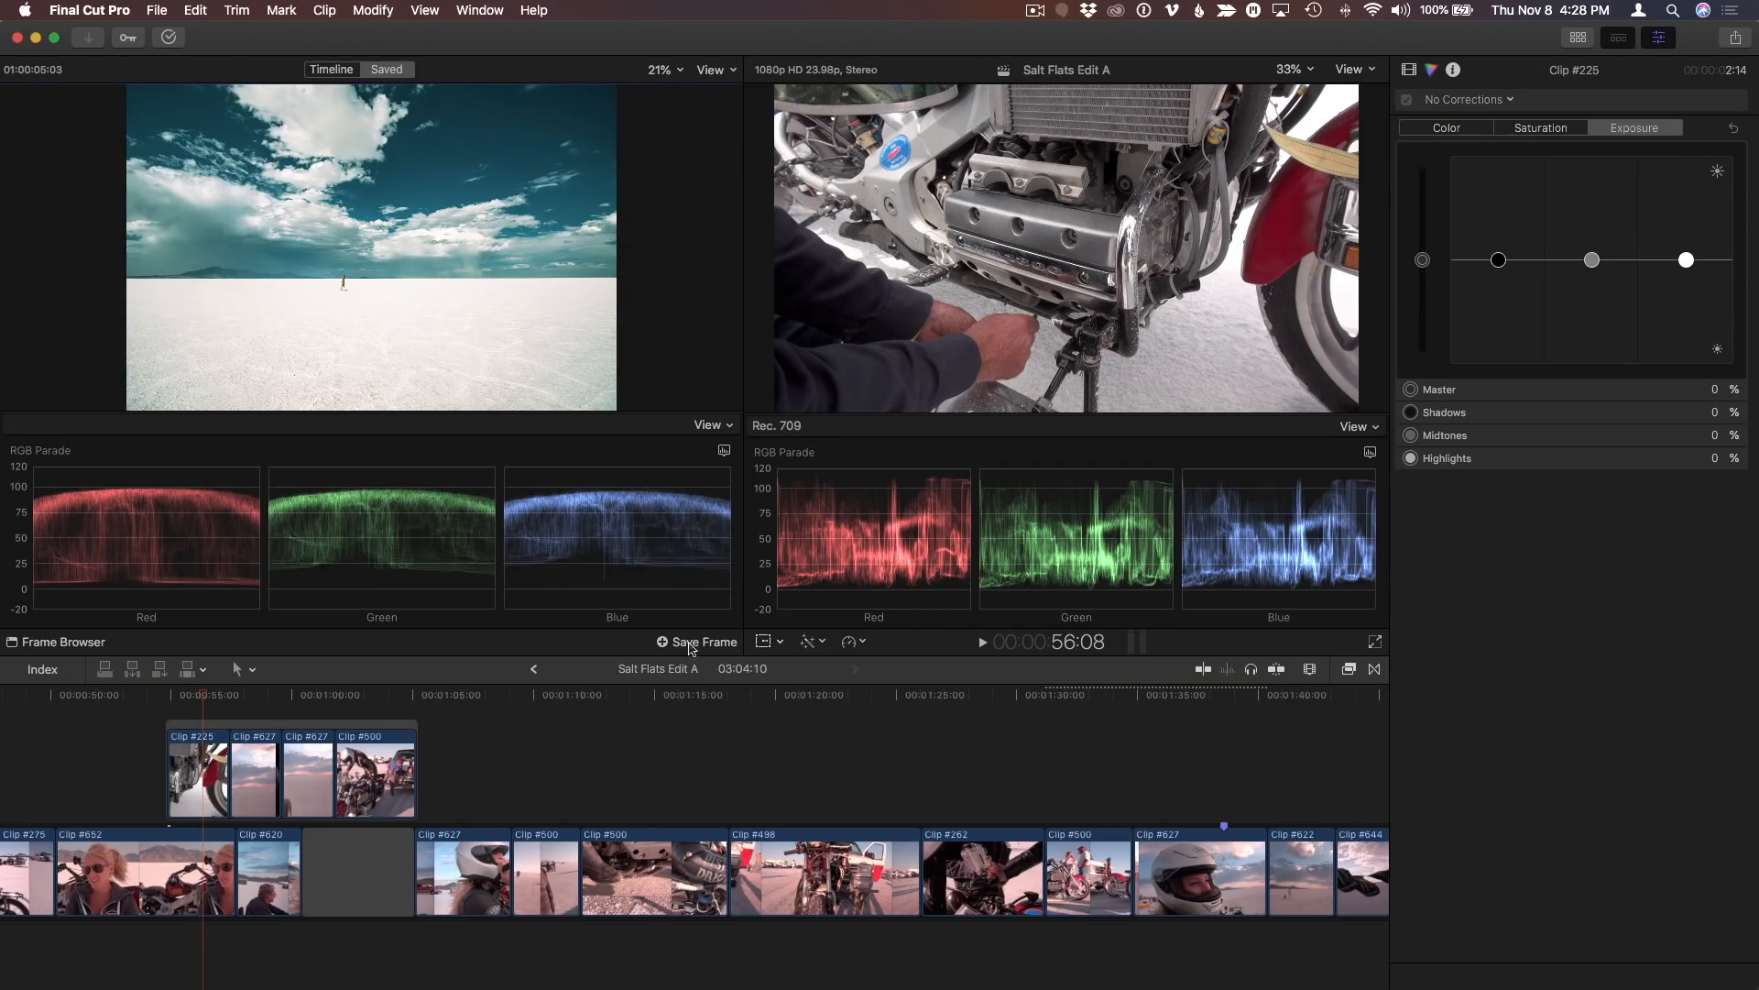
mouse_move(695, 641)
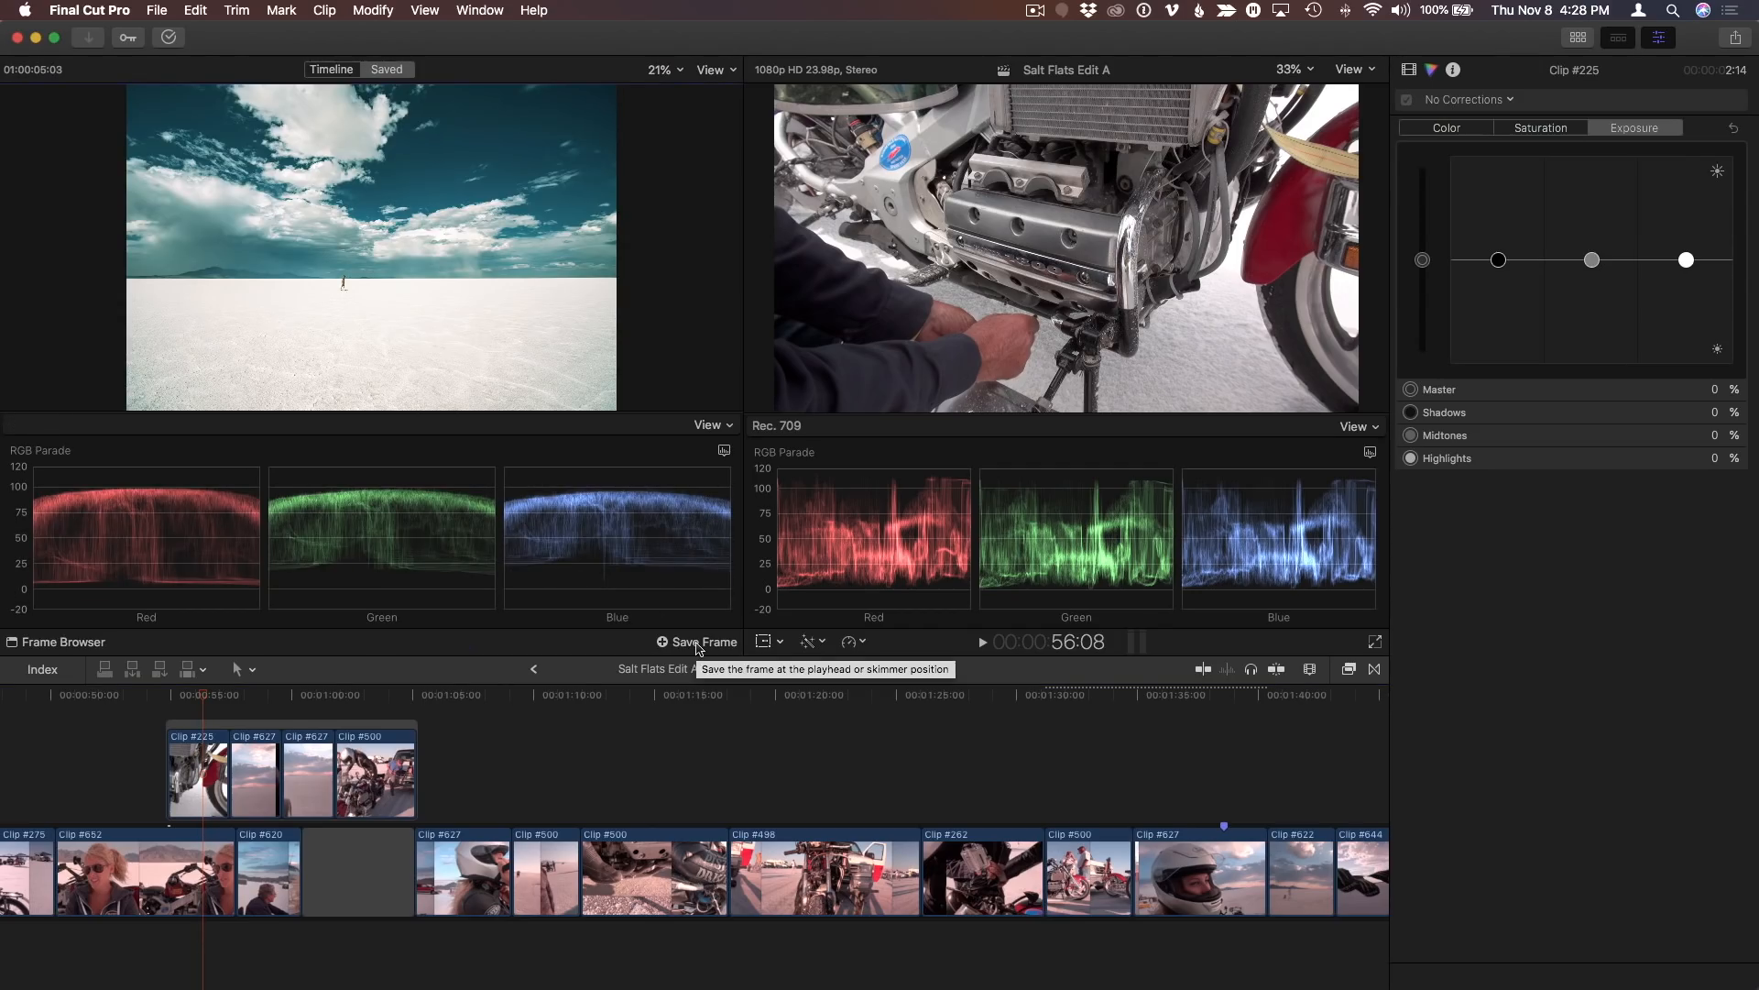
mouse_move(435, 185)
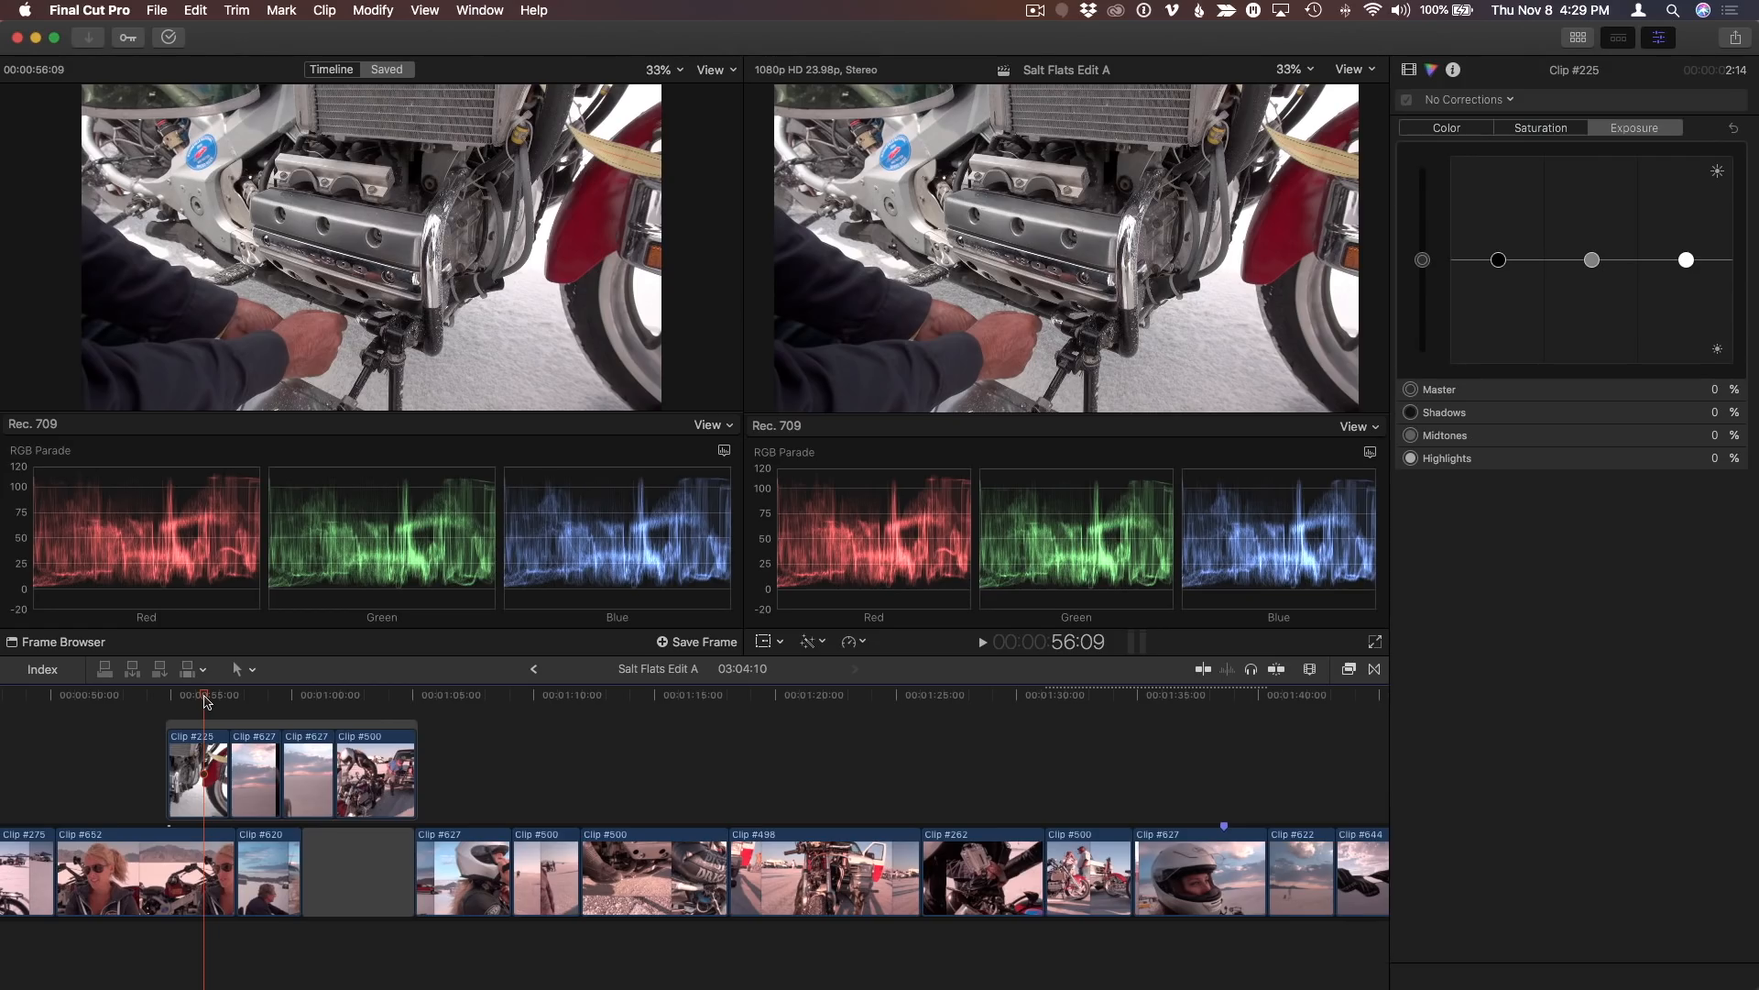
mouse_move(79, 651)
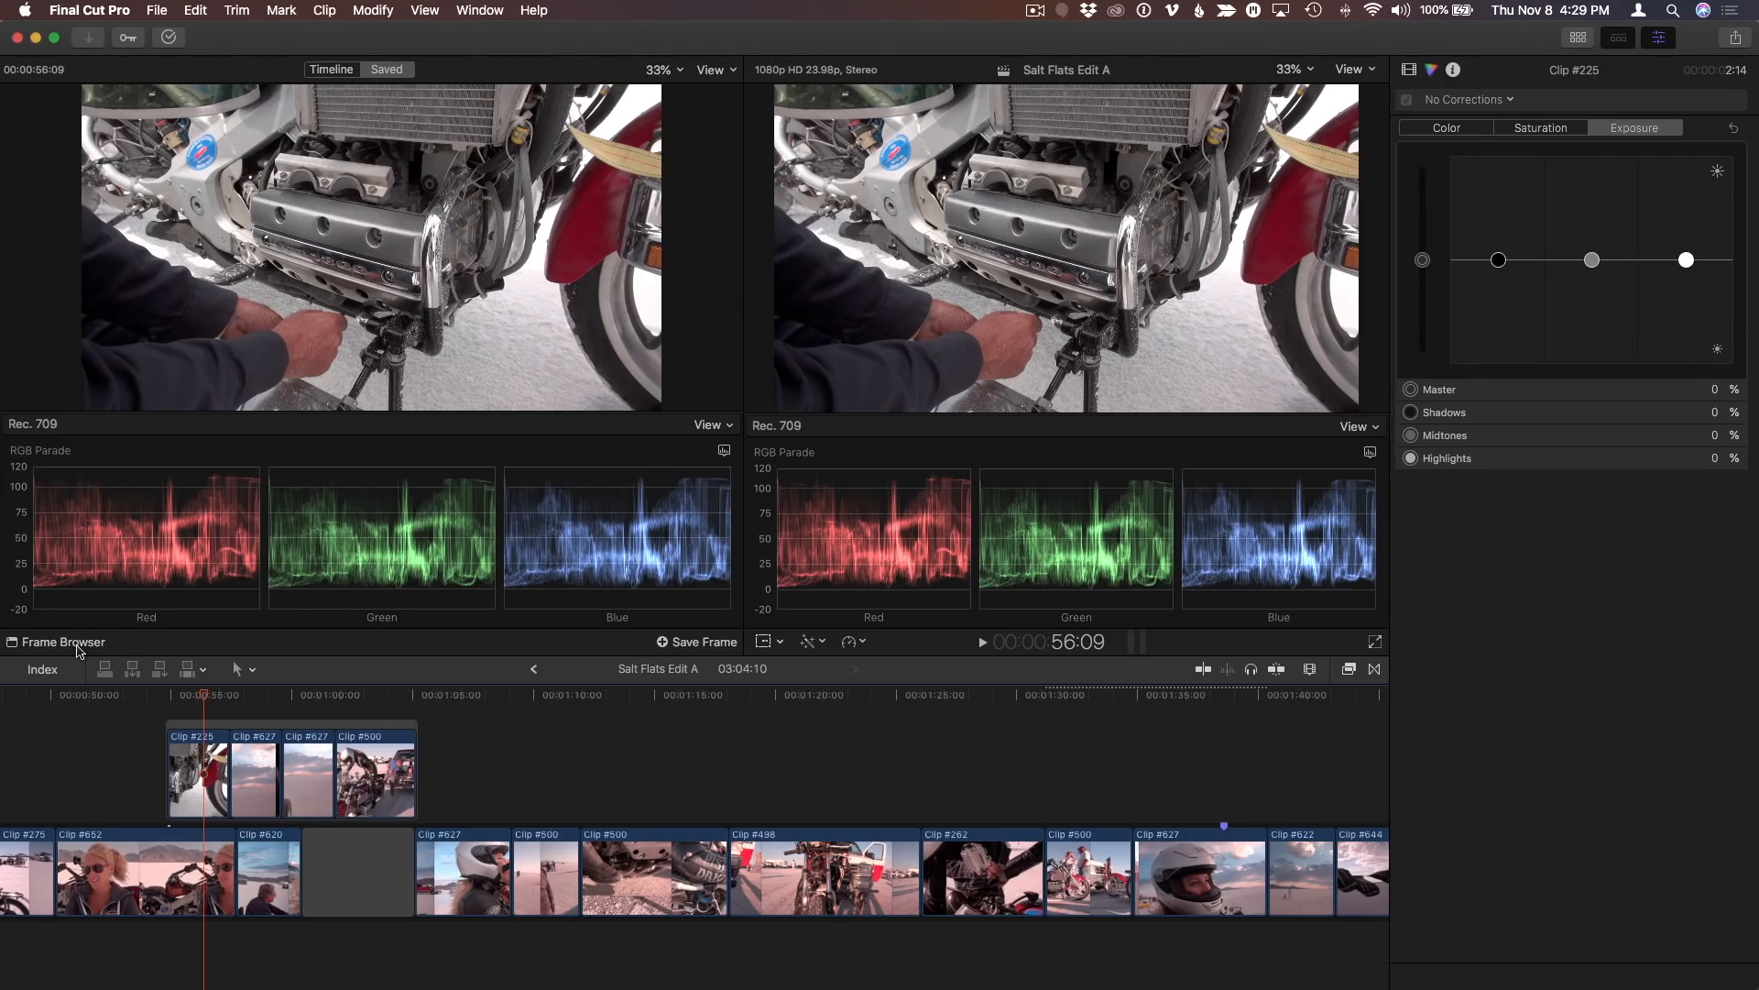